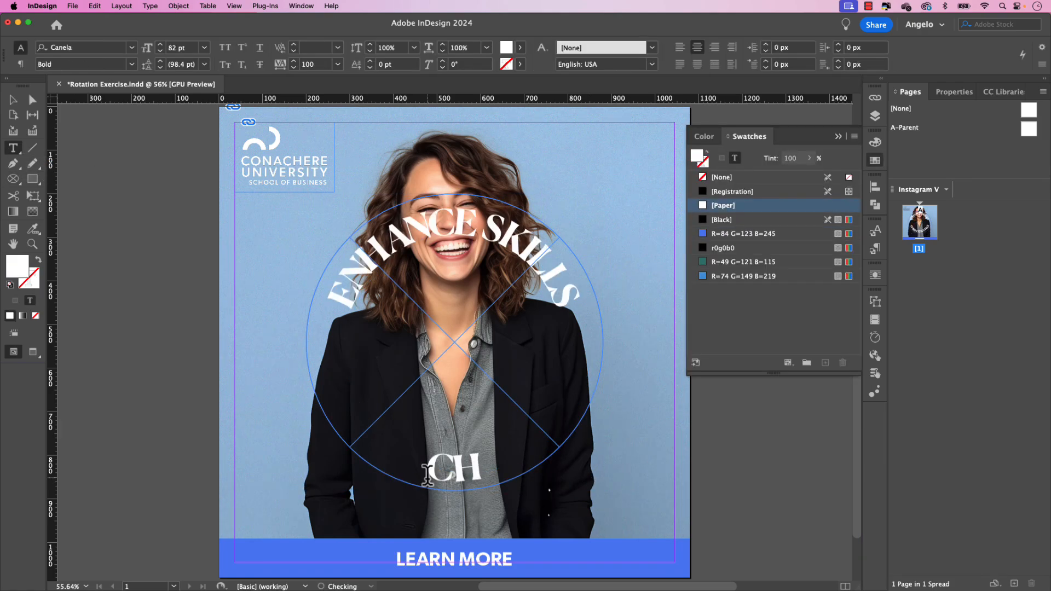
Step: Bring up the context menu on the portrait artwork to remove it from the page
right_click(453, 343)
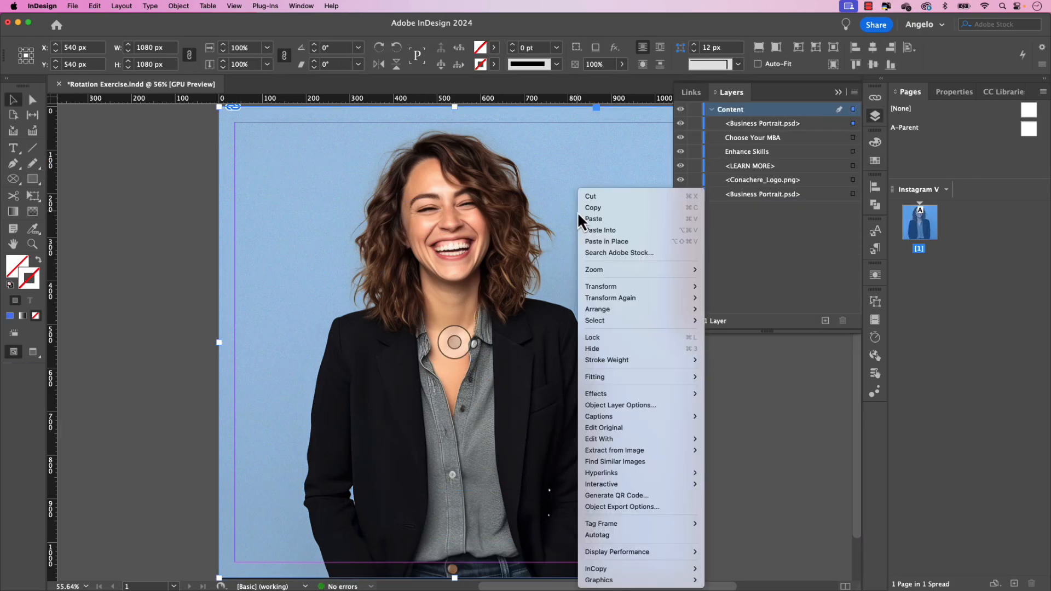
mouse_move(641, 405)
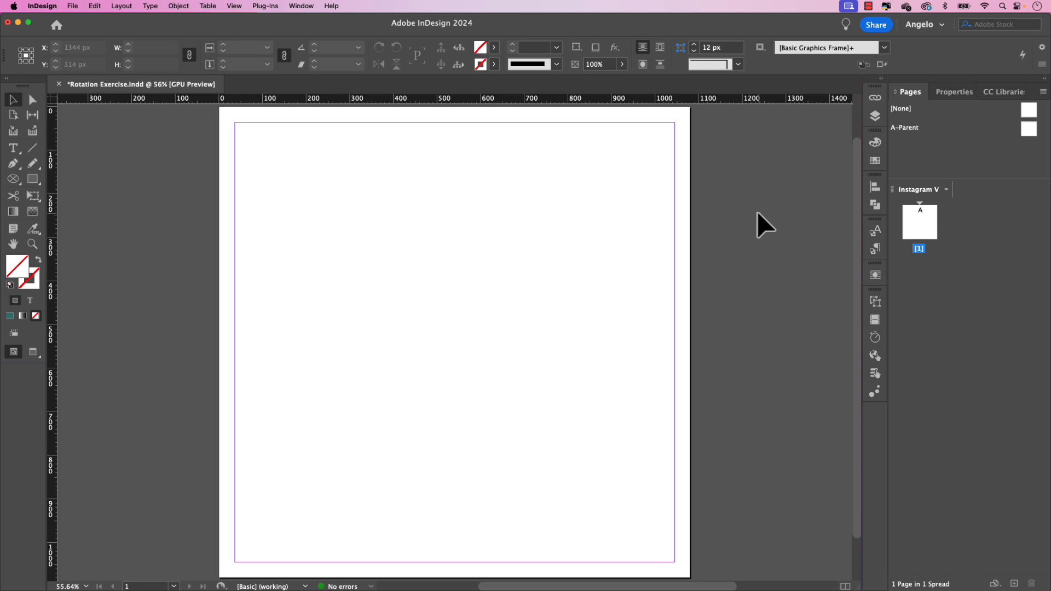
Step: Place Business Portrait.psd on the page and scale it to fill the square proportionally
left_click(72, 7)
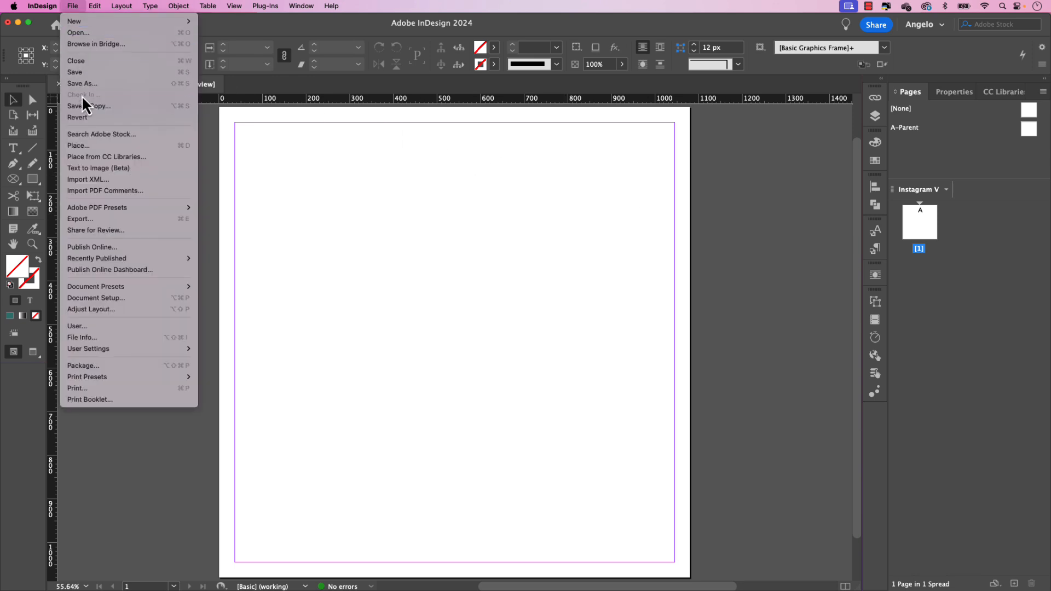
left_click(79, 145)
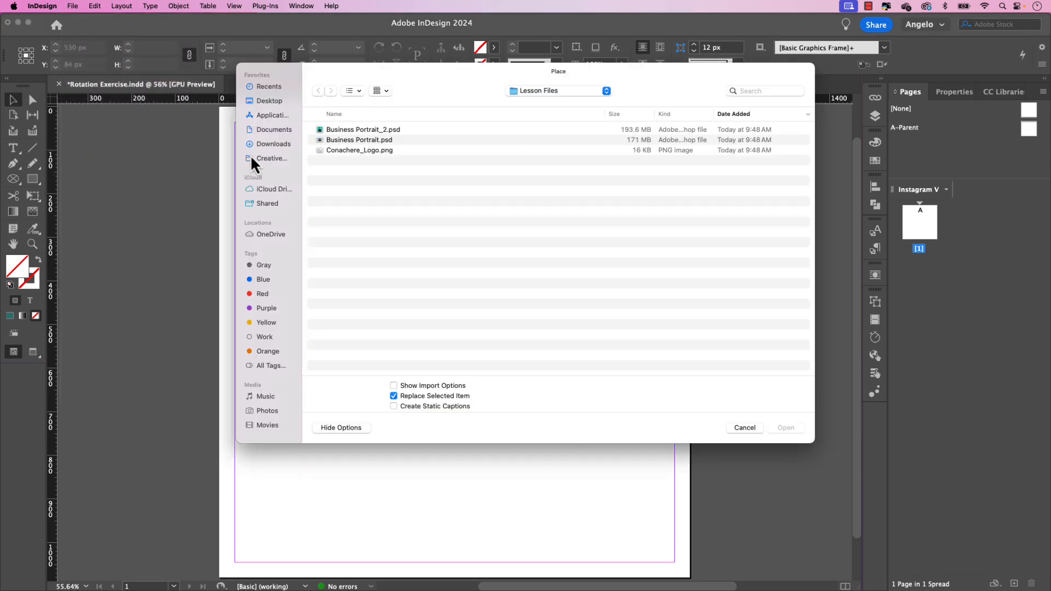
mouse_move(378, 146)
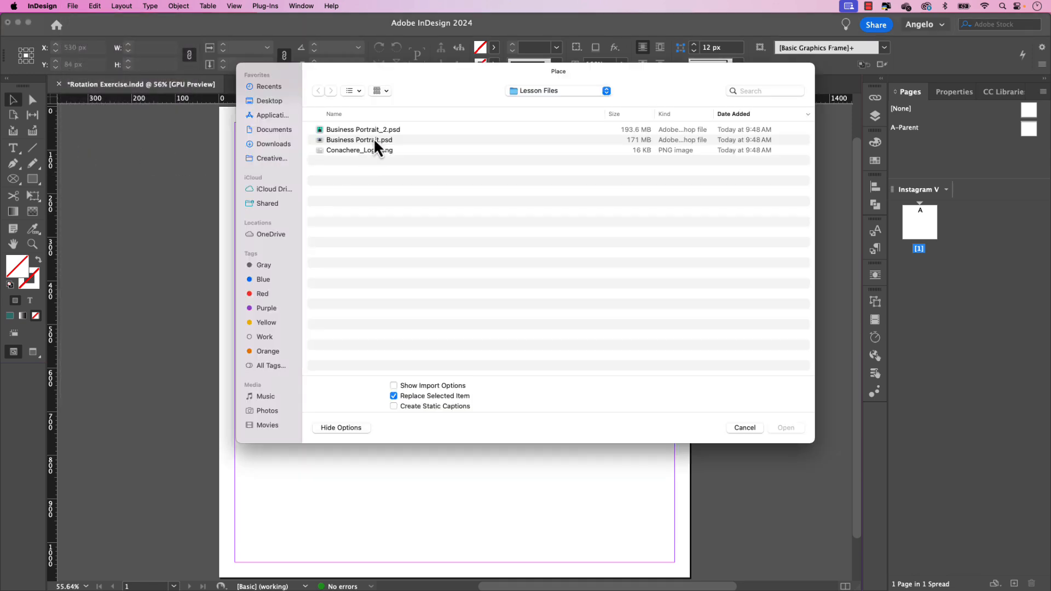
left_click(360, 139)
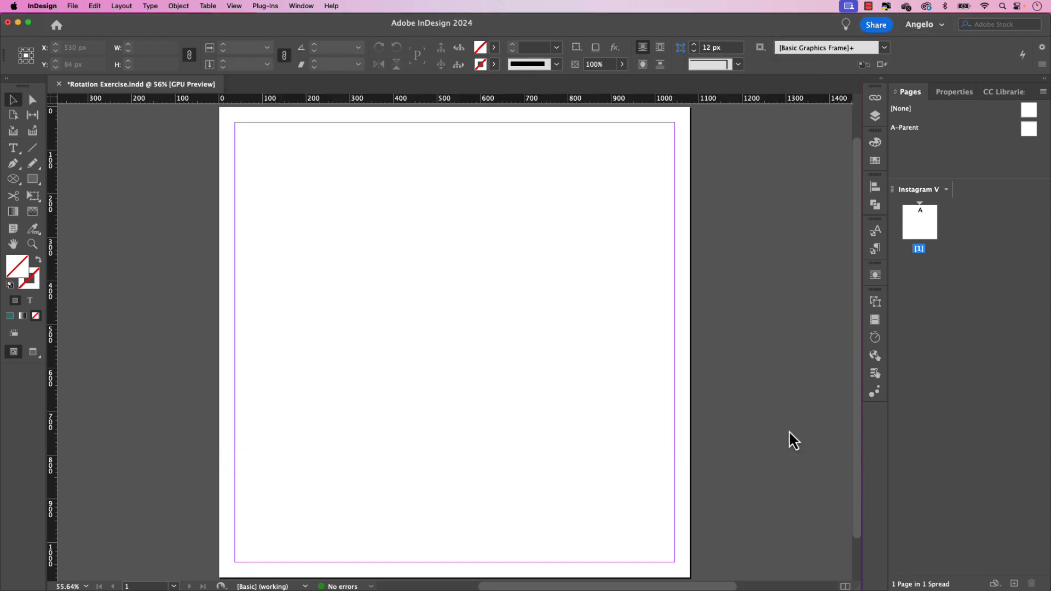
left_click(480, 270)
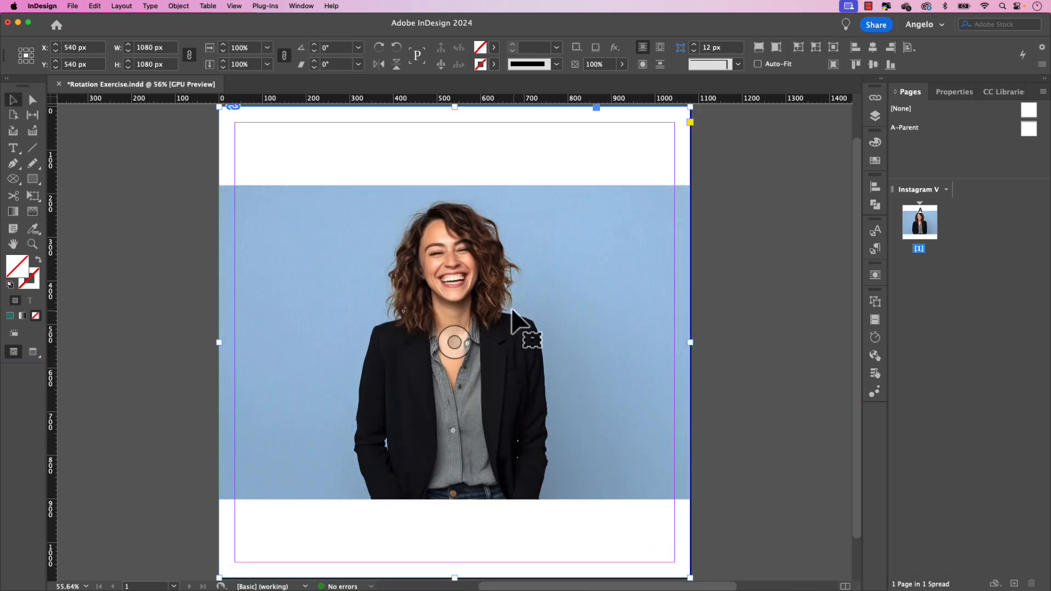
mouse_move(527, 315)
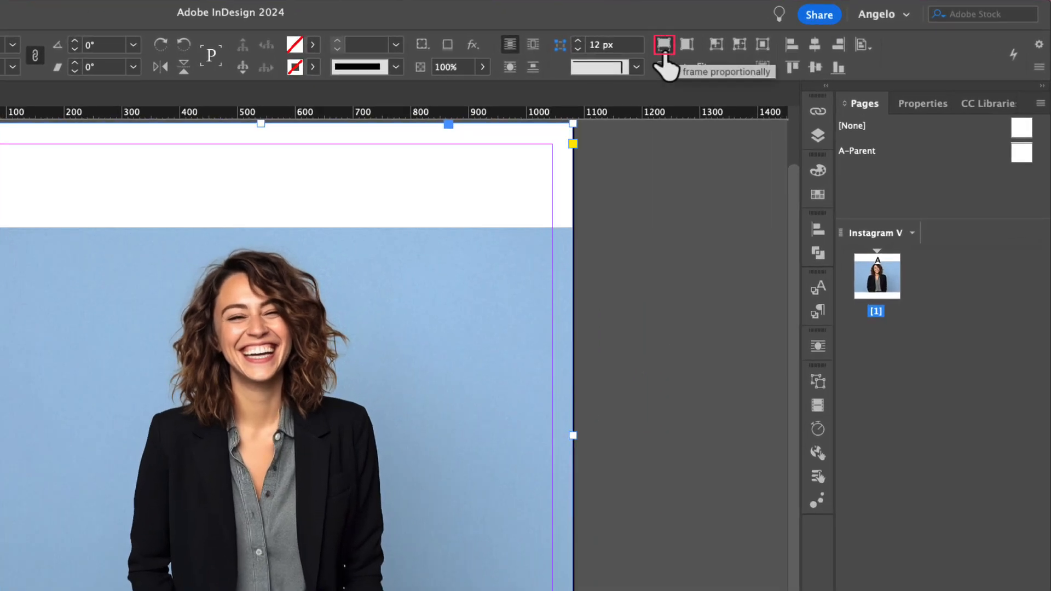
left_click(664, 44)
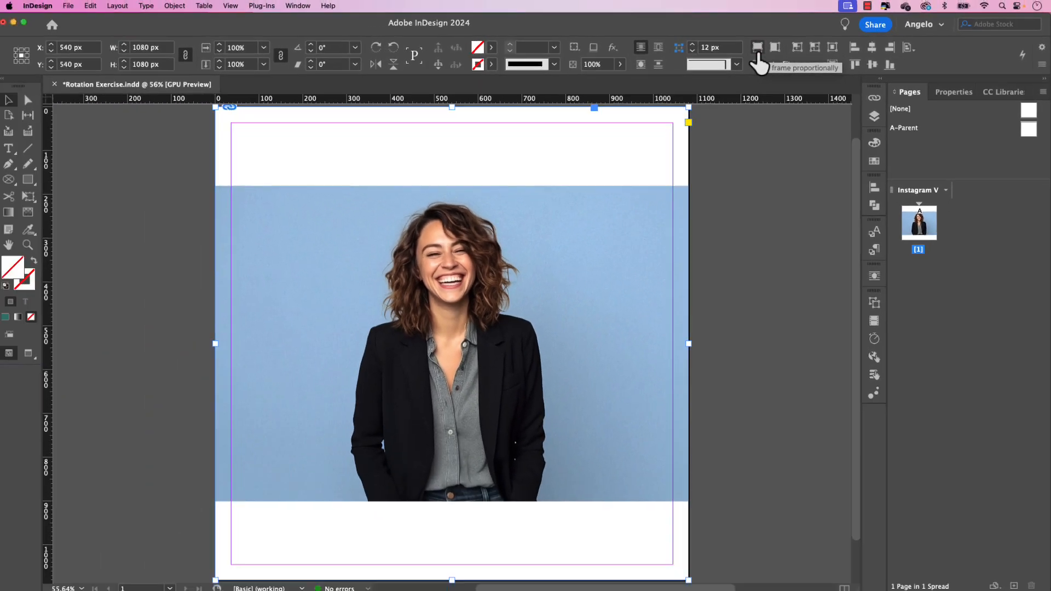
left_click(758, 47)
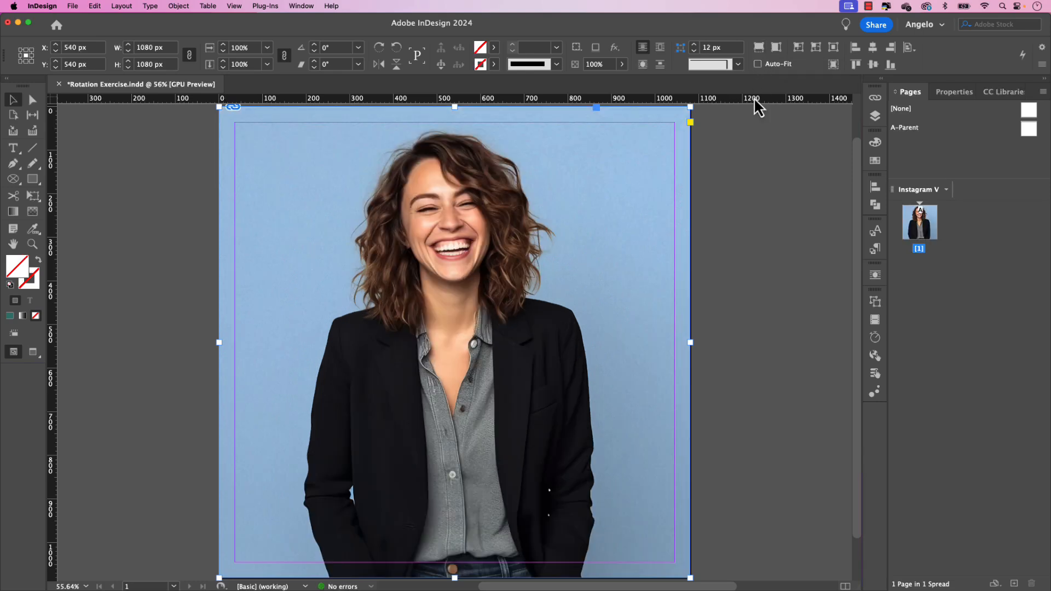
mouse_move(751, 186)
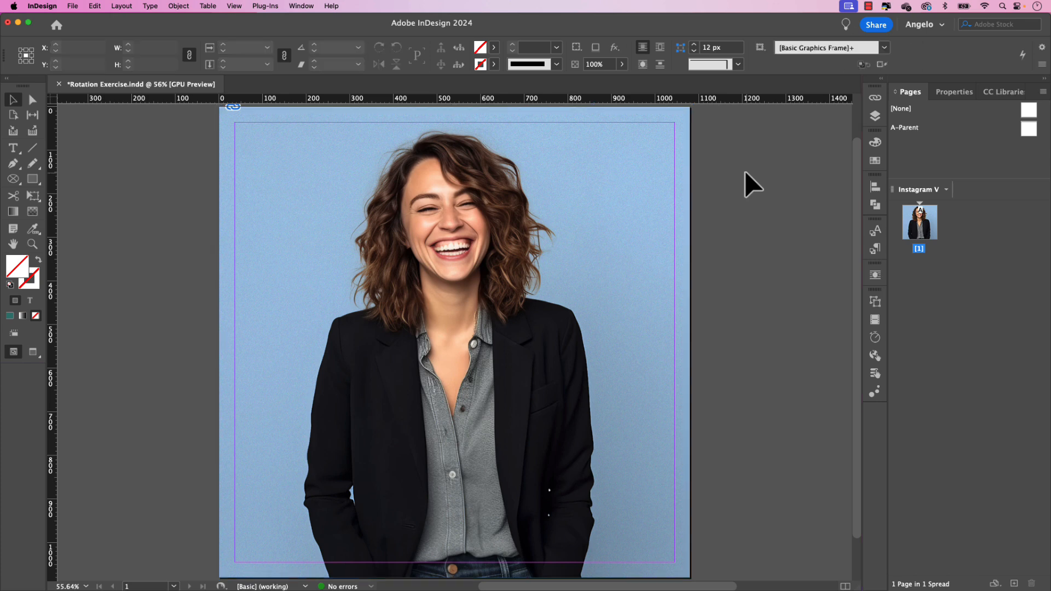
Step: Place Conachere_Logo.png as a small graphic at the top-left margin corner
left_click(72, 6)
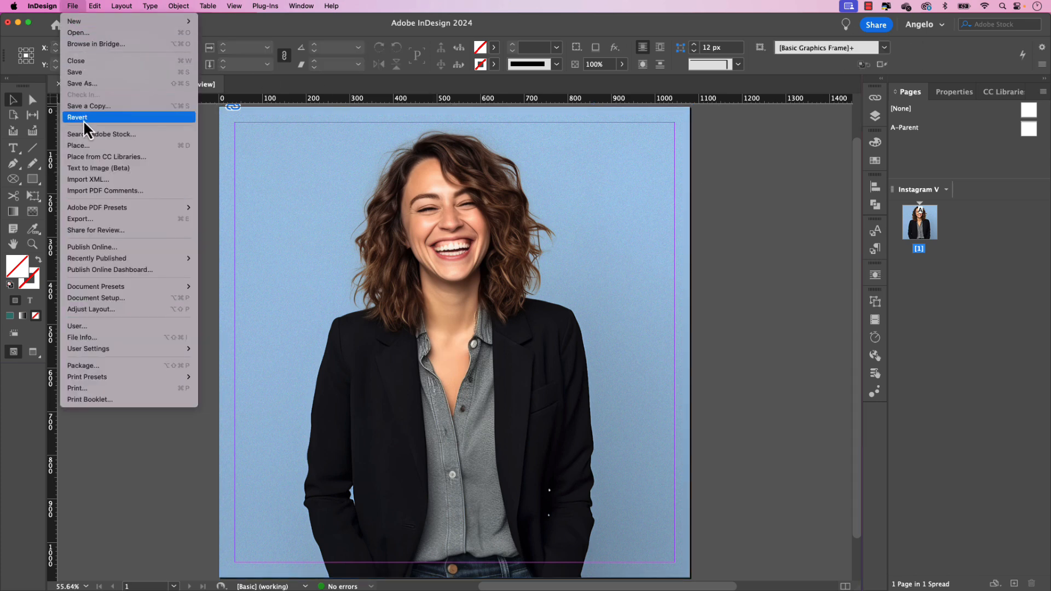
left_click(78, 146)
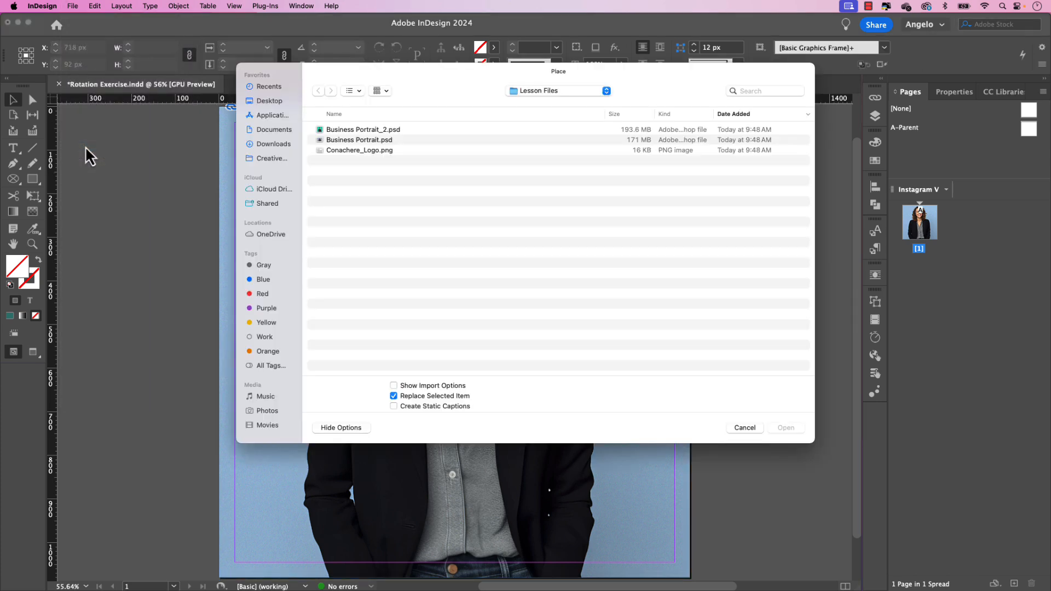
mouse_move(353, 165)
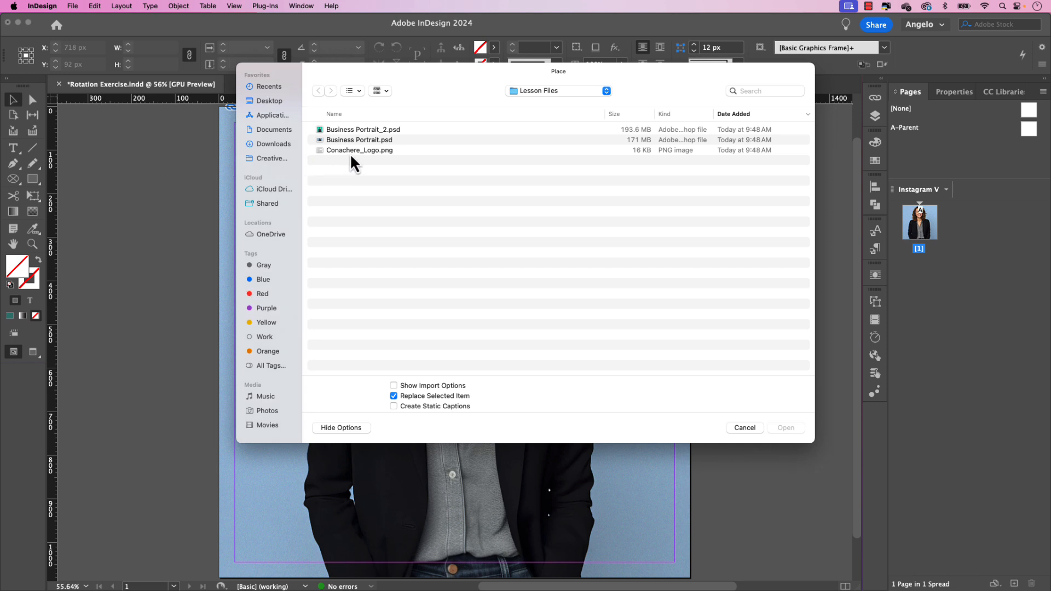
left_click(360, 150)
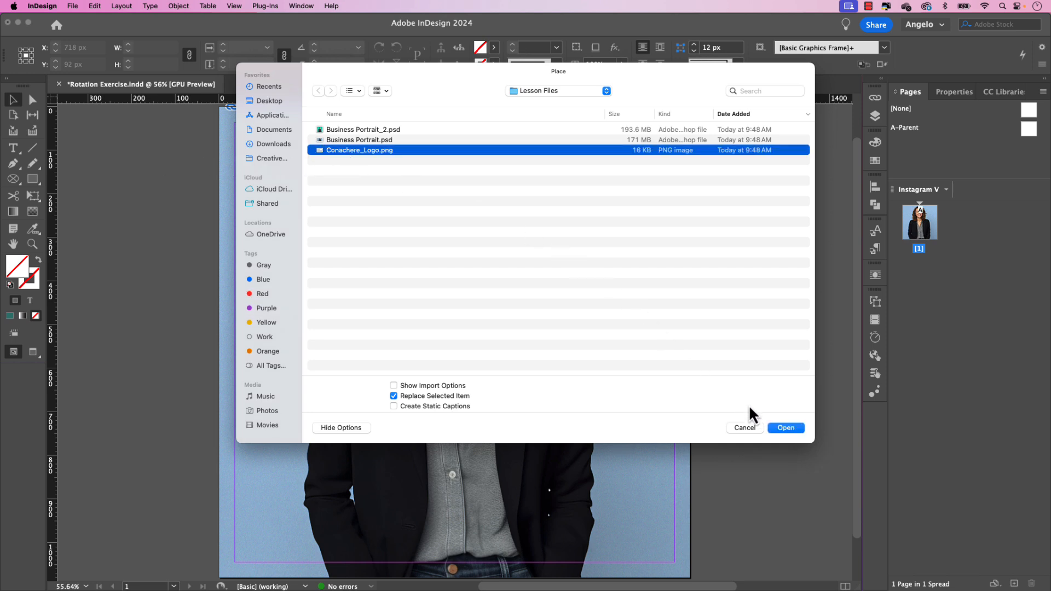
left_click(786, 428)
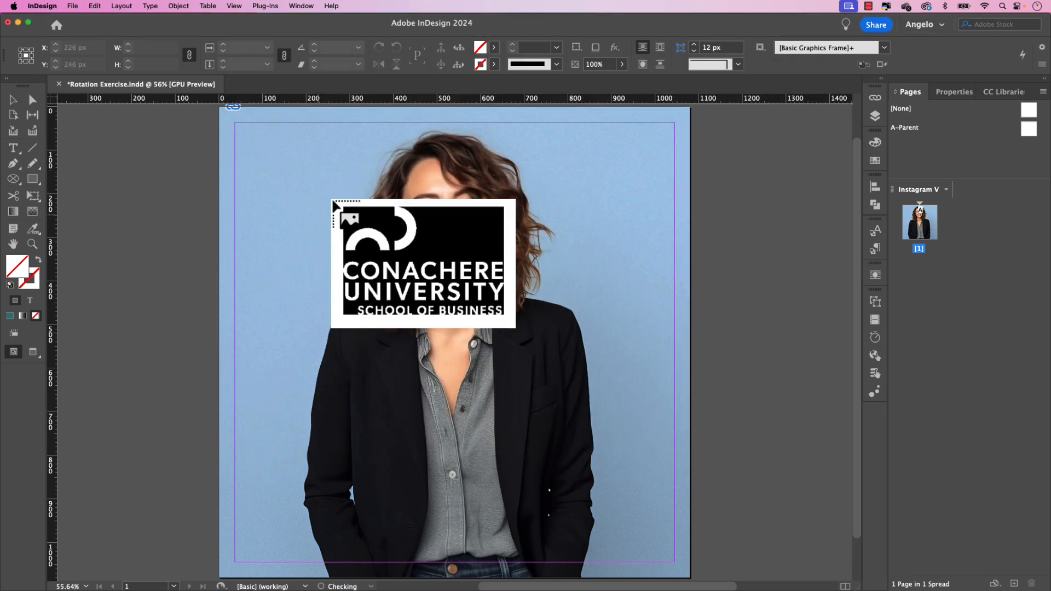
left_click_drag(423, 261, 326, 187)
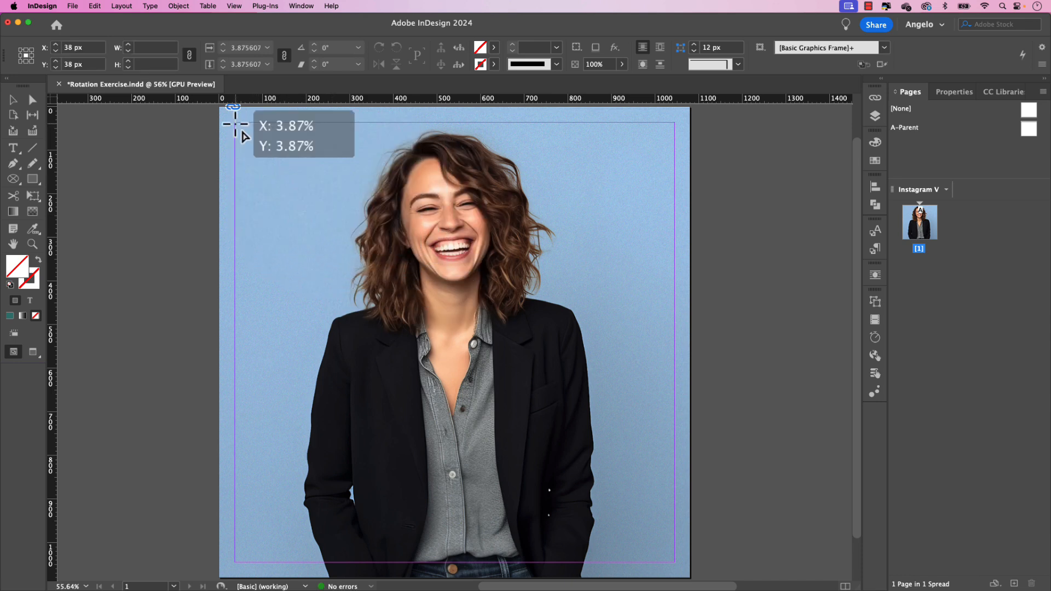
left_click_drag(235, 126, 333, 193)
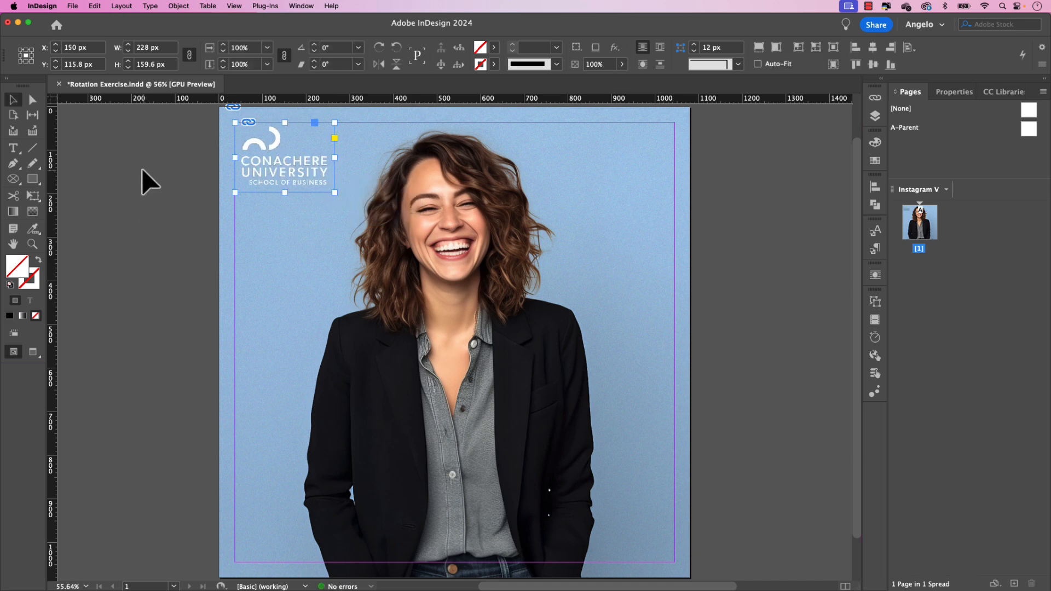
mouse_move(127, 202)
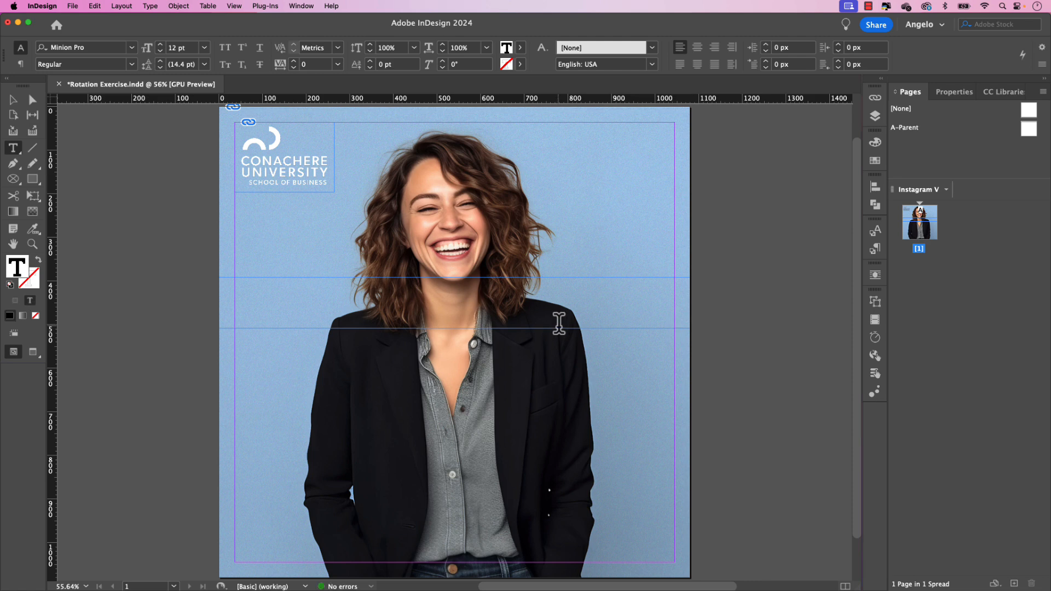
Step: Enter LEARN MORE in the text frame and set its font to Gibson SemiBold
type("LEARN")
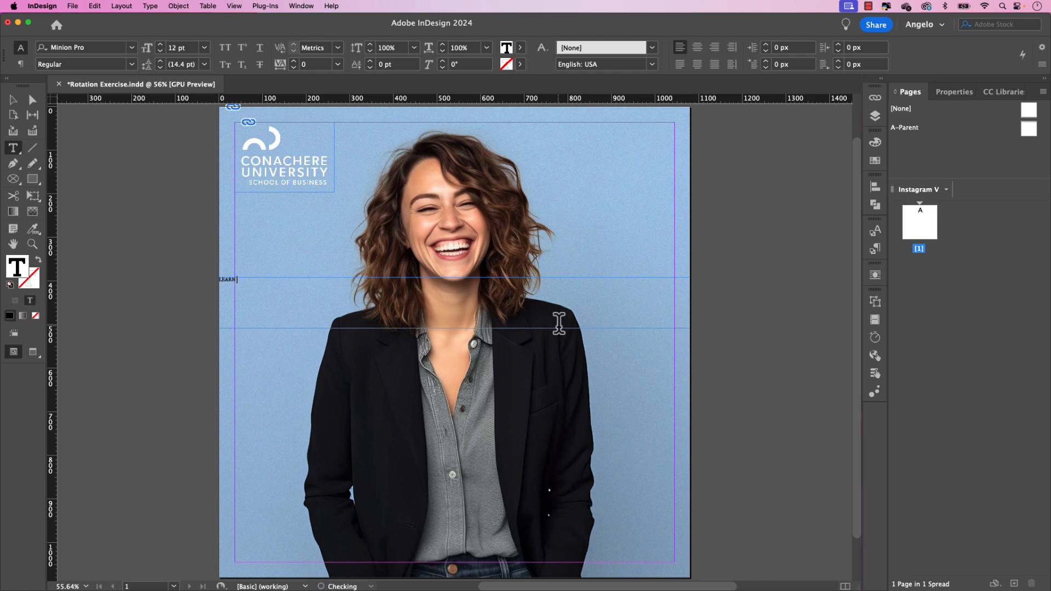
type("MORE")
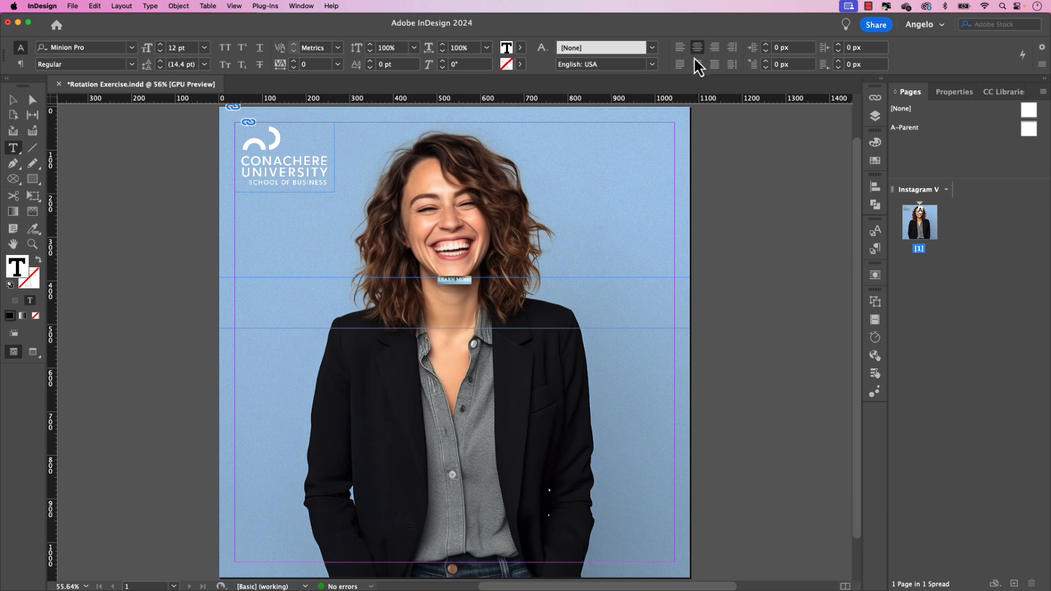
mouse_move(138, 60)
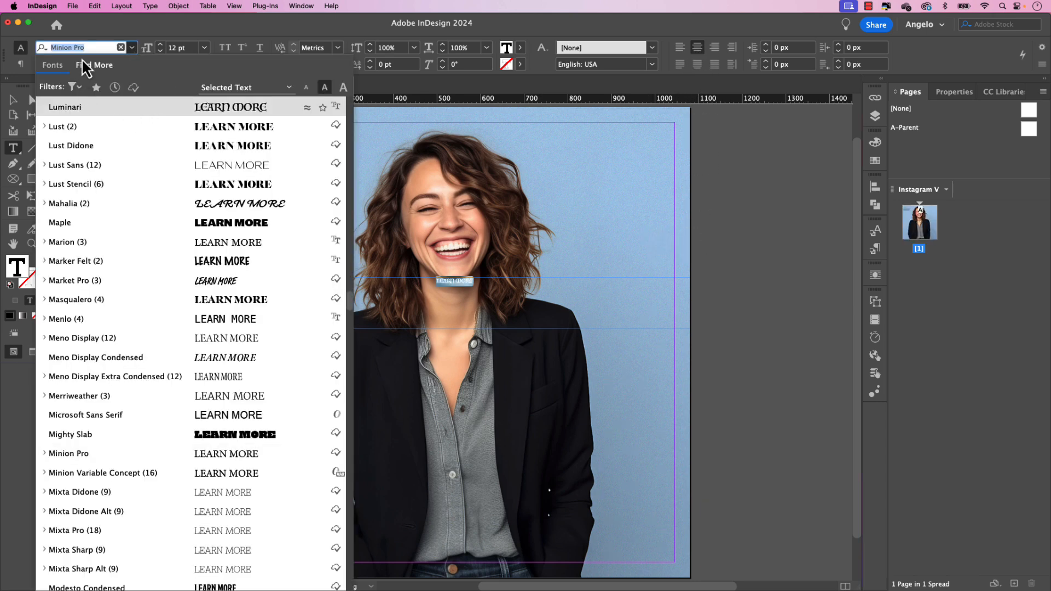
type("gibson")
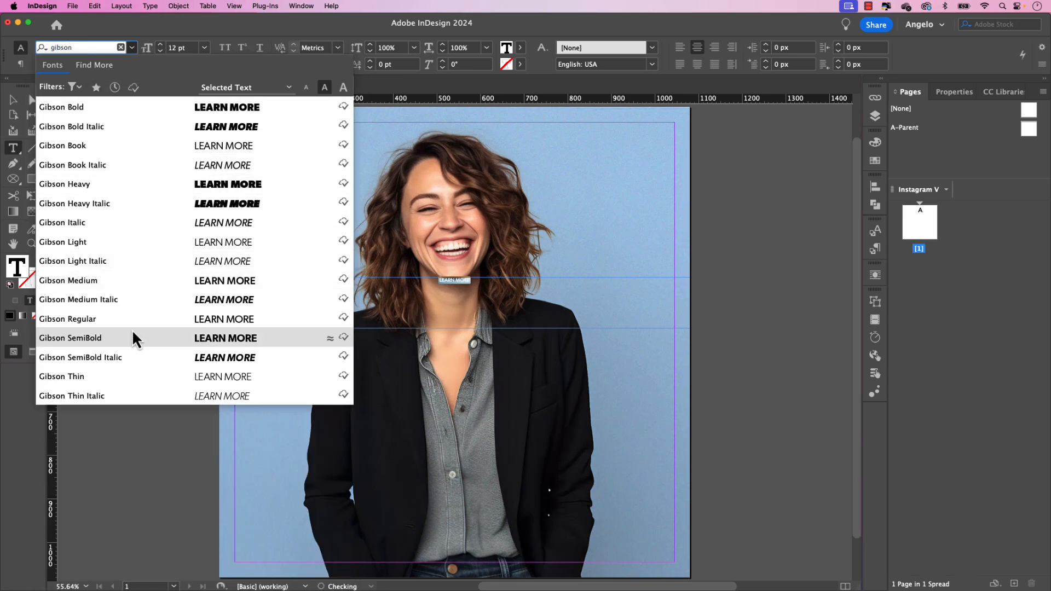
left_click(70, 338)
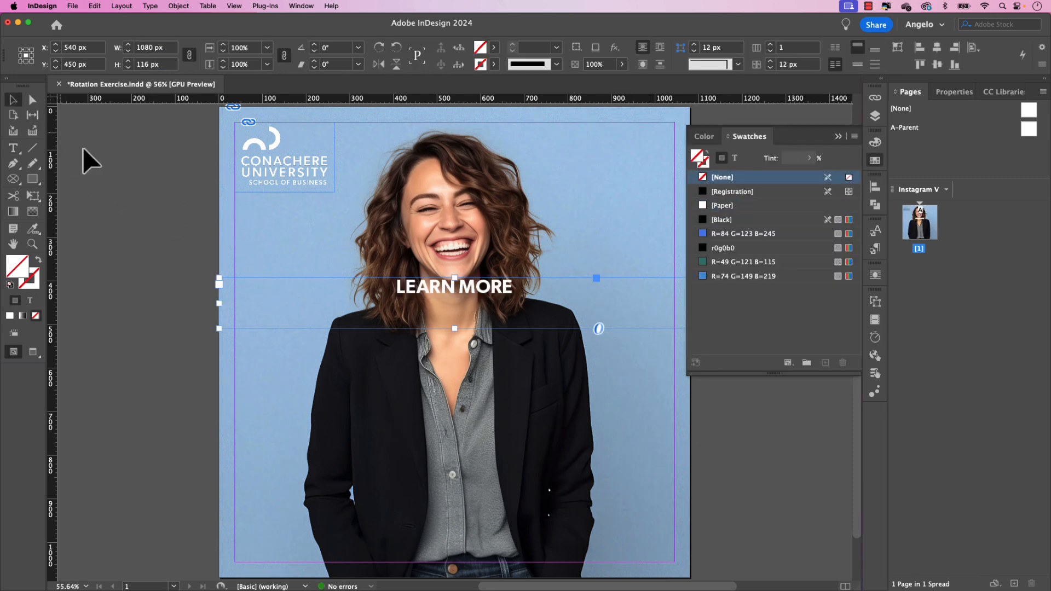
mouse_move(326, 319)
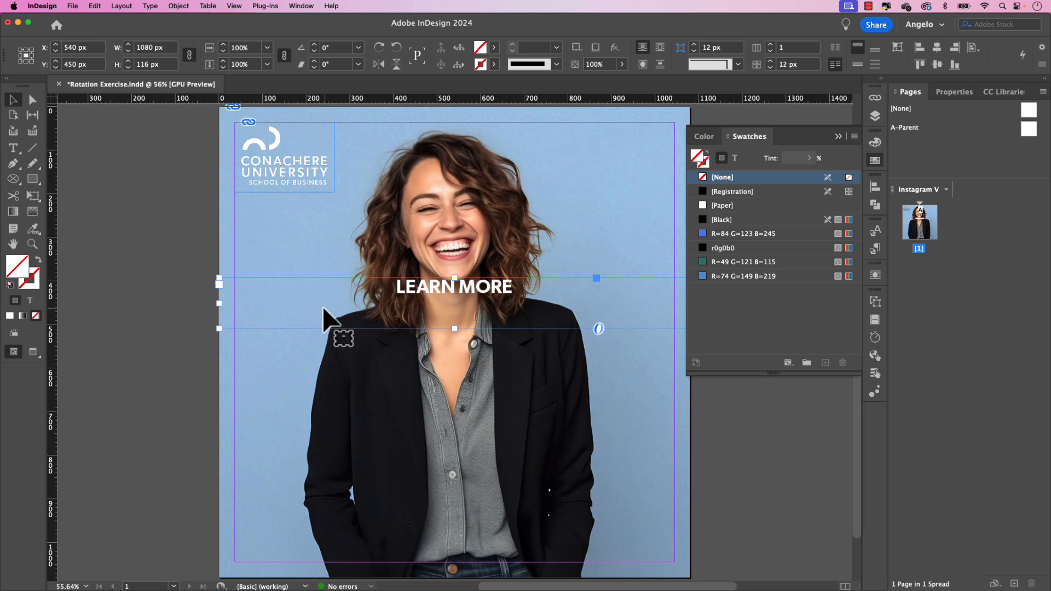
mouse_move(389, 310)
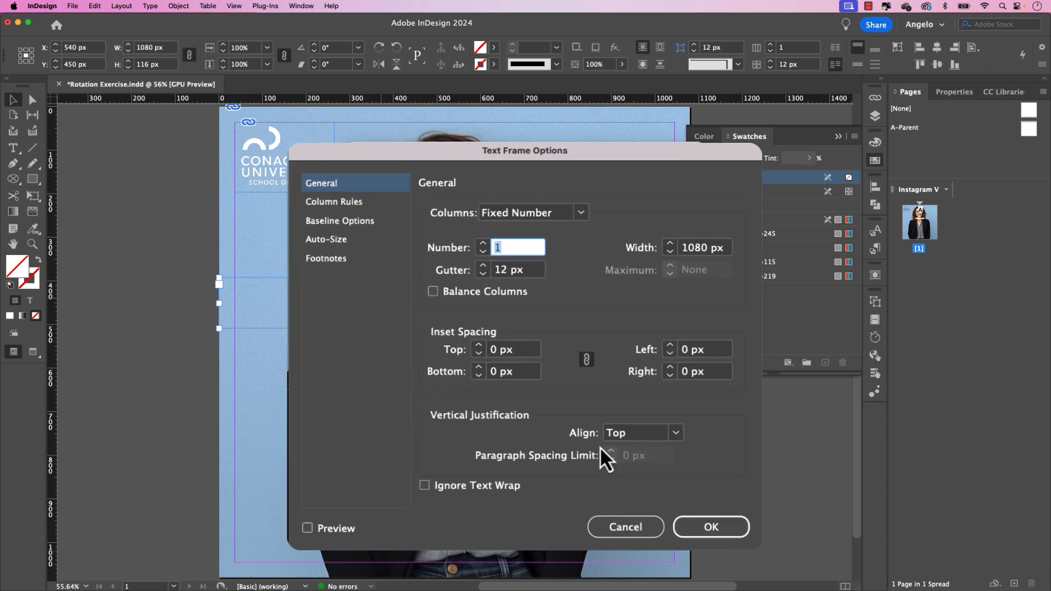
Step: Set vertical justification to Center in Text Frame Options with Preview on
left_click(676, 433)
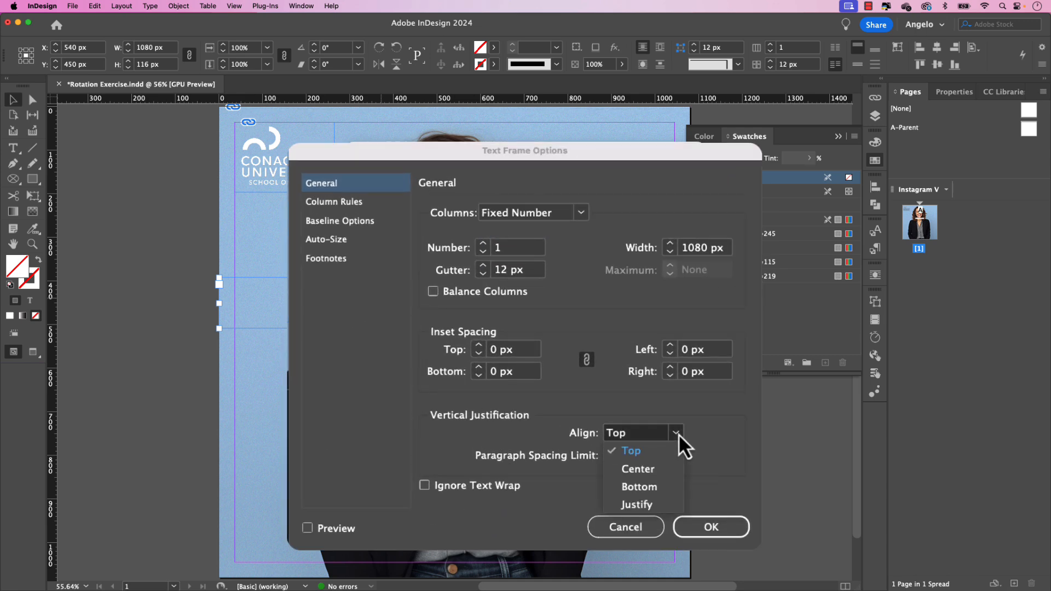
left_click(638, 469)
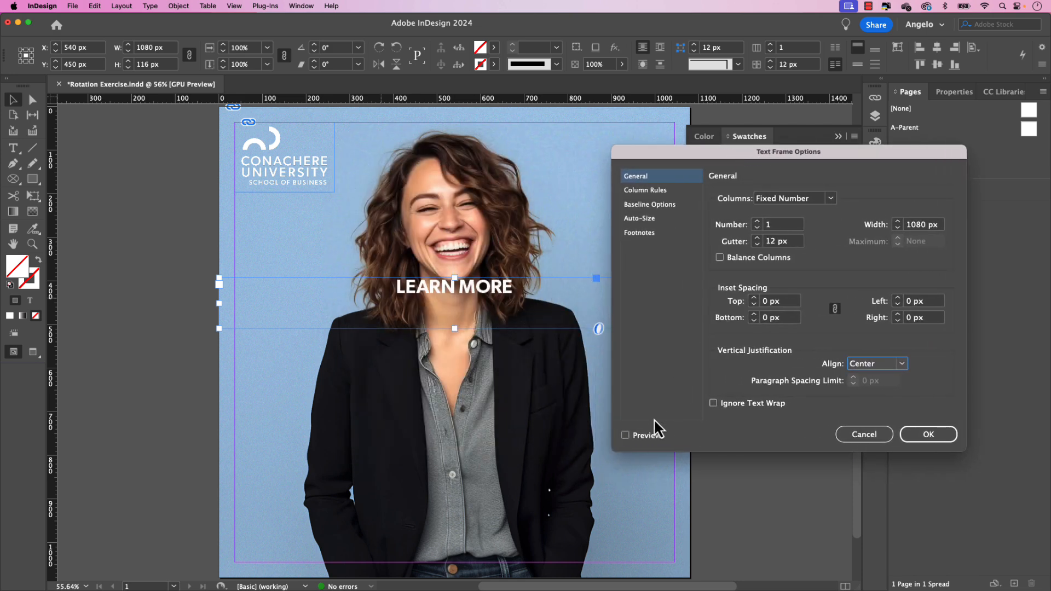
left_click(625, 435)
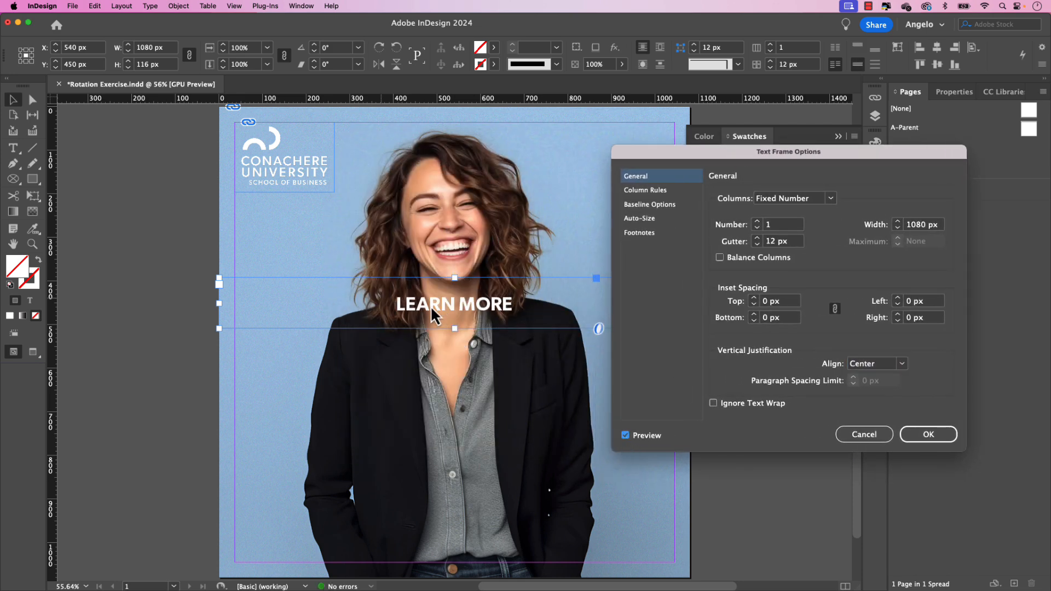
mouse_move(533, 337)
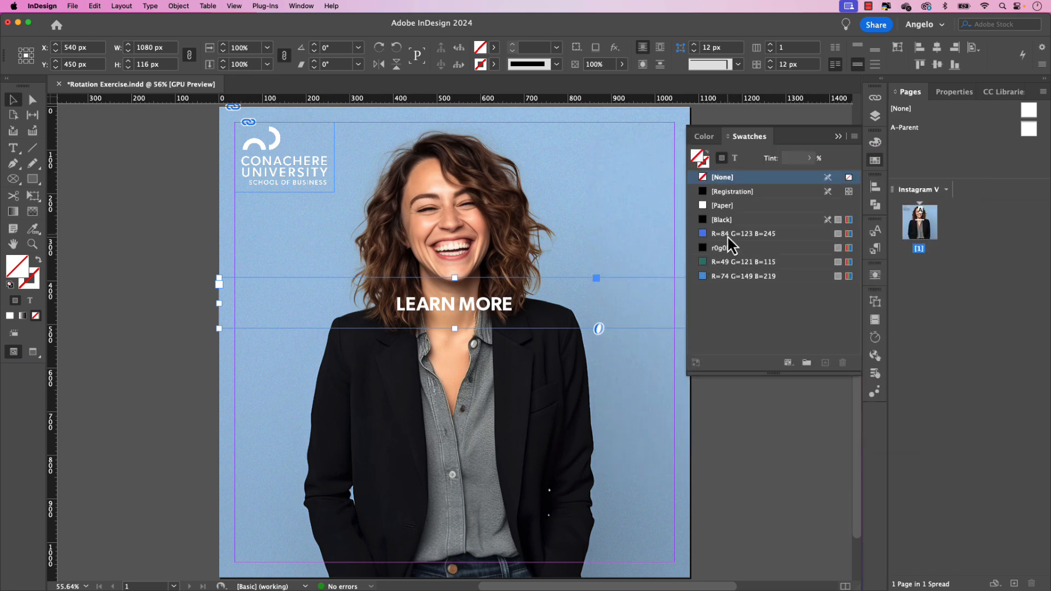
left_click(745, 234)
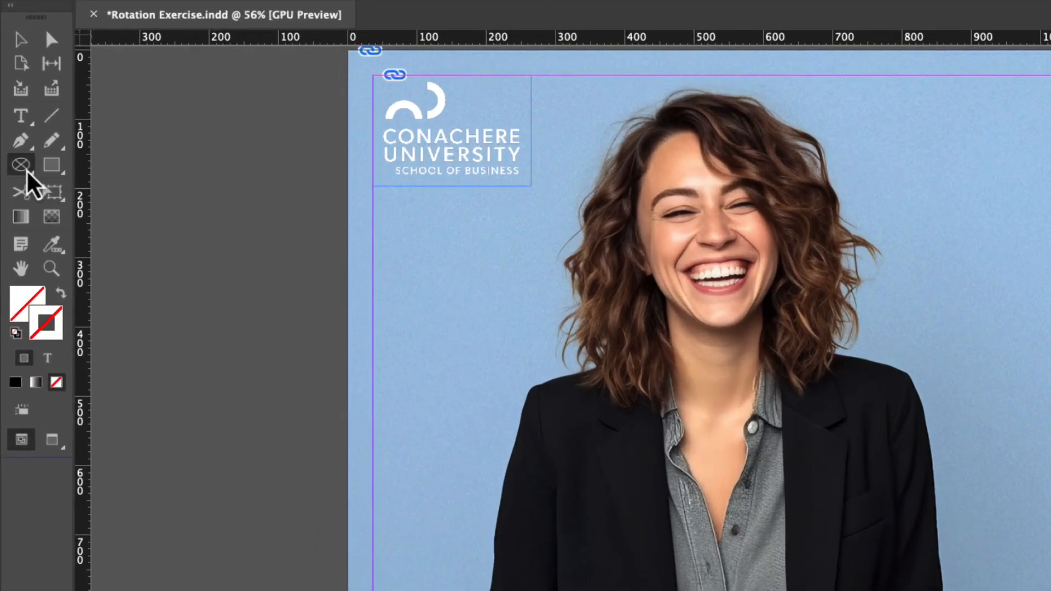
Step: Draw a large circle with the Ellipse Frame Tool and target its stroke for the blue swatch
left_click(20, 165)
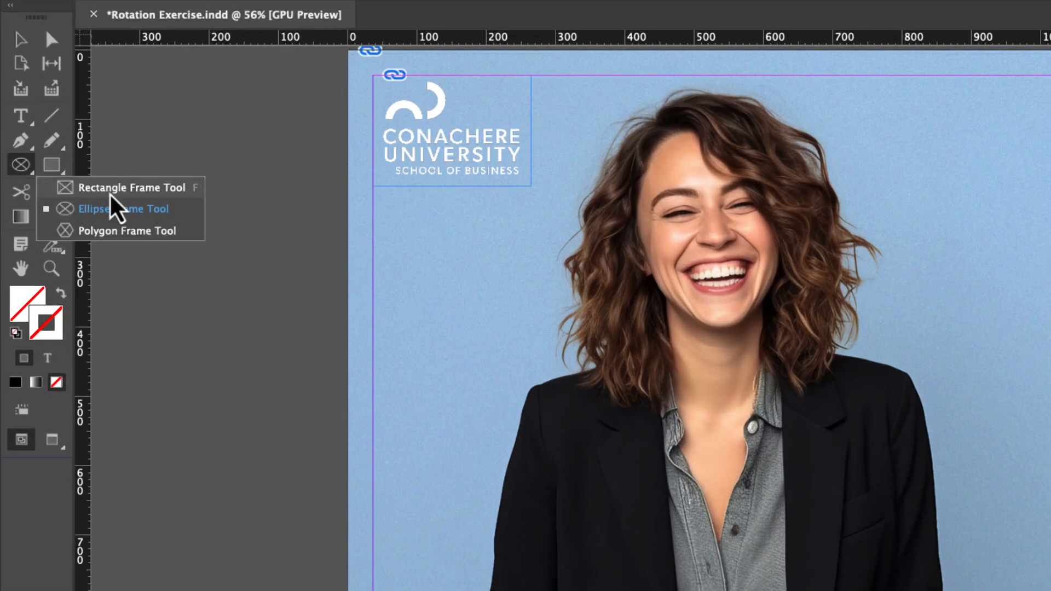
mouse_move(161, 205)
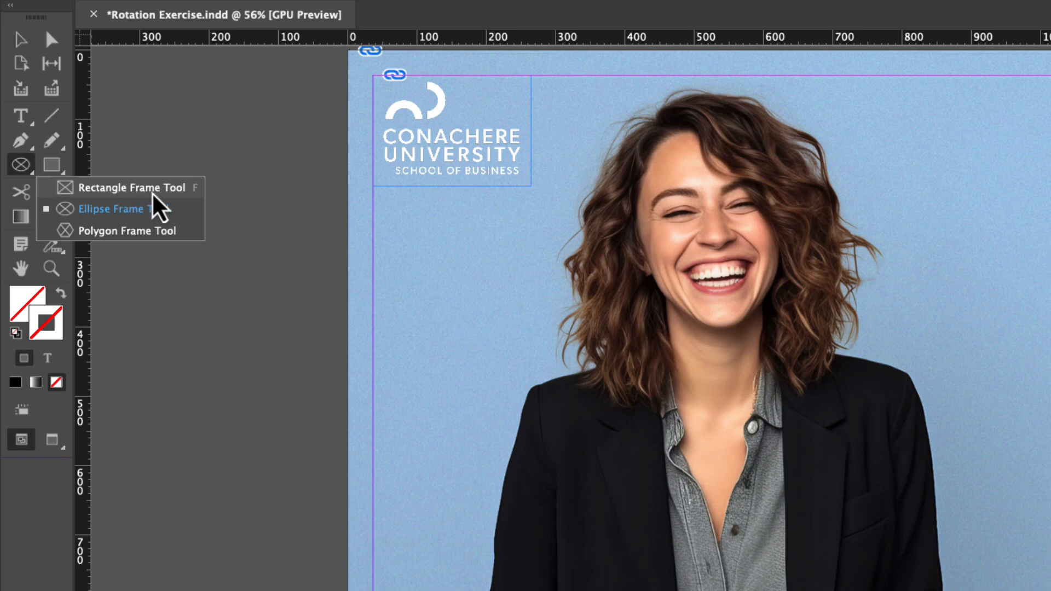
mouse_move(161, 224)
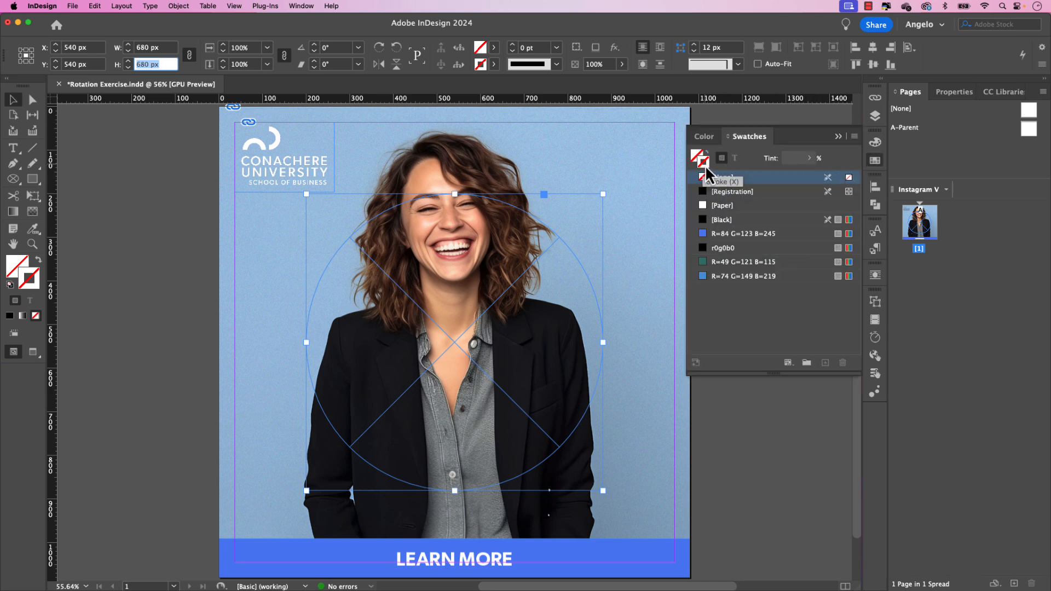
left_click(743, 233)
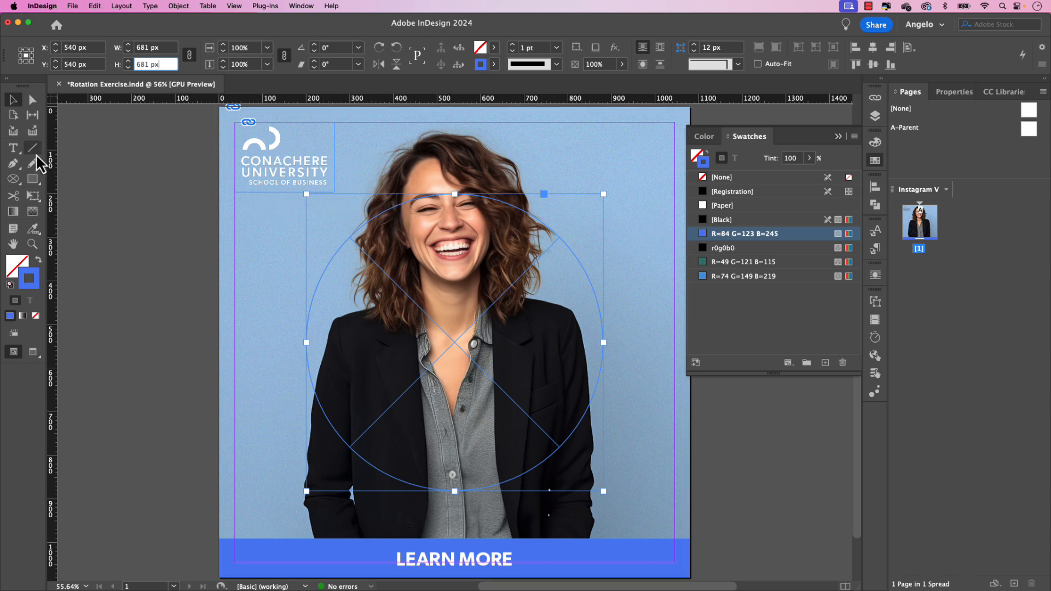
mouse_move(13, 147)
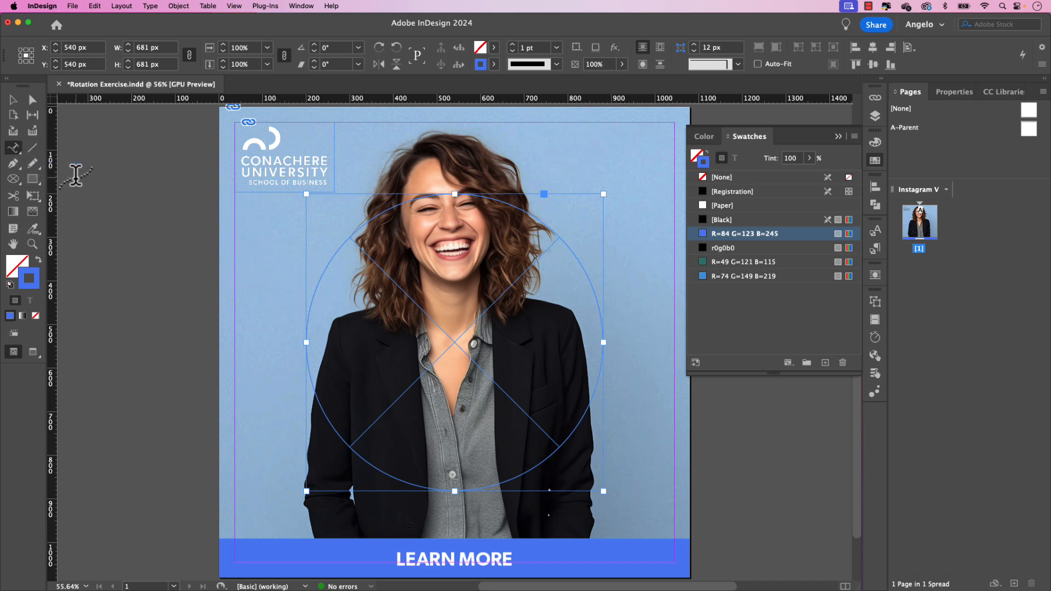
mouse_move(357, 226)
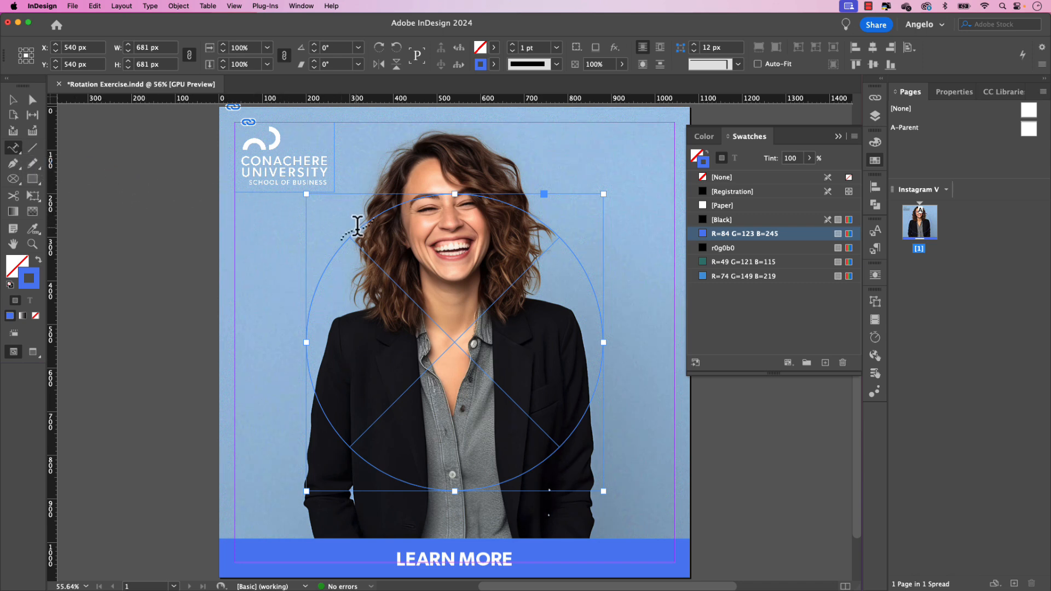
mouse_move(369, 237)
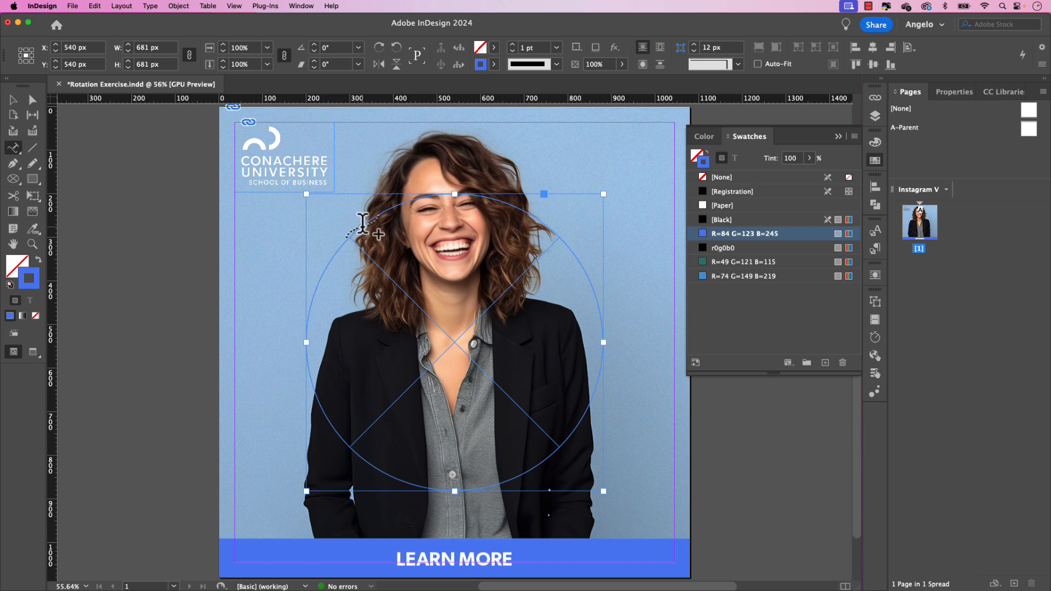
Step: Set ENHANCE SKILLS along the circle in Canela Bold, Paper fill, 82 pt
left_click(12, 300)
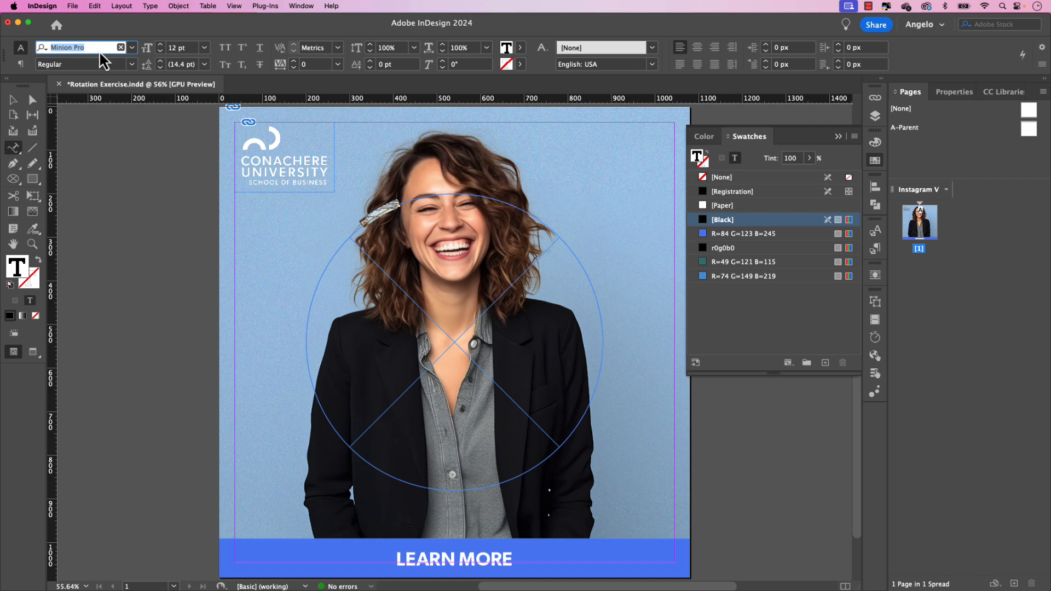
type("canela")
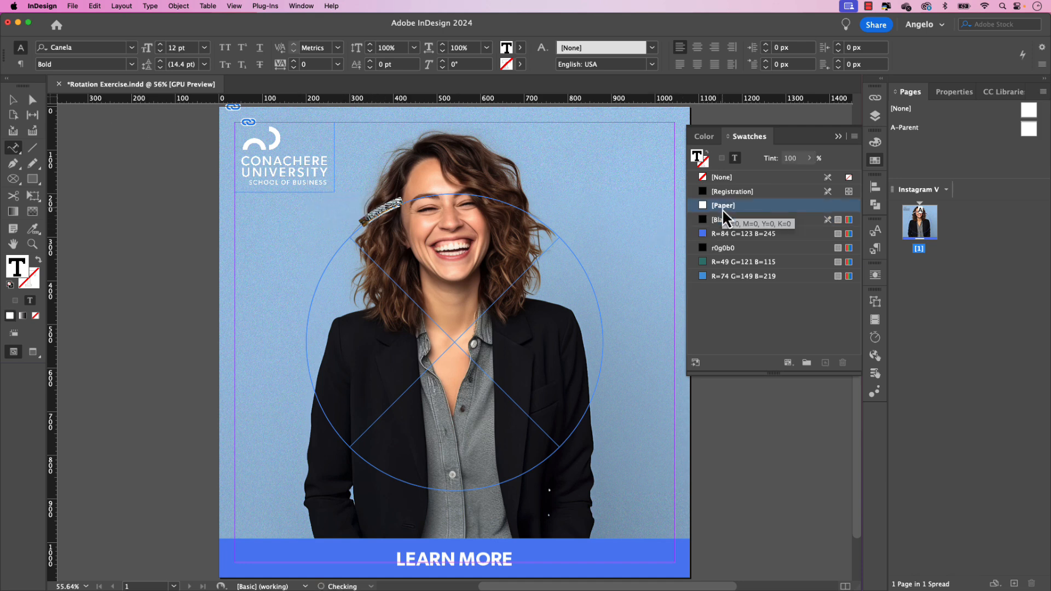
left_click(724, 205)
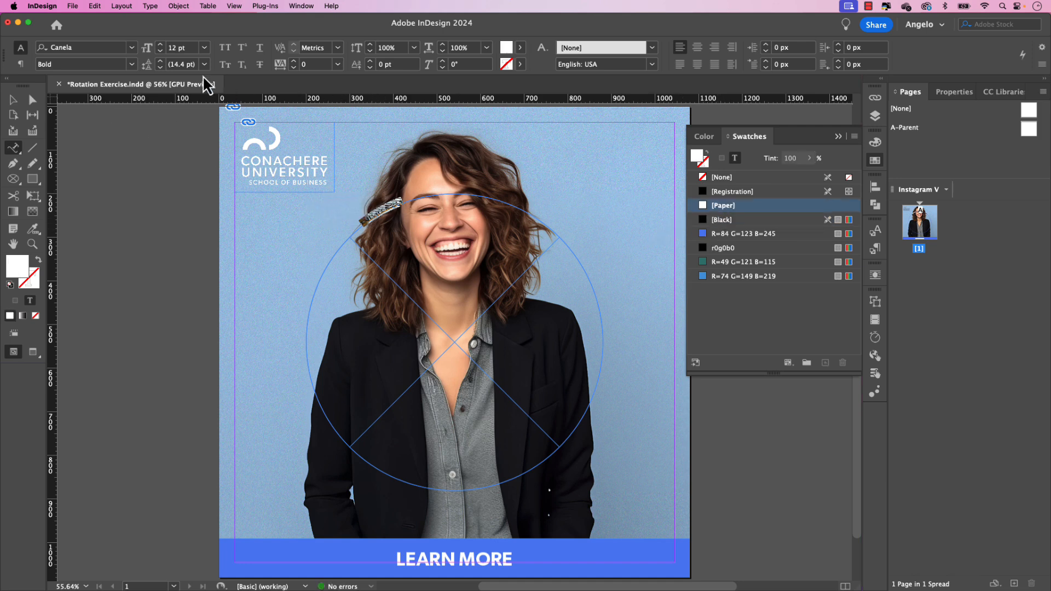
triple_click(181, 47)
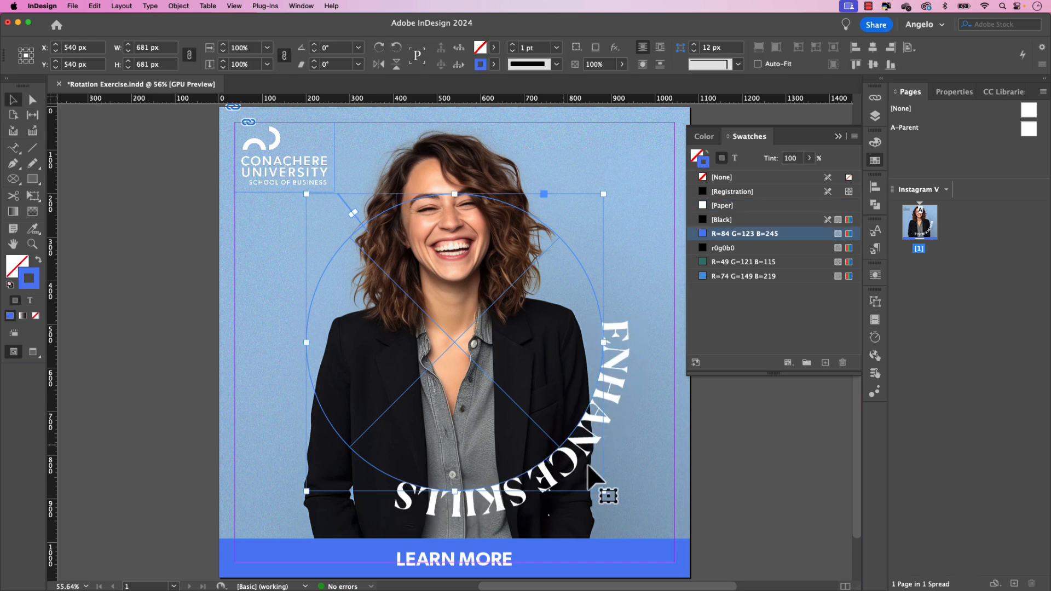
scroll("down", 3)
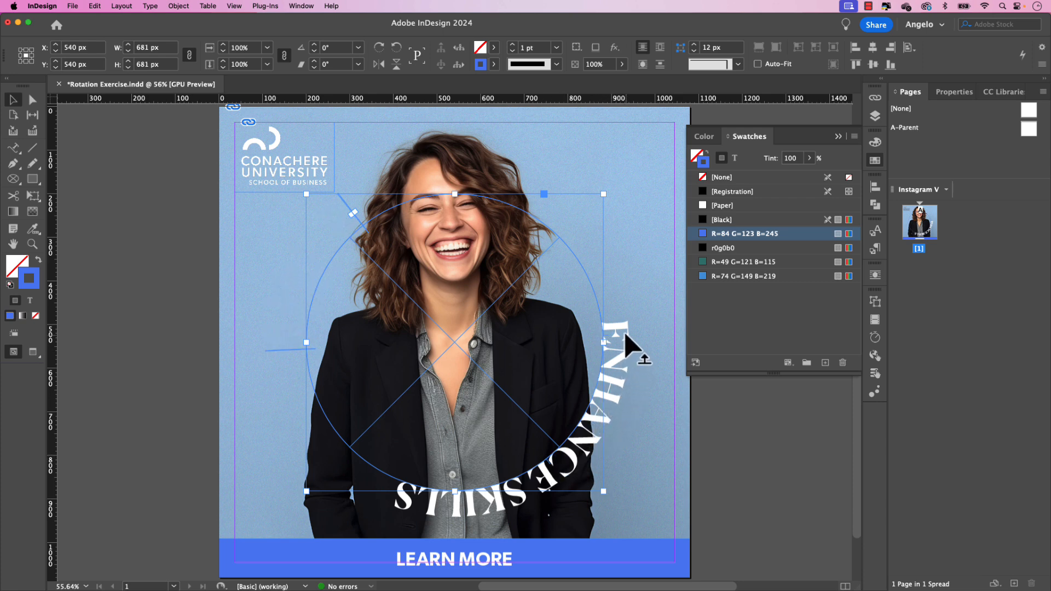
mouse_move(587, 201)
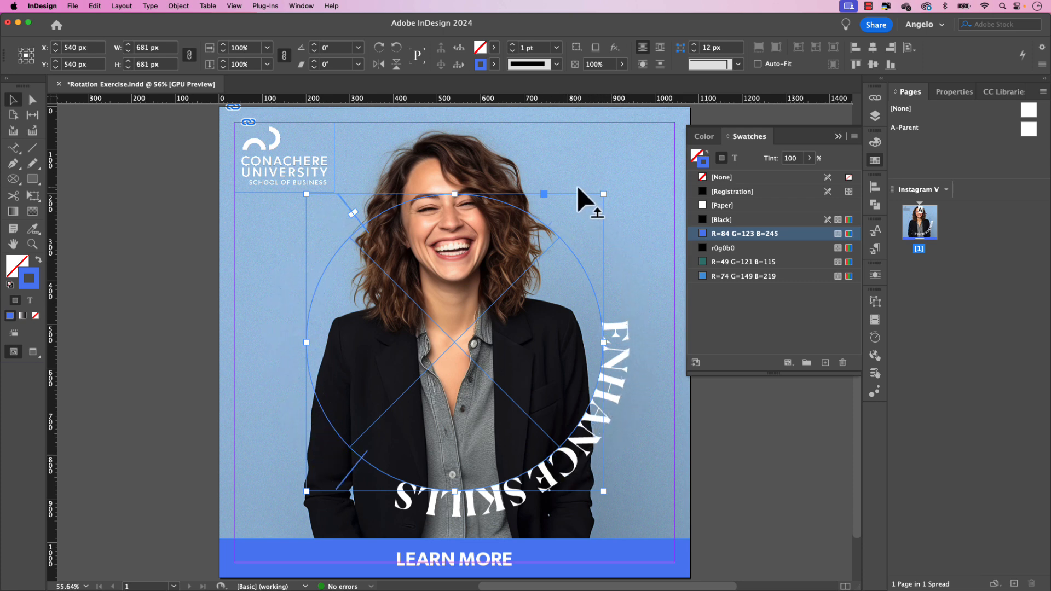
mouse_move(493, 167)
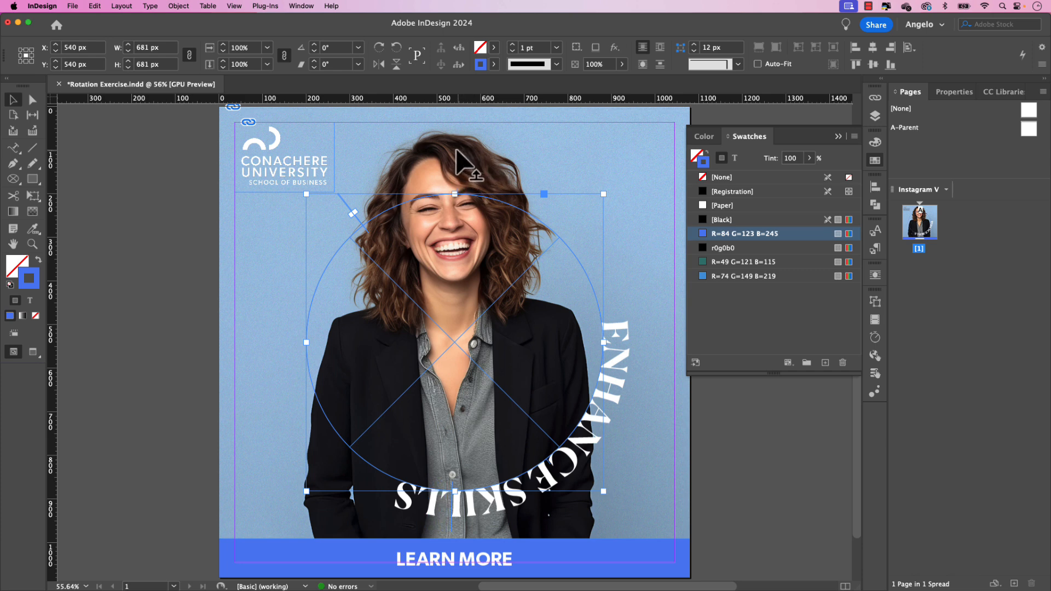
mouse_move(461, 164)
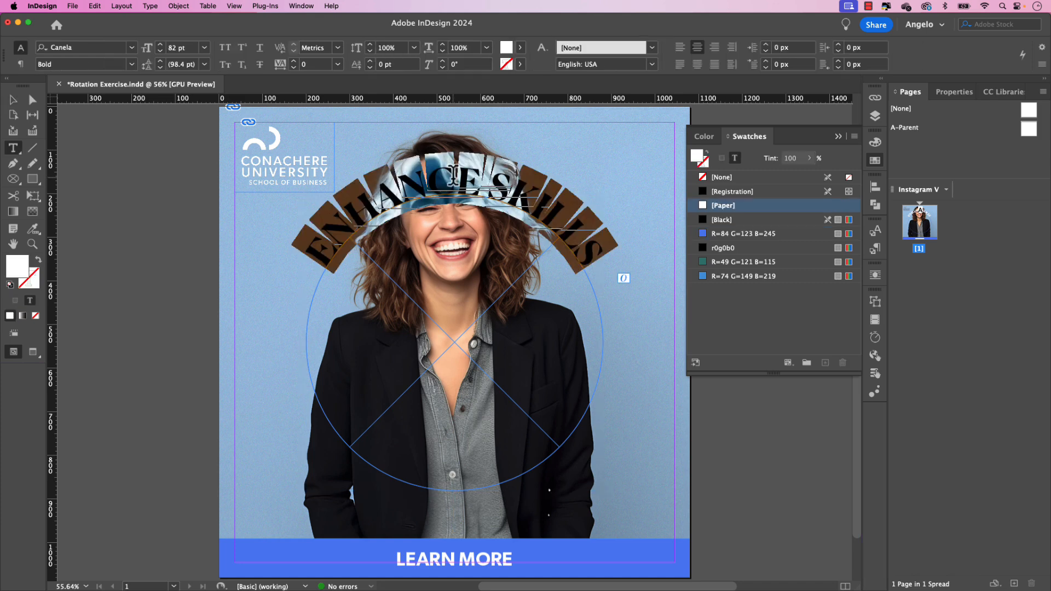
Step: Set Type on a Path Options Align to Ascender and confirm
left_click(150, 7)
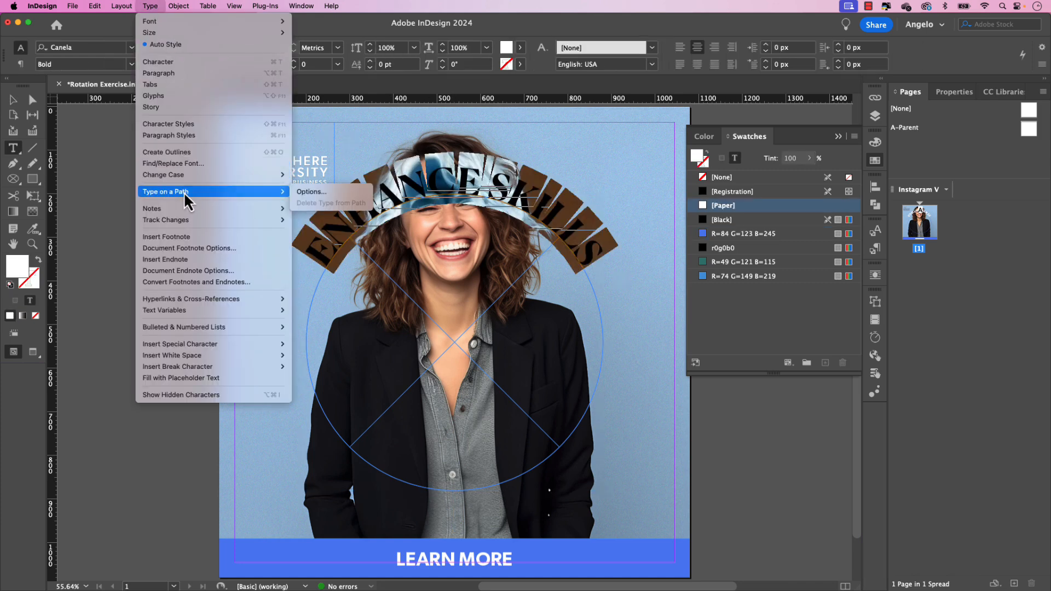
left_click(311, 191)
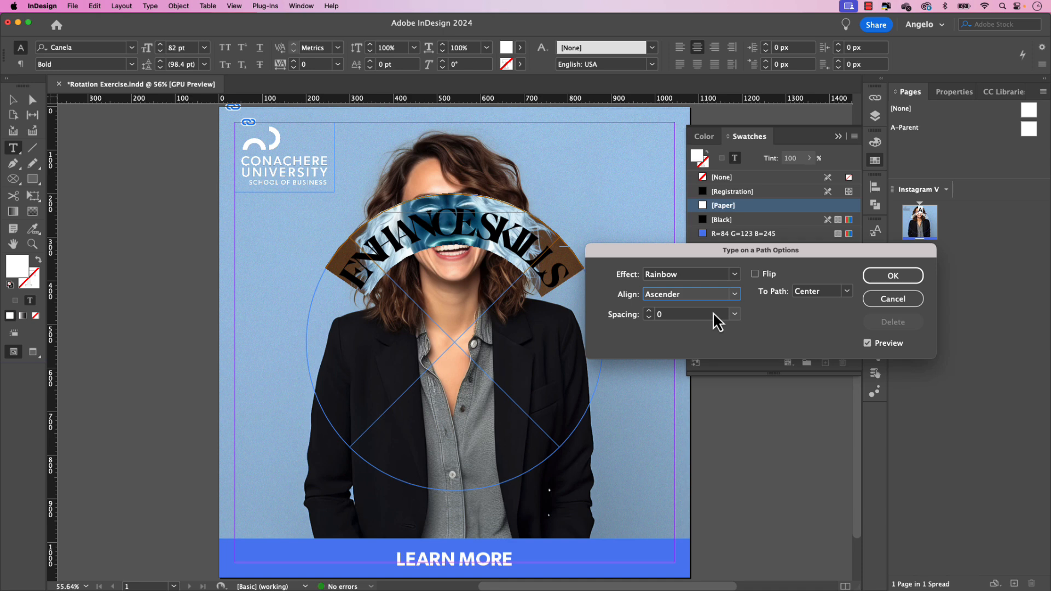
mouse_move(790, 313)
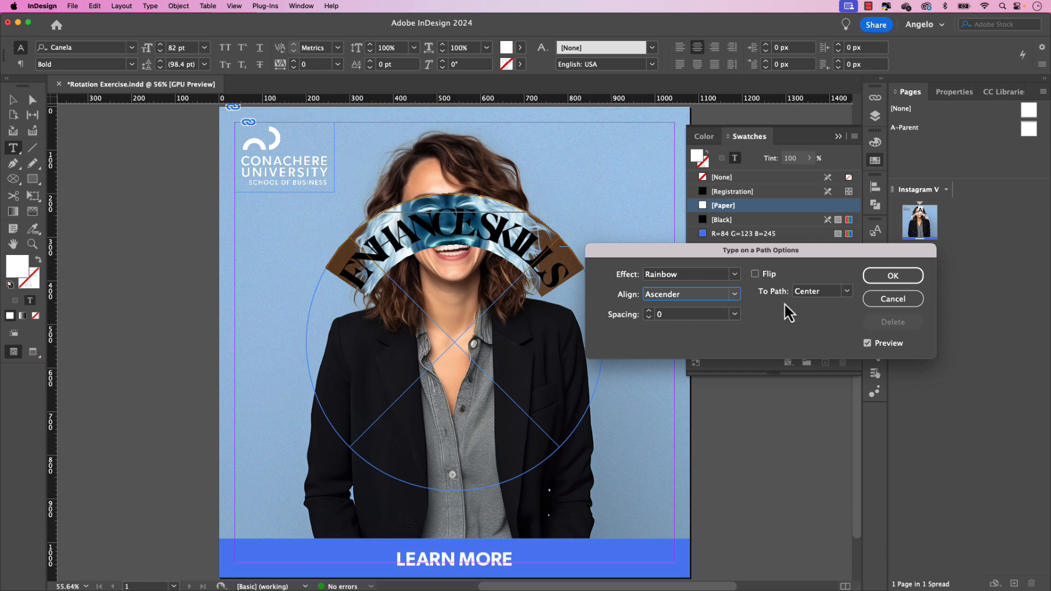
mouse_move(820, 315)
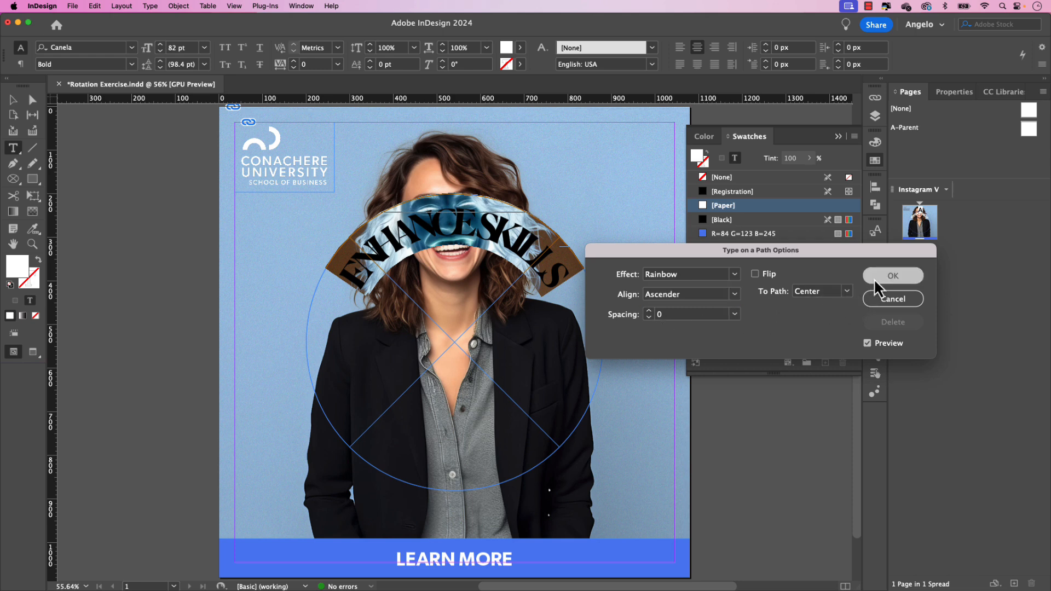
left_click(893, 276)
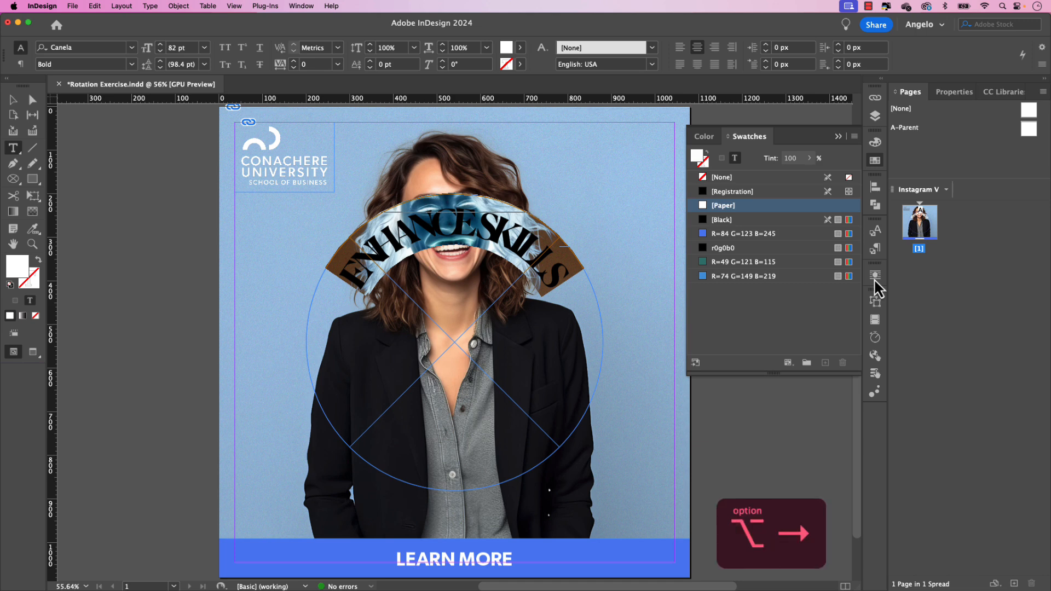
Step: Increase the tracking of ENHANCE SKILLS to about 35 so it spreads around the circle
type("20")
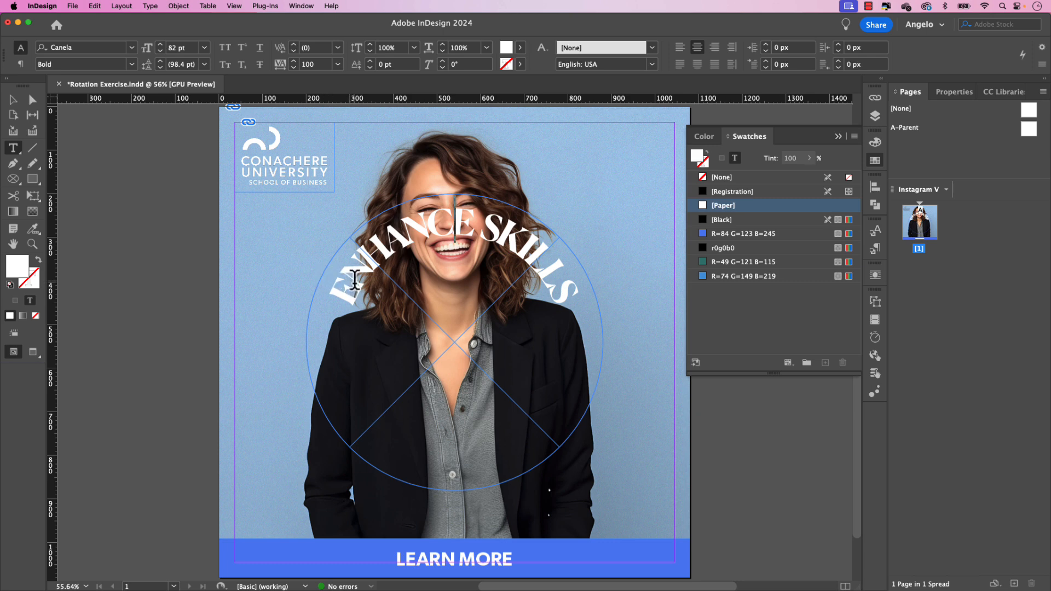
mouse_move(402, 302)
type("35")
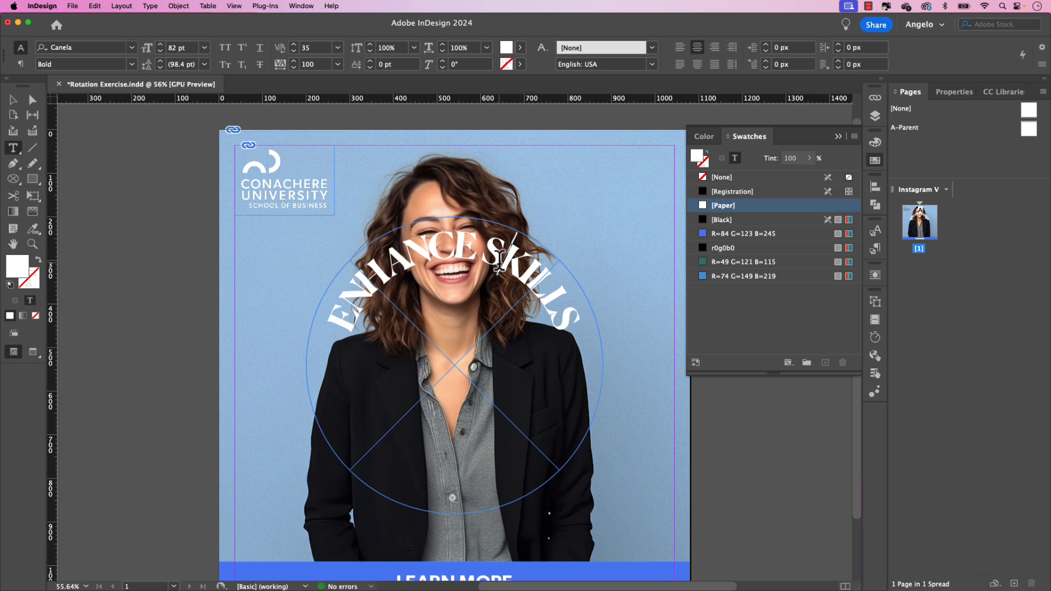
scroll("up", 3)
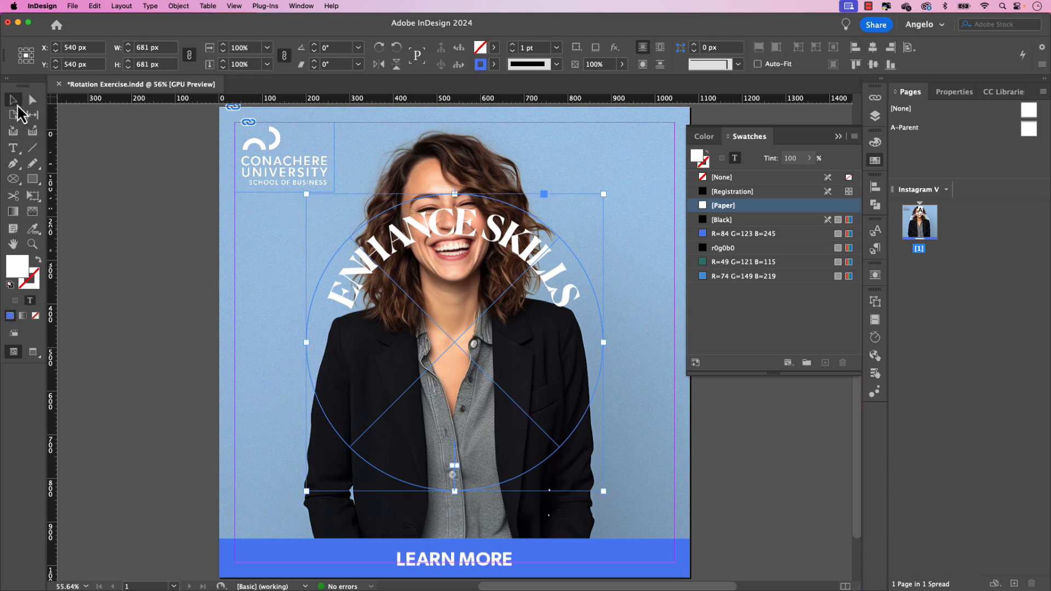
Step: Select the circle as a whole object and start copying it for a Paste in Place duplicate
left_click(745, 234)
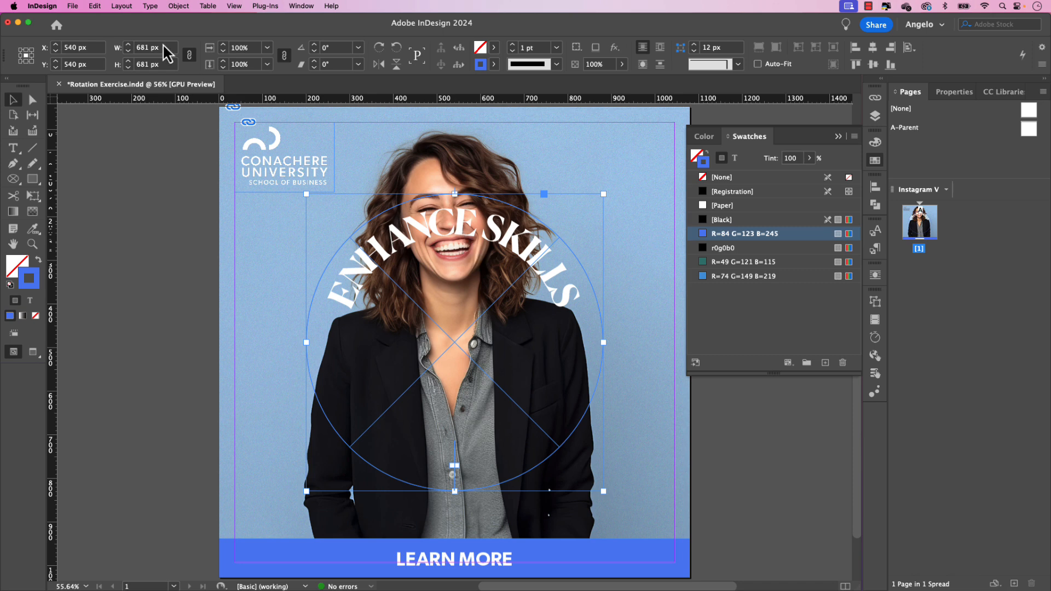
mouse_move(111, 69)
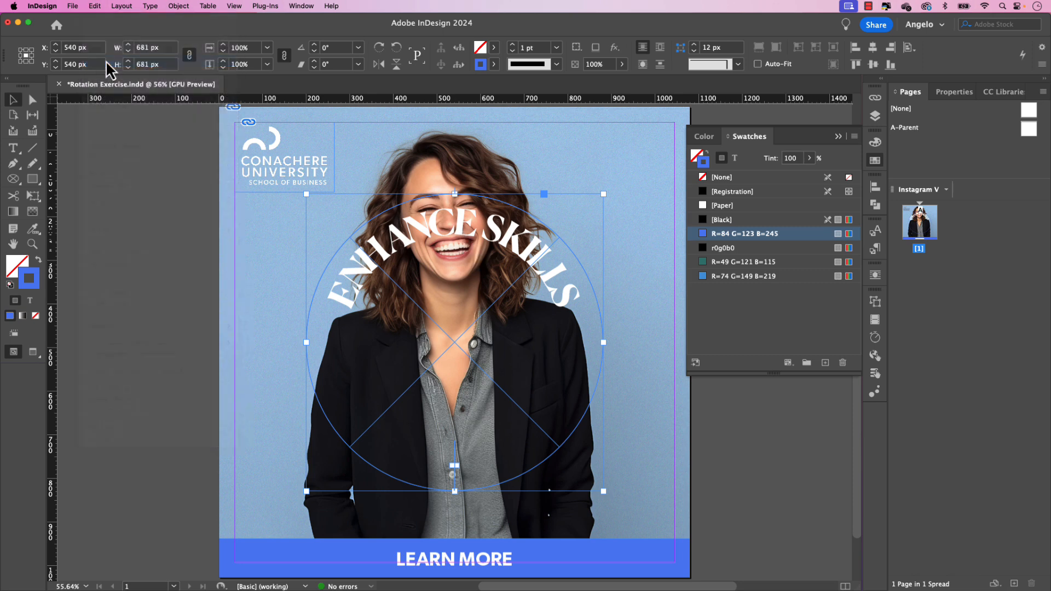
left_click(94, 7)
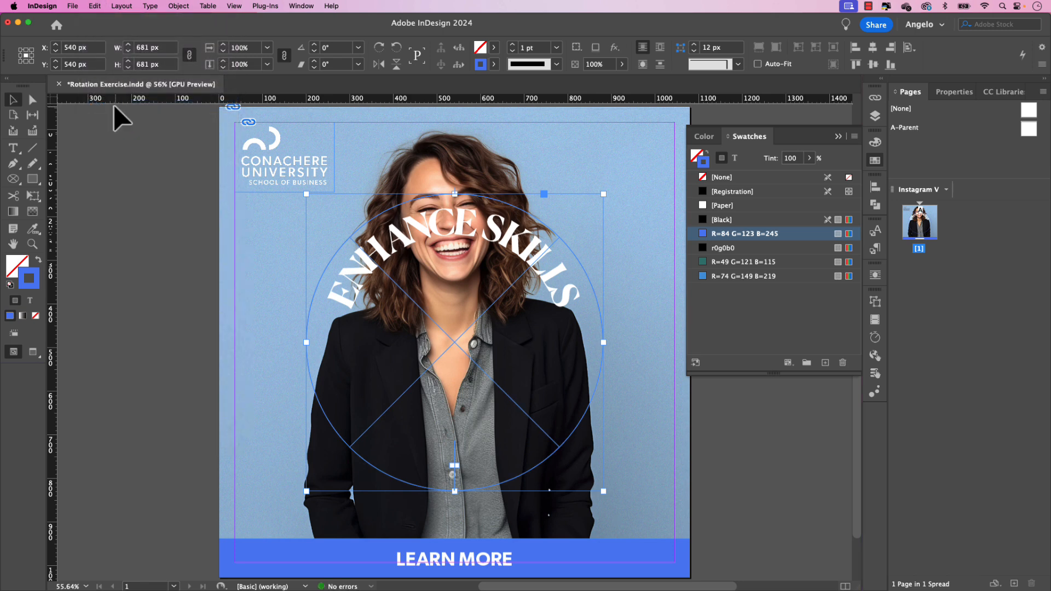
mouse_move(615, 198)
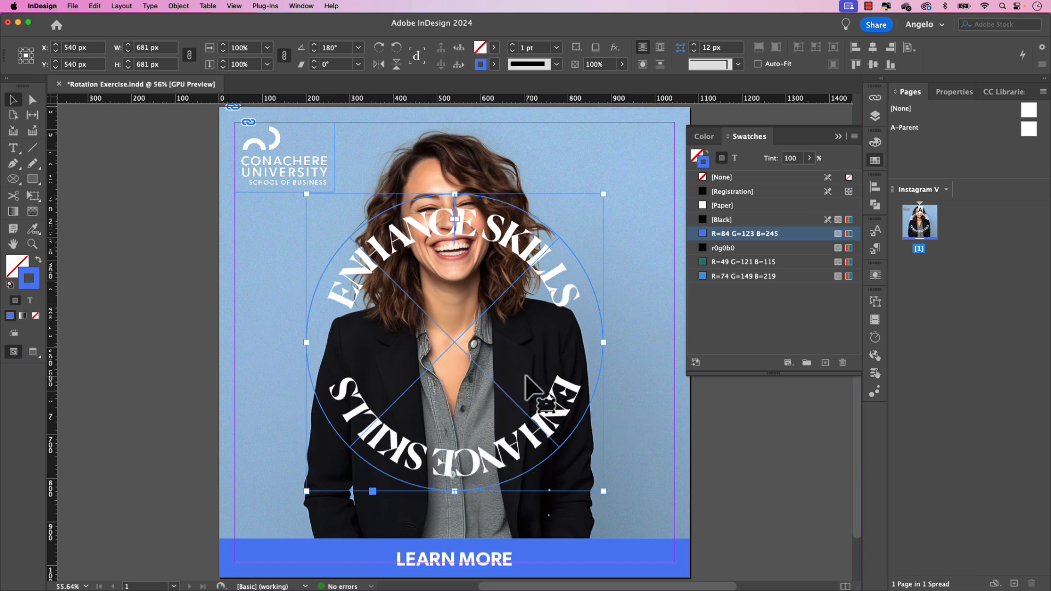
mouse_move(536, 452)
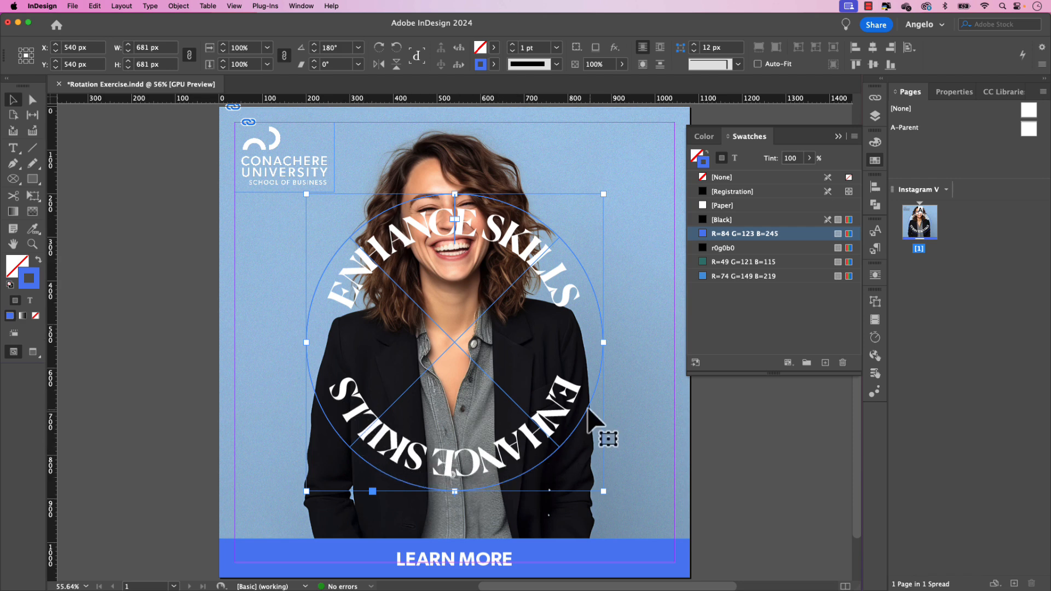
mouse_move(584, 412)
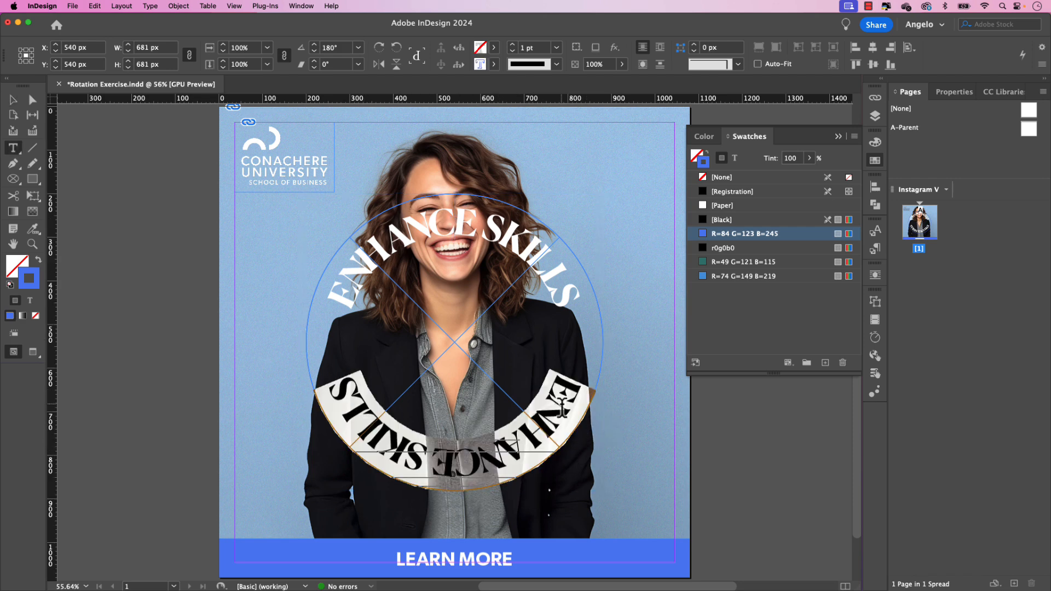
Step: In Type on a Path Options align the lower CHOOSE YOUR MBA text to Descender and flip it upright
left_click(150, 6)
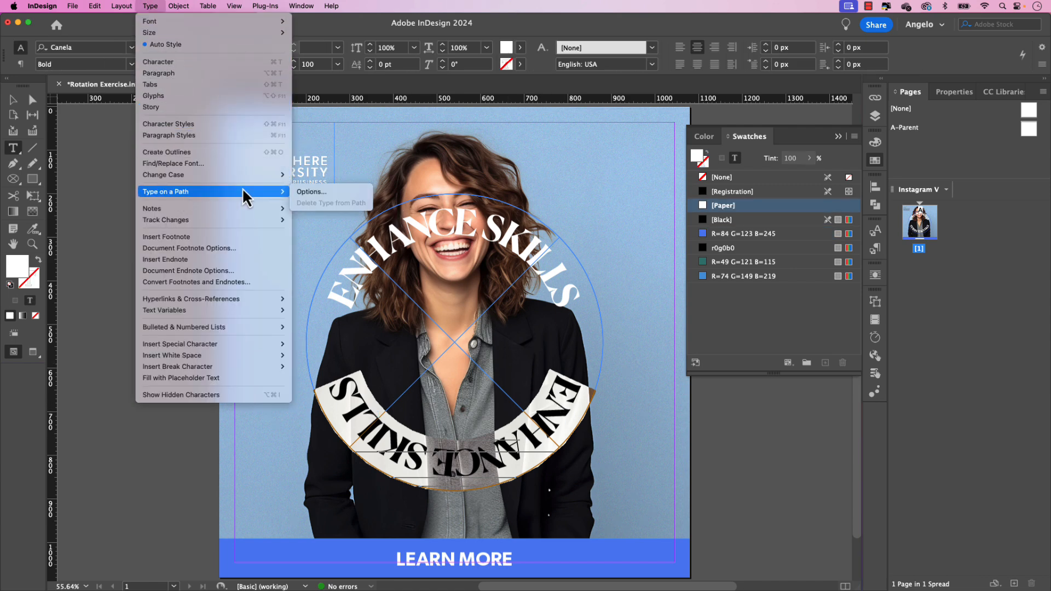
left_click(310, 192)
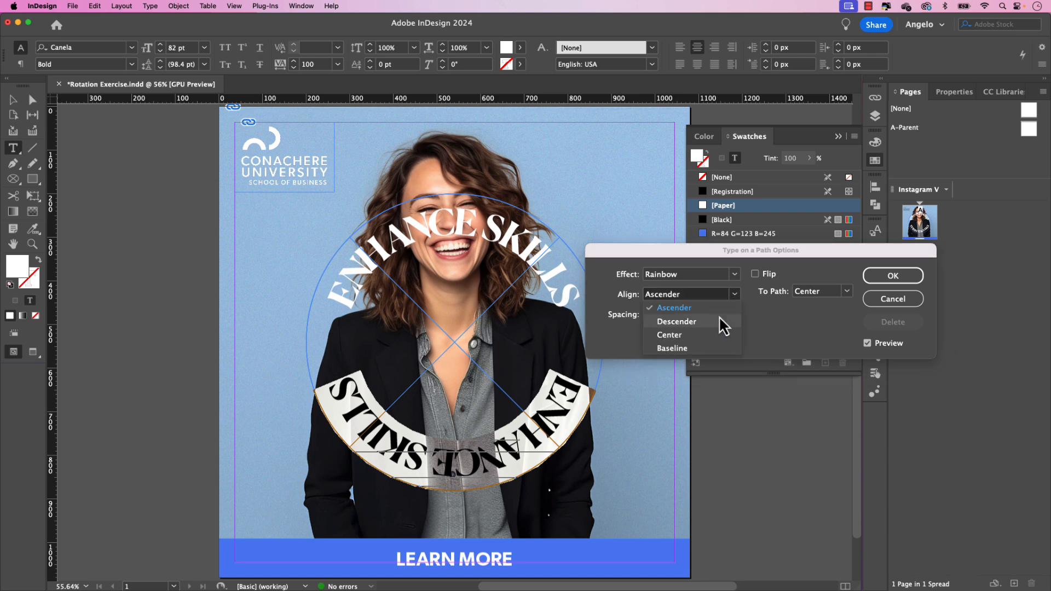
left_click(677, 322)
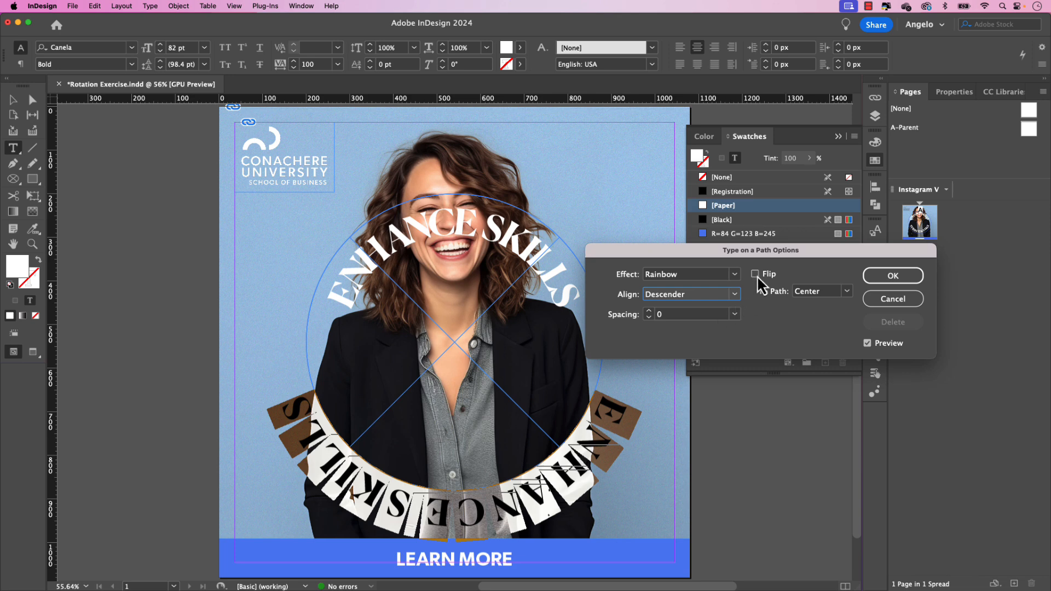
left_click(756, 274)
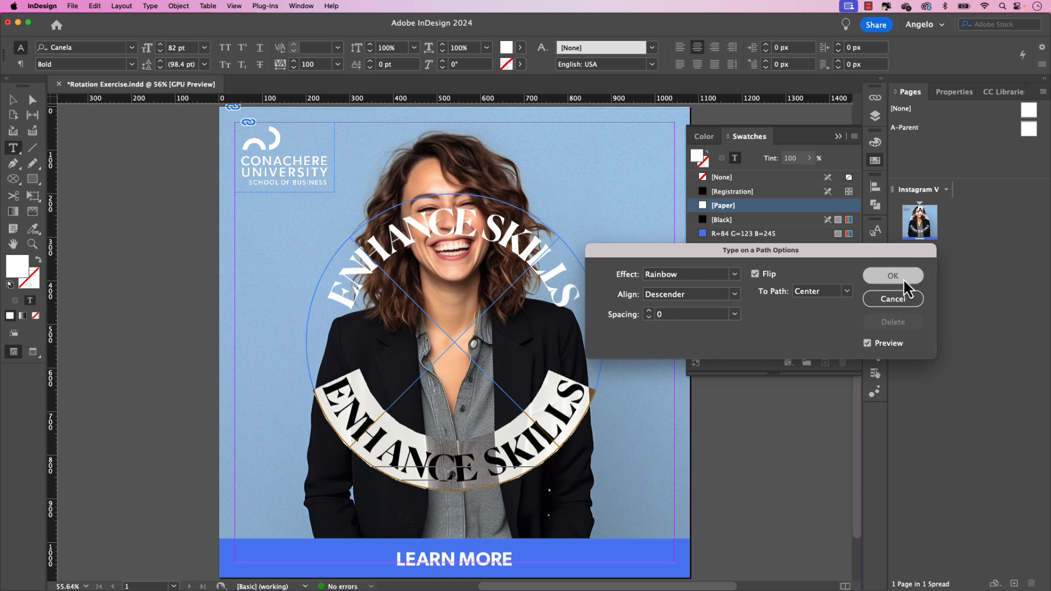
left_click(892, 276)
type("CHOOSE YOUR MBA")
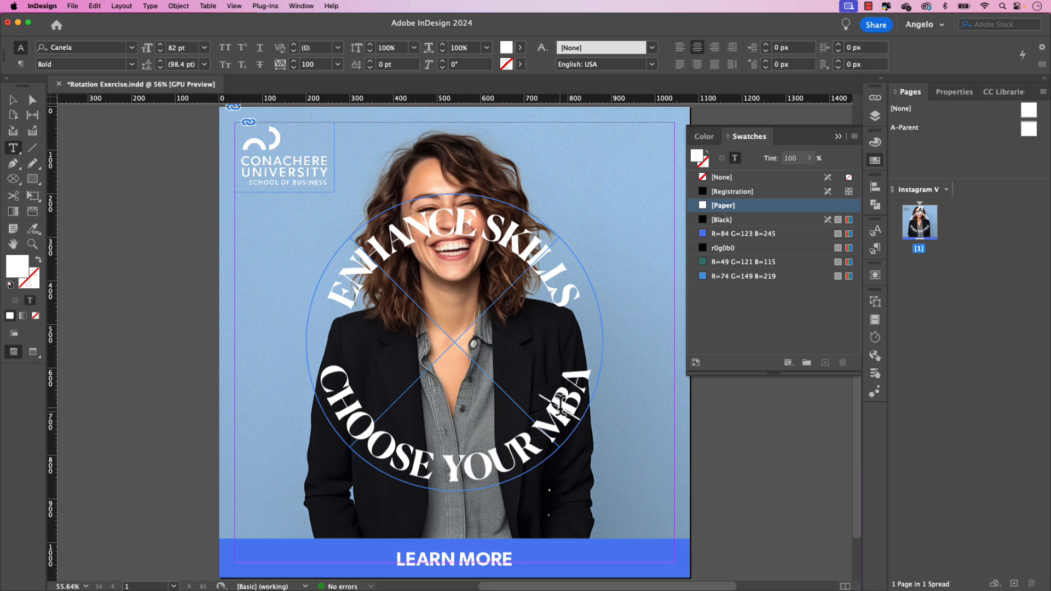
mouse_move(556, 402)
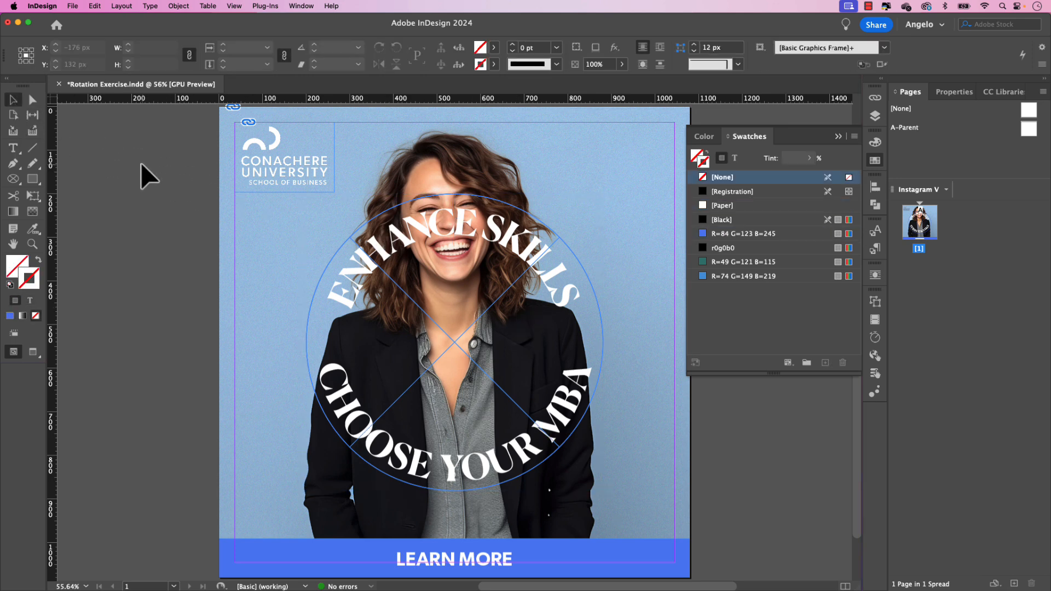
Step: In the Layers panel rename the first circle item to Choose Your MBA
left_click(875, 115)
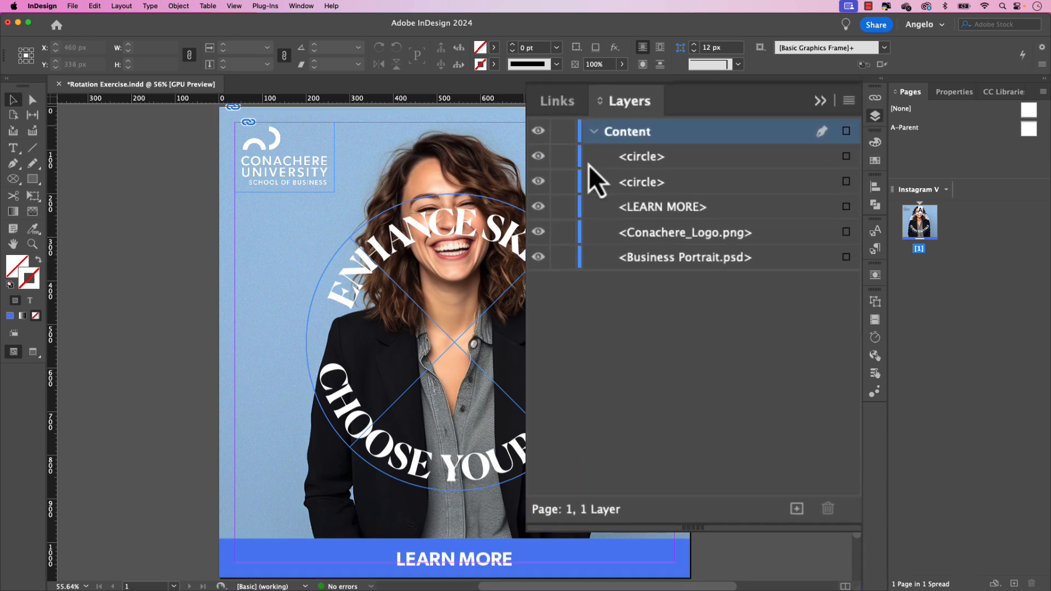
left_click(538, 183)
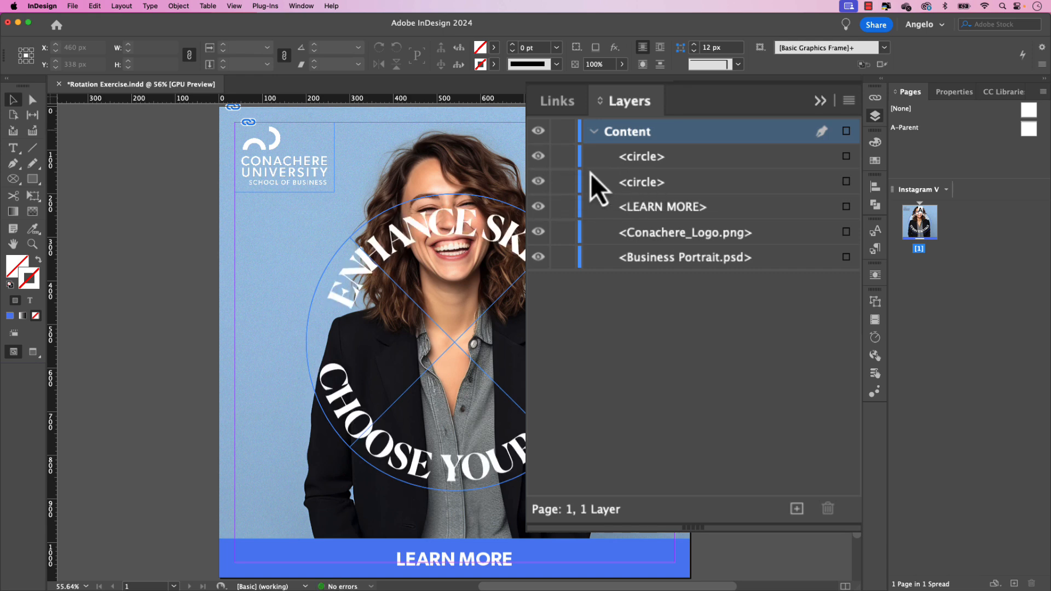
left_click(538, 156)
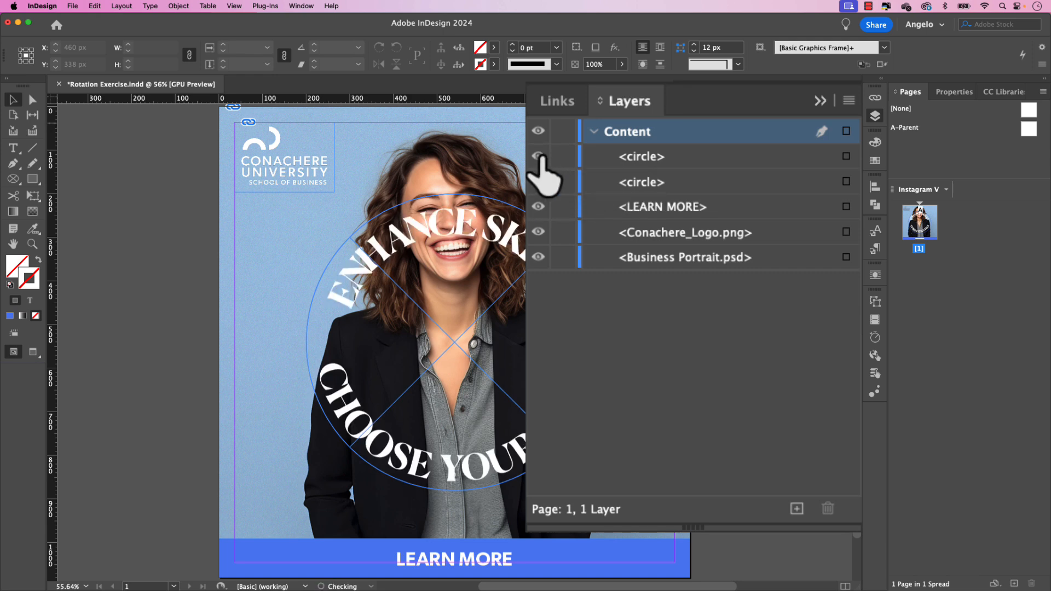
left_click(641, 157)
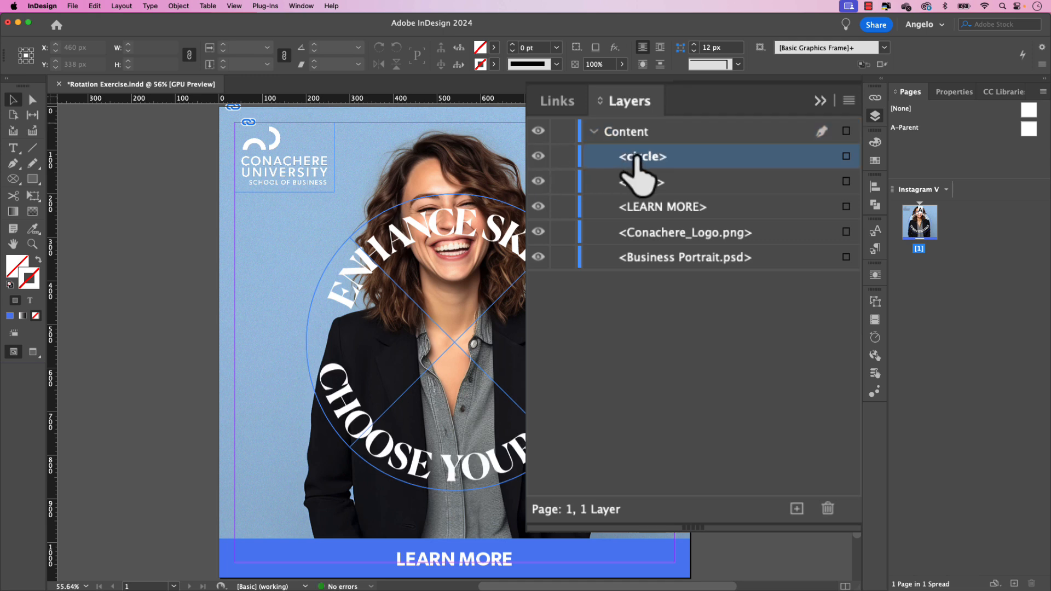
double_click(641, 156)
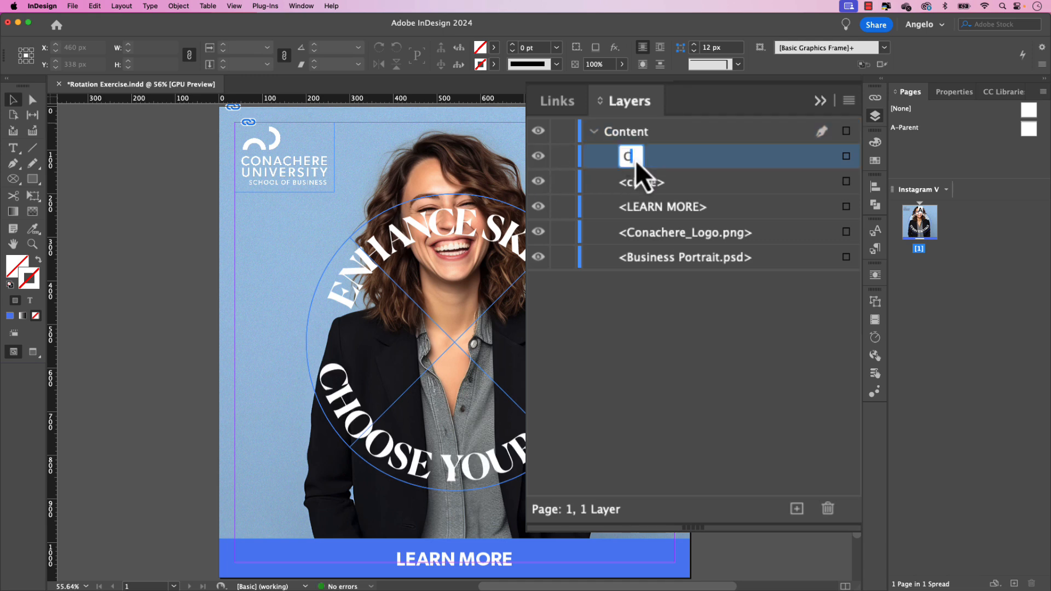
type("Choose Your")
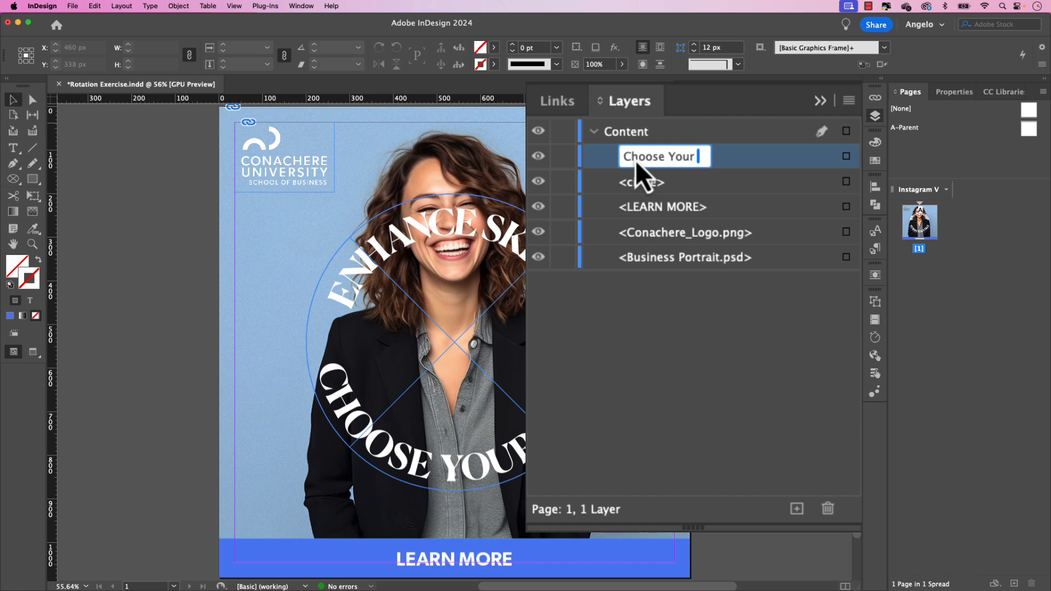
type("MBA")
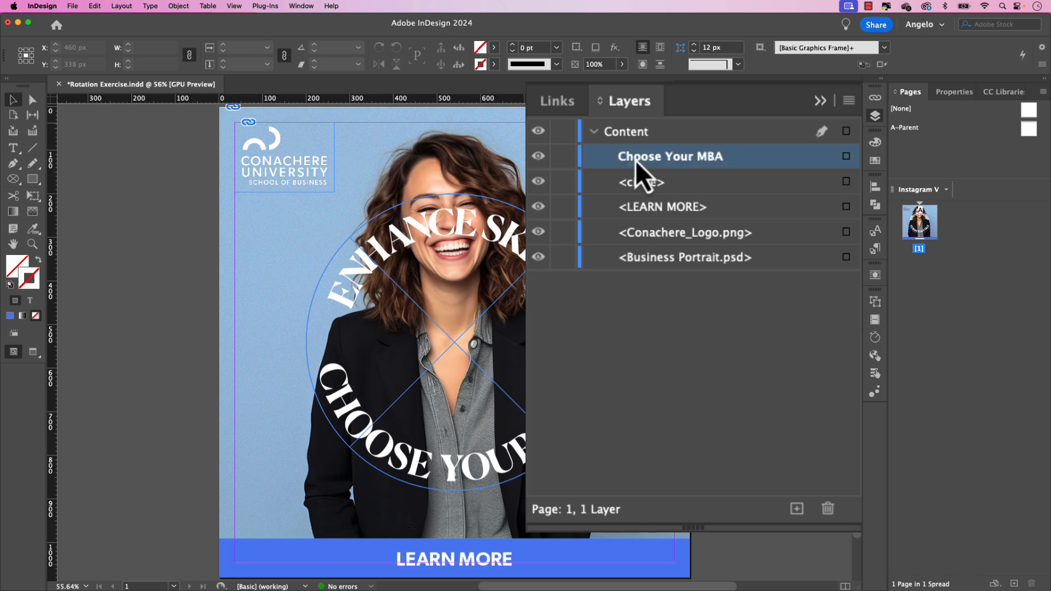
Step: Rename the second circle item to Enhance Skills
left_click(641, 182)
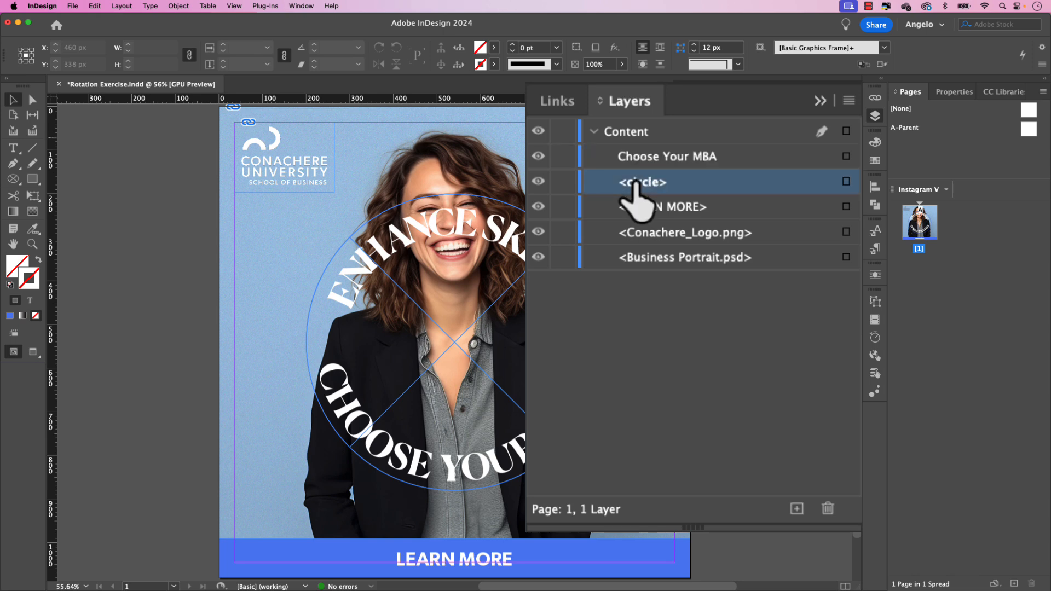
double_click(639, 183)
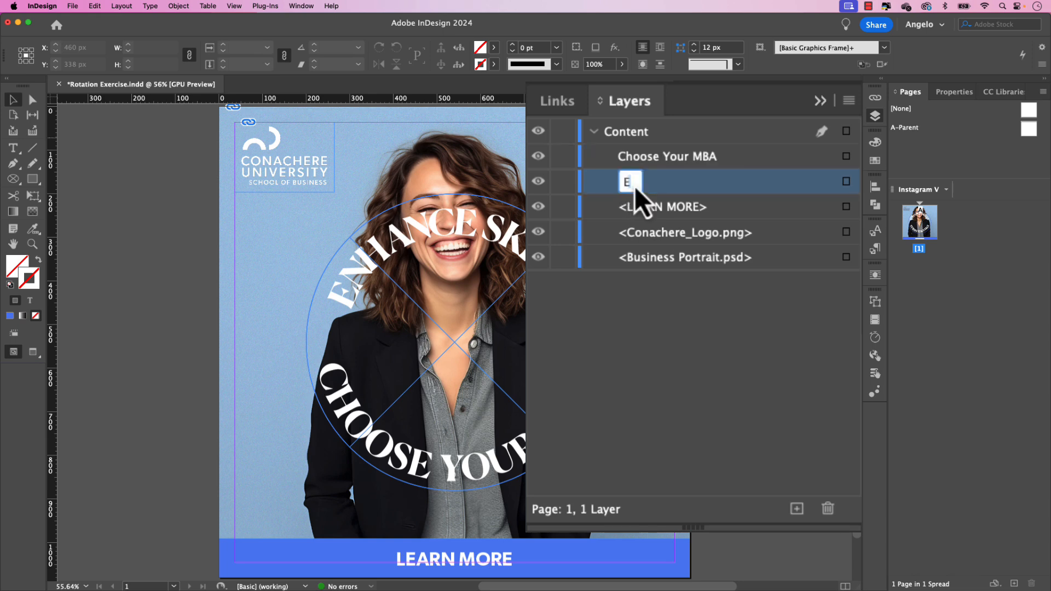
type("nhan")
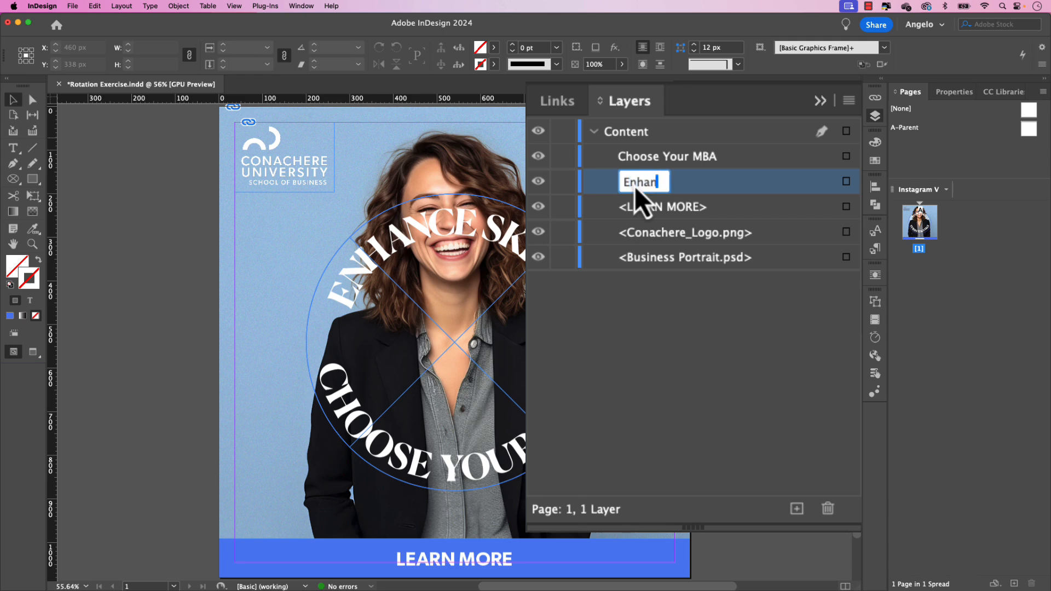
key("Return")
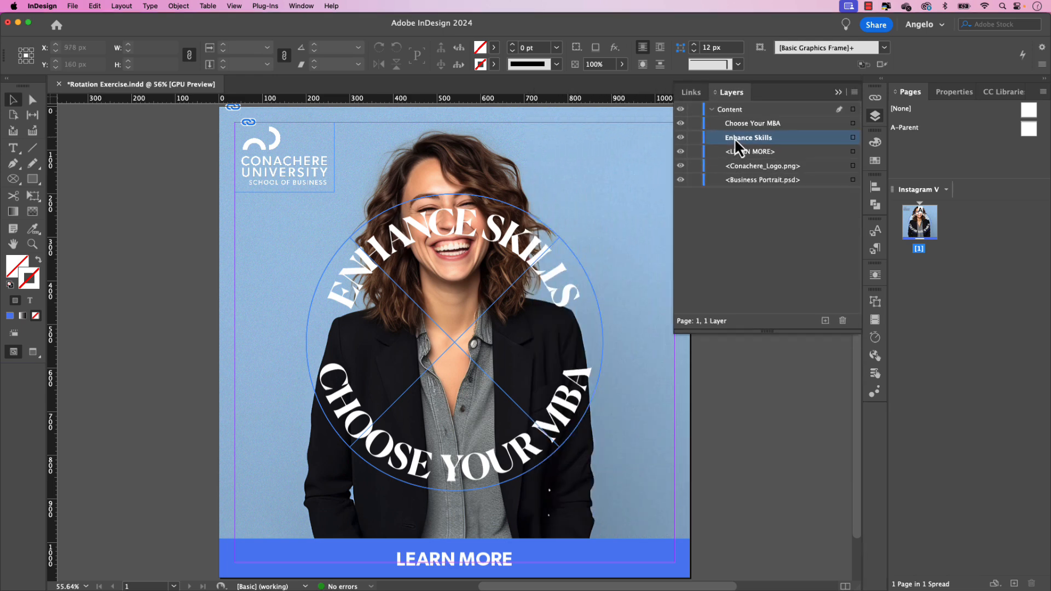
mouse_move(697, 186)
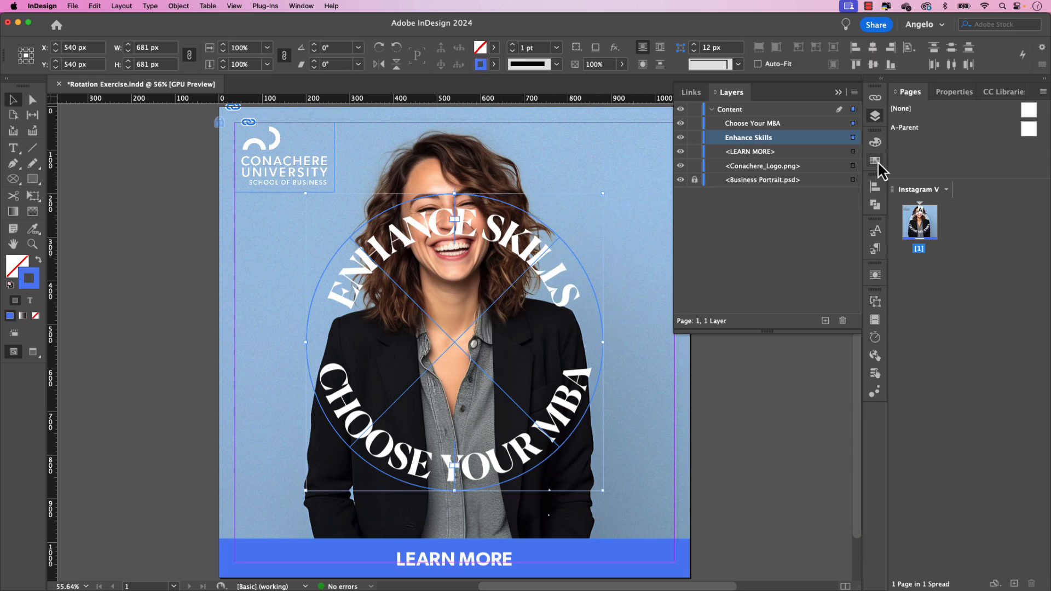
Step: Set the circles' stroke to [None] in the Swatches panel, leaving only the curved text
left_click(876, 161)
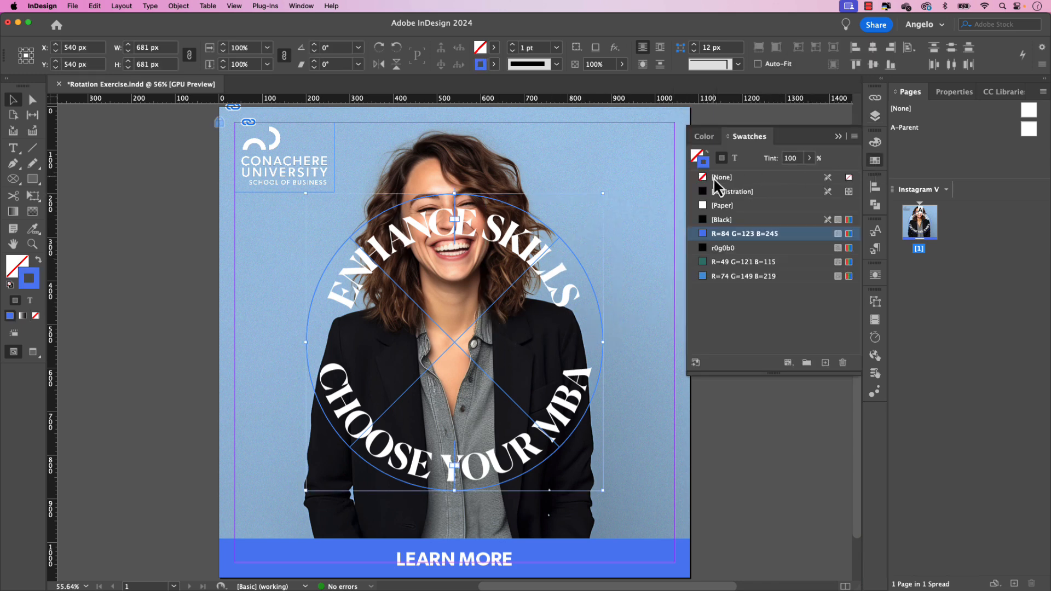
left_click(724, 178)
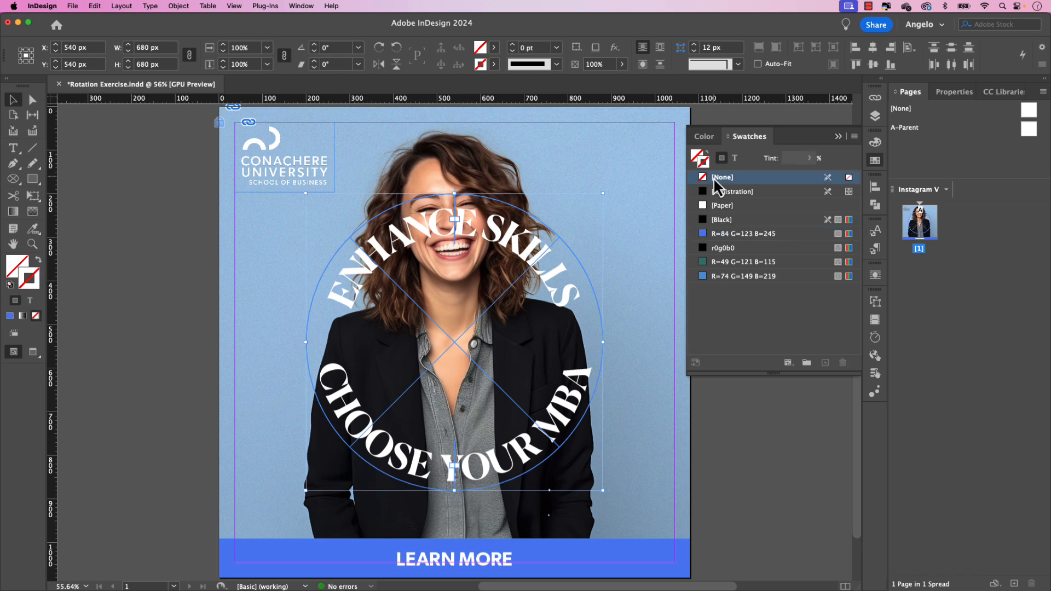
mouse_move(847, 146)
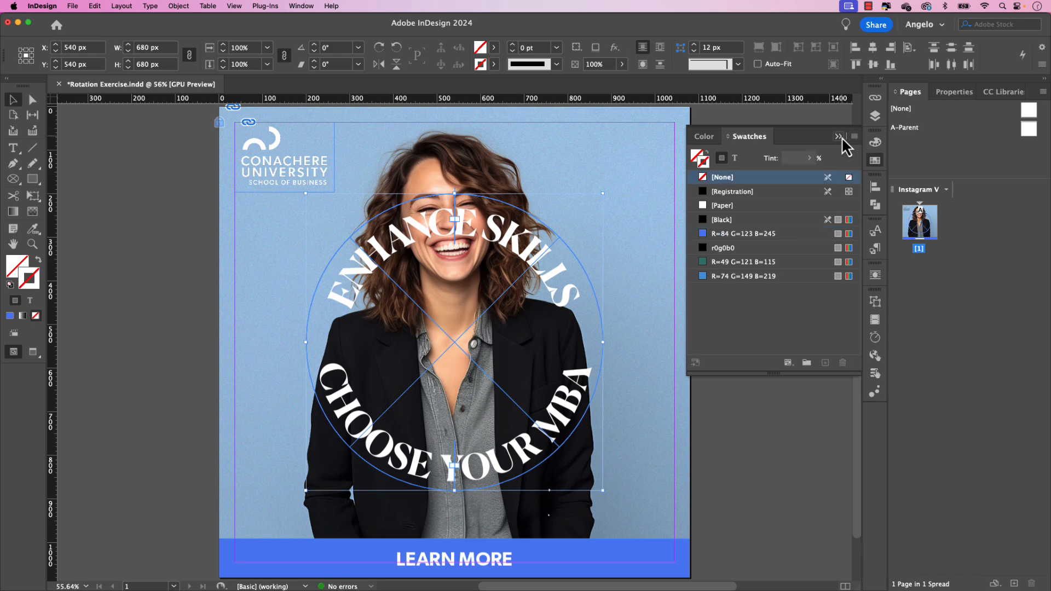
left_click(839, 136)
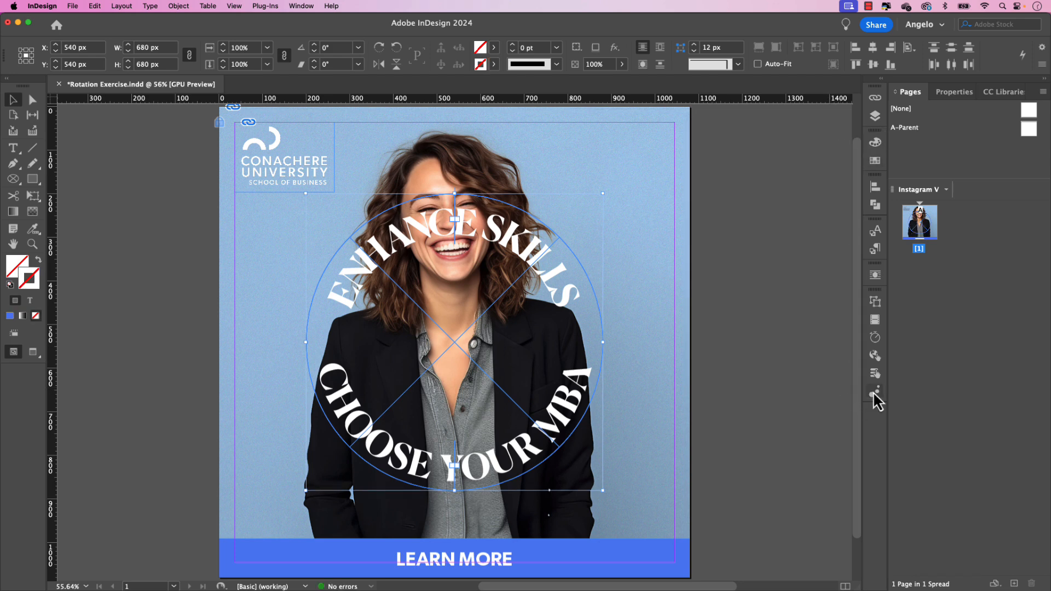
Step: Apply the Rotate 180° CW animation preset to the circular text
left_click(875, 392)
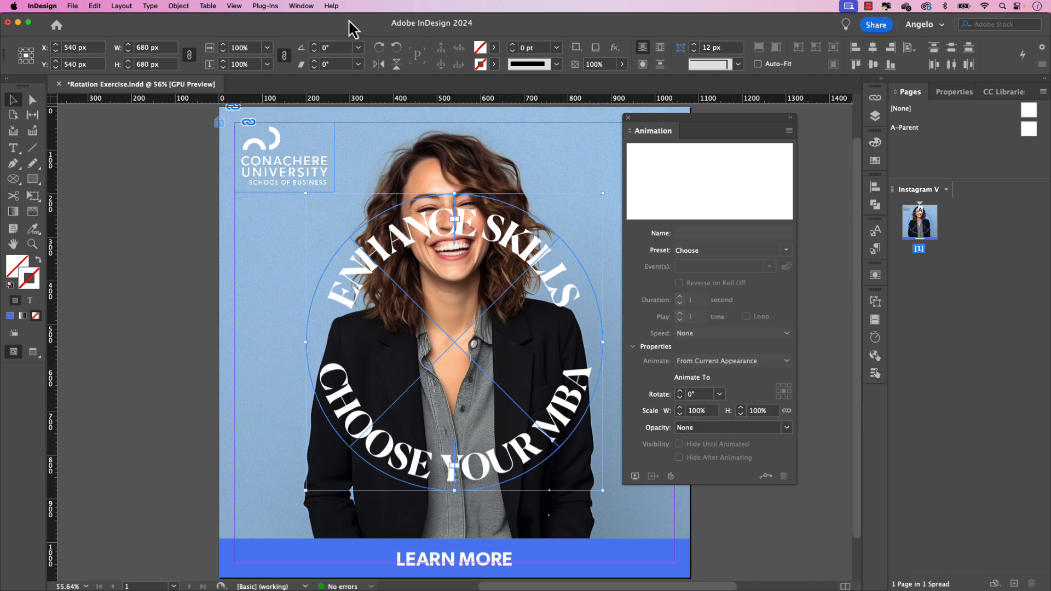
left_click(301, 7)
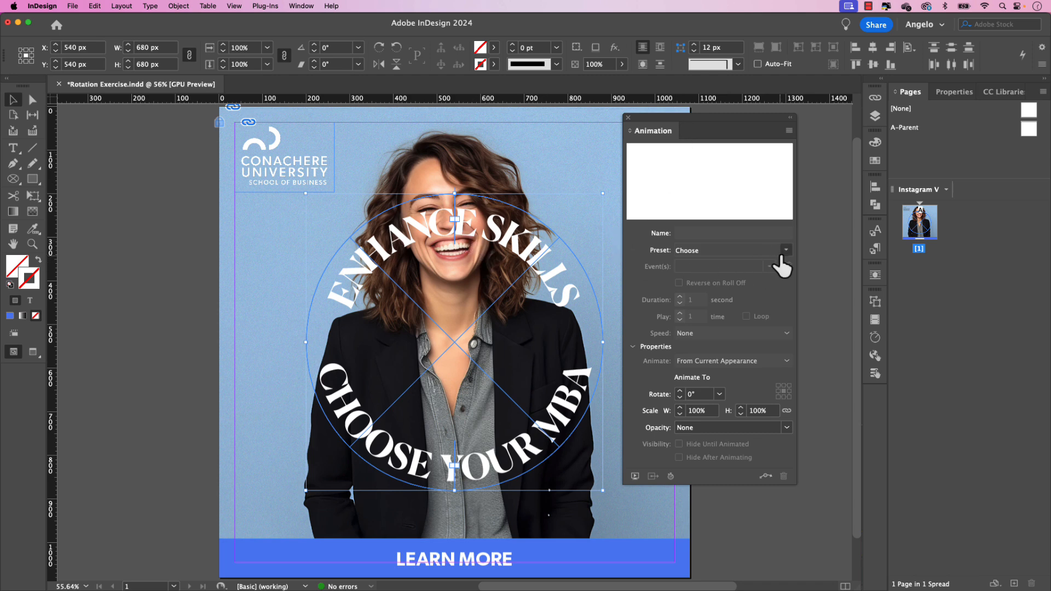
left_click(786, 250)
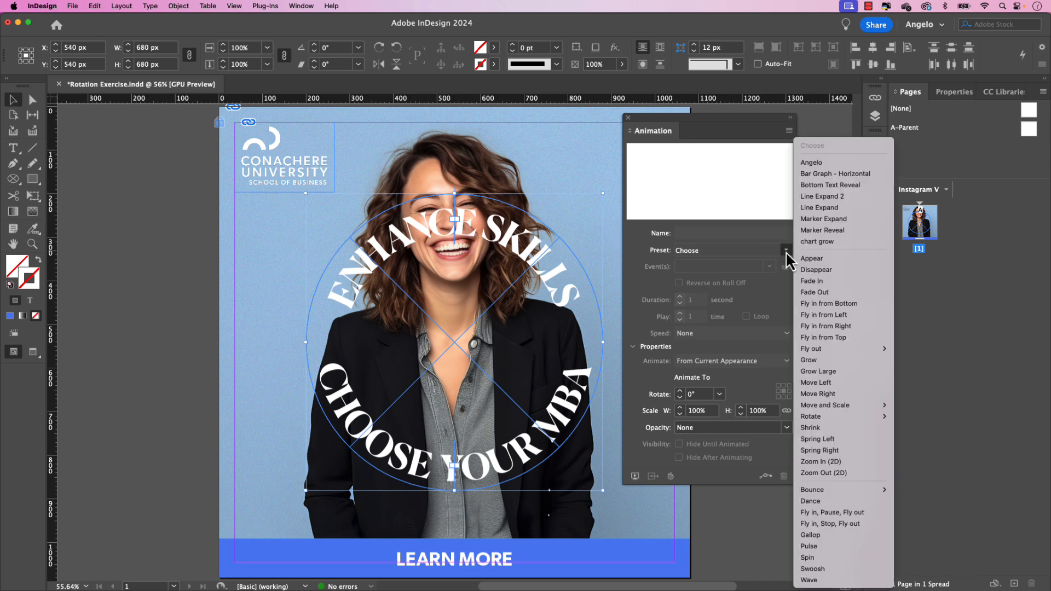
mouse_move(835, 416)
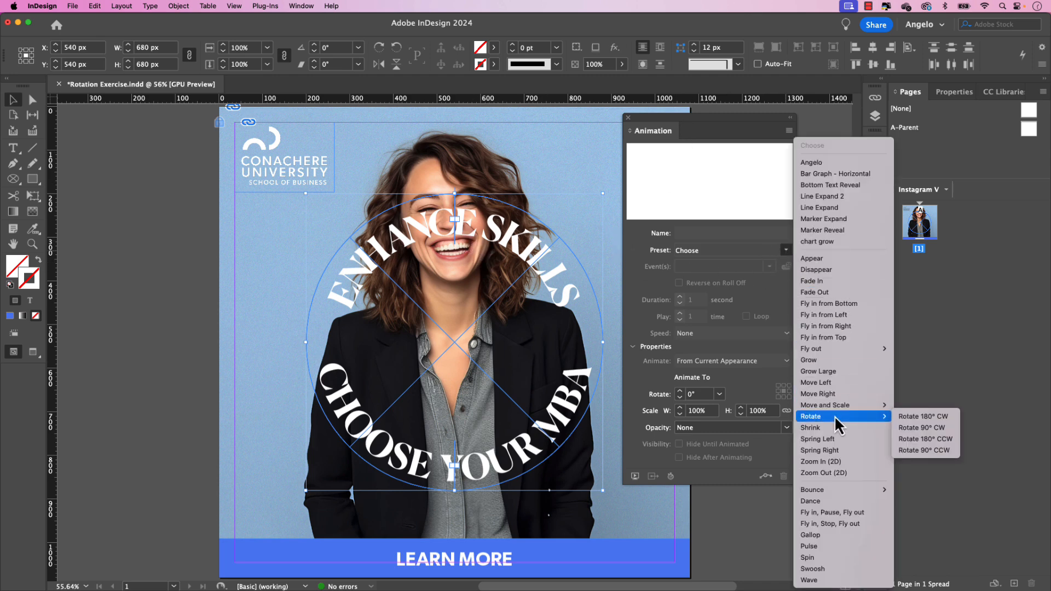
mouse_move(923, 416)
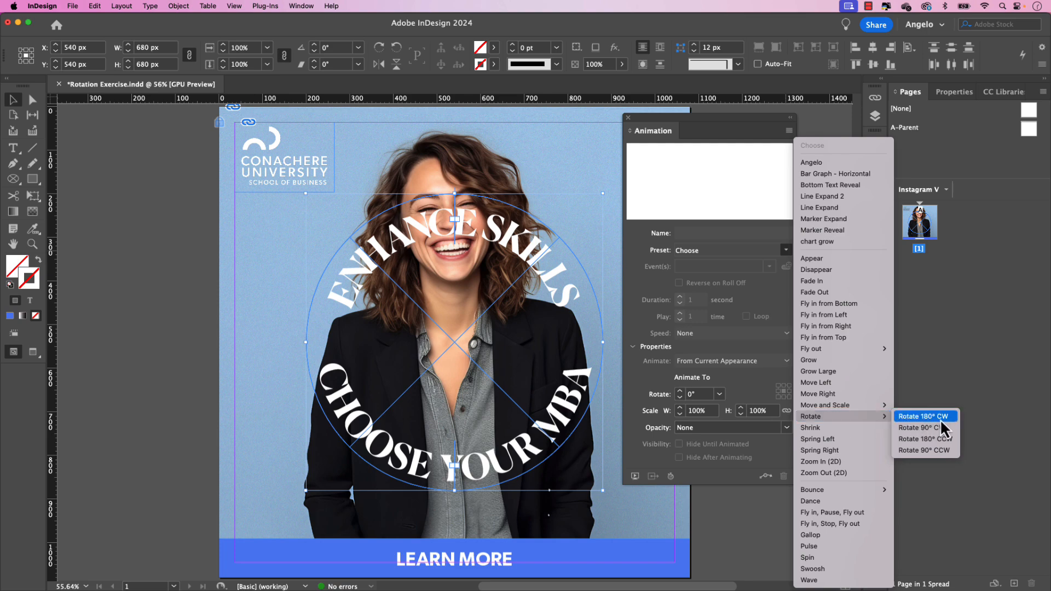
left_click(923, 416)
type("30")
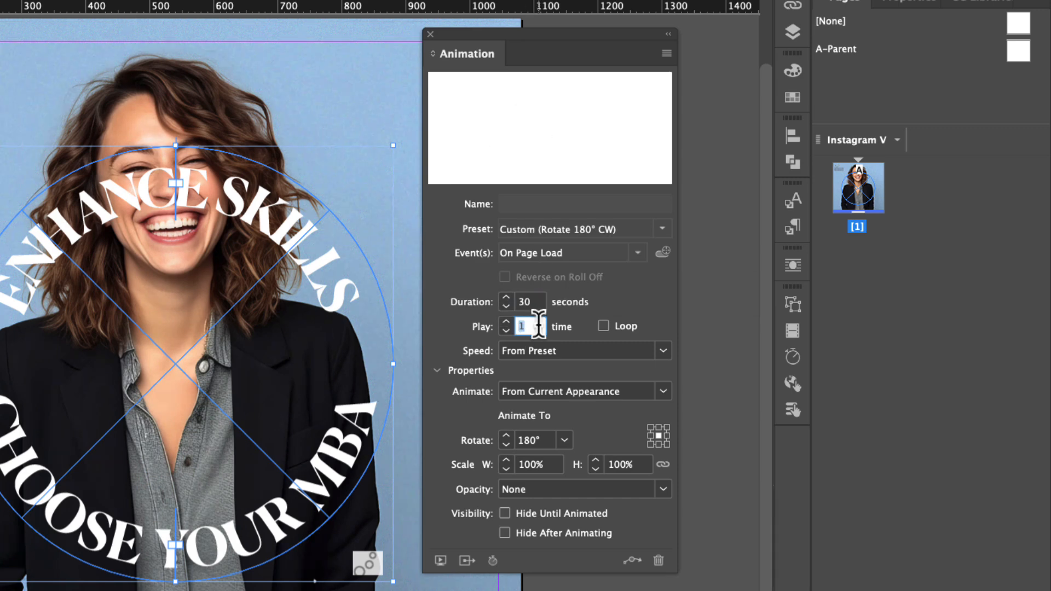
Step: Make the rotation loop with Speed None and animate To Current Location at 360°
left_click(605, 326)
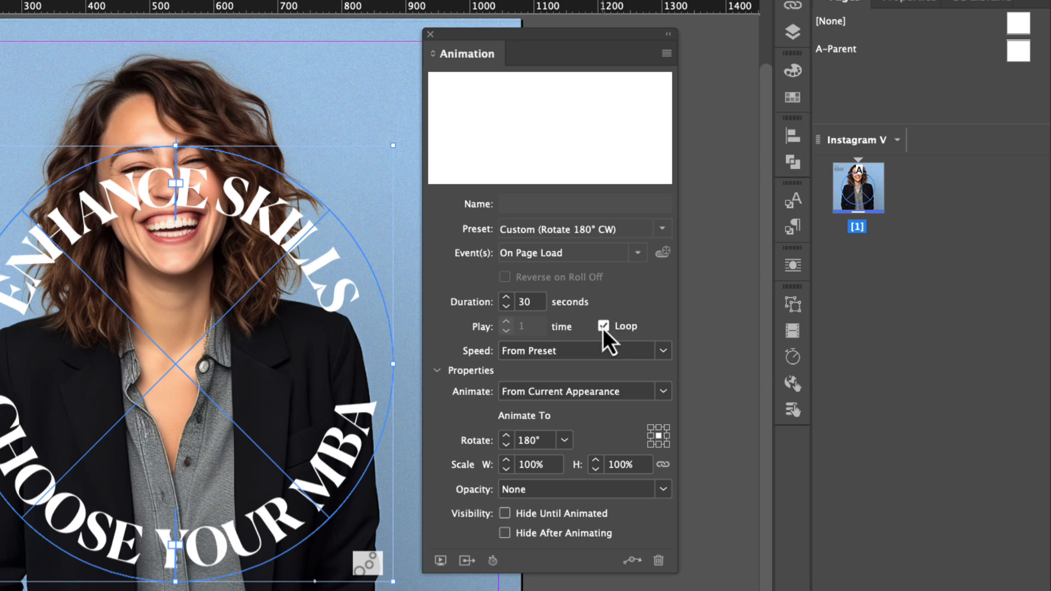
left_click(664, 351)
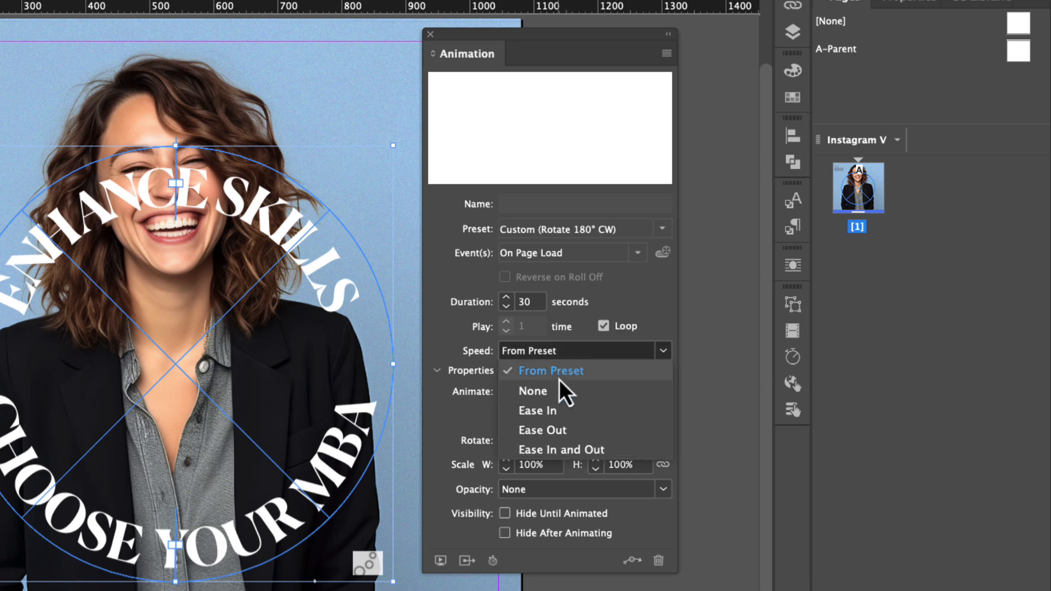
left_click(534, 391)
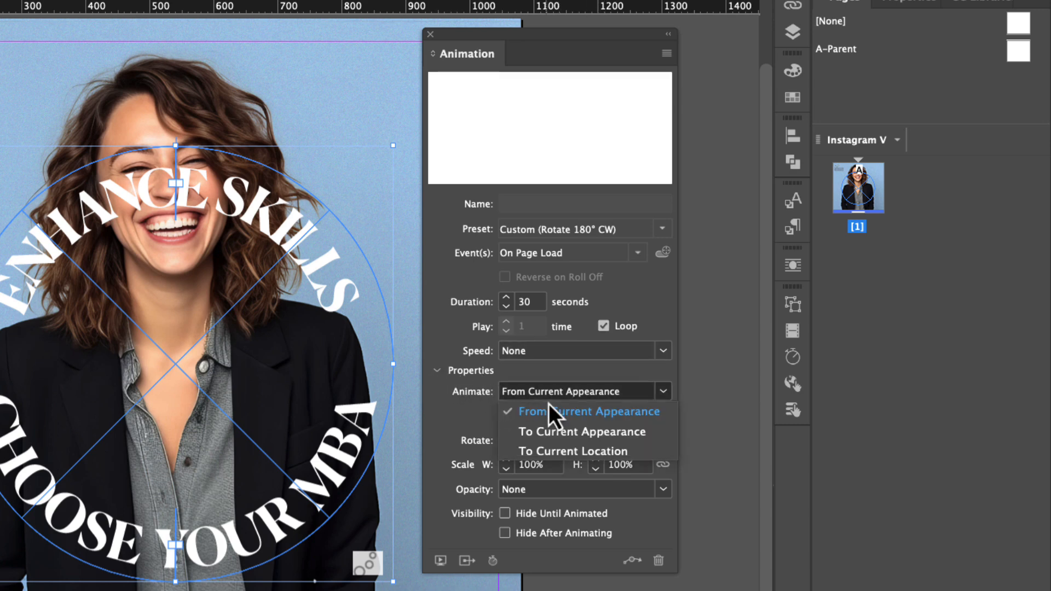
left_click(572, 451)
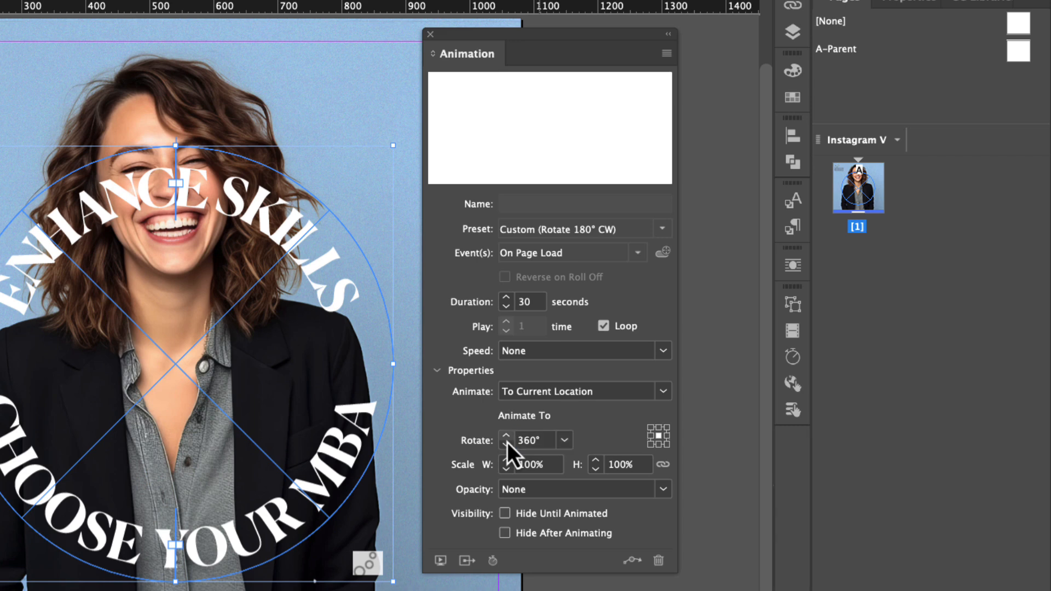
mouse_move(441, 560)
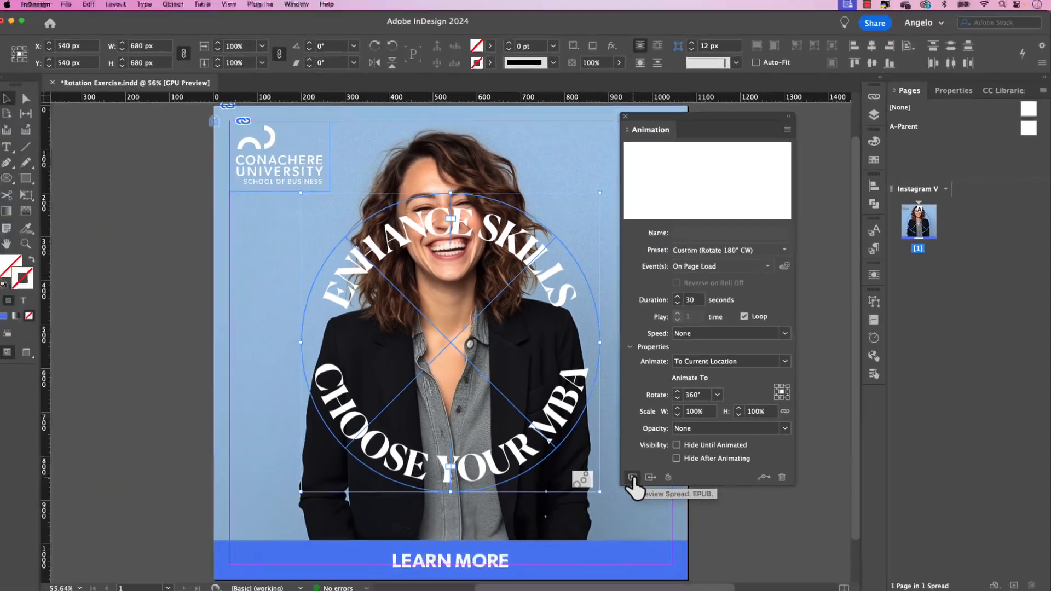
left_click(633, 478)
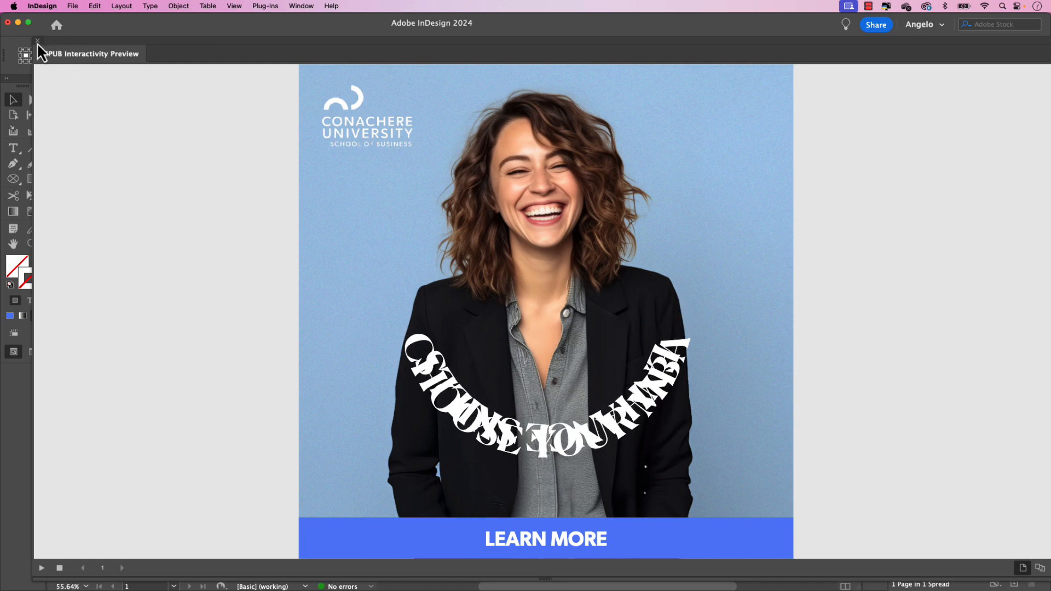
left_click(38, 42)
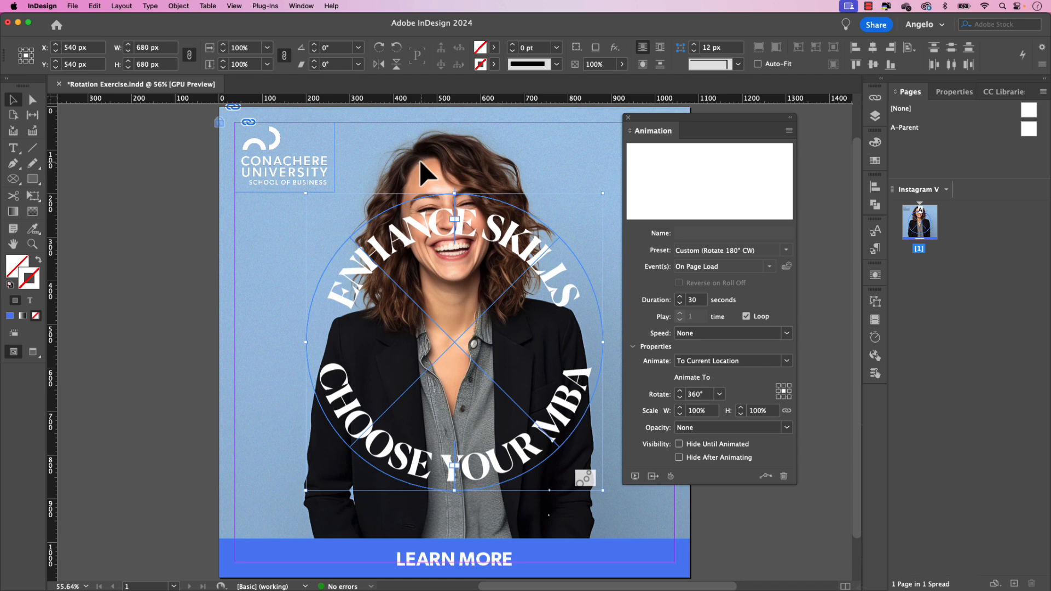
Step: In the Timing panel link Enhance Skills and Choose Your MBA to play together with a 1-second delay
left_click(875, 338)
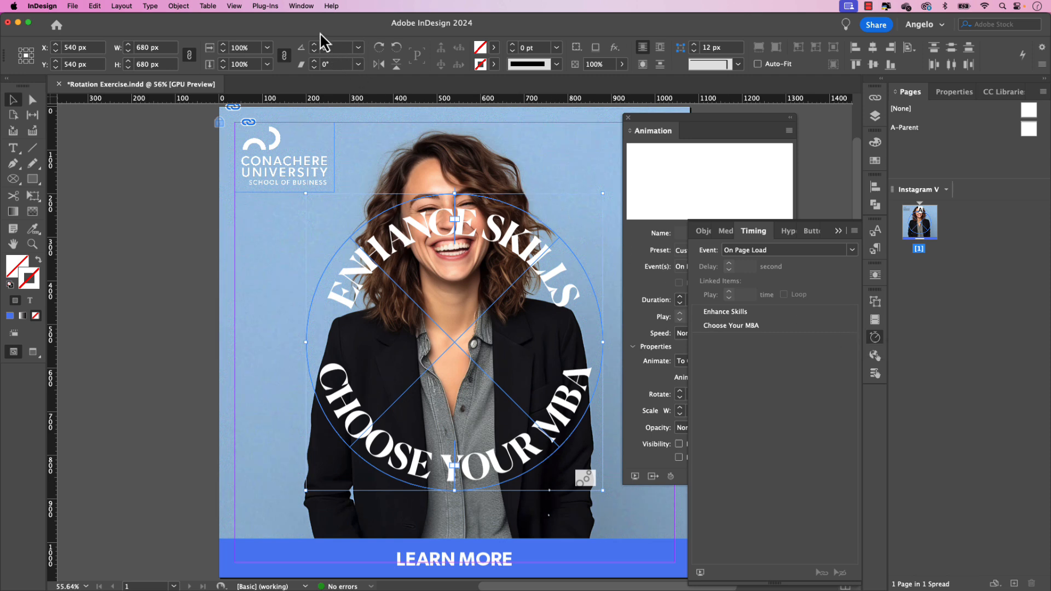
left_click(301, 6)
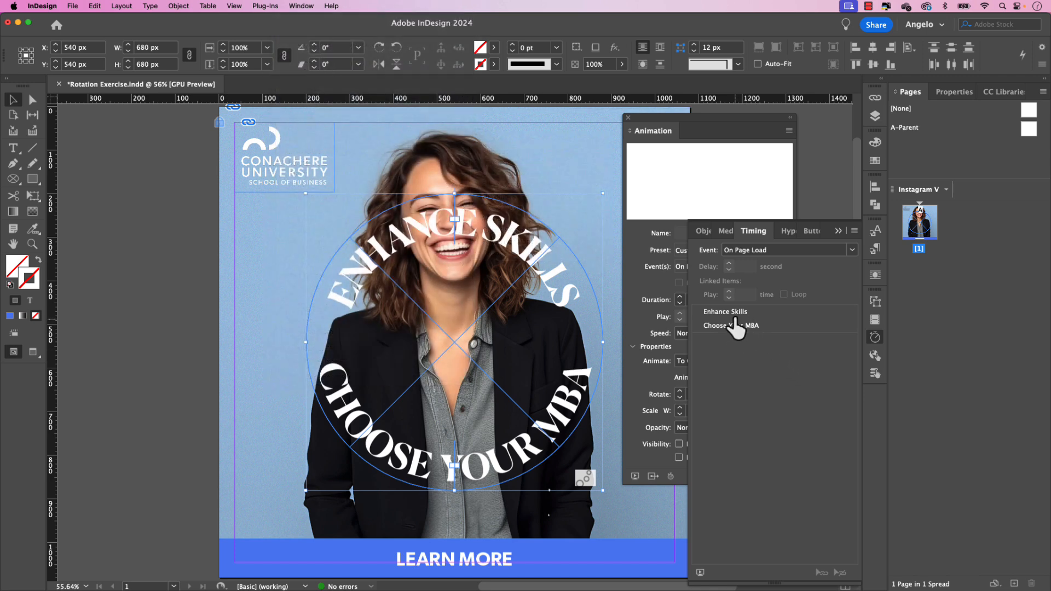
mouse_move(745, 341)
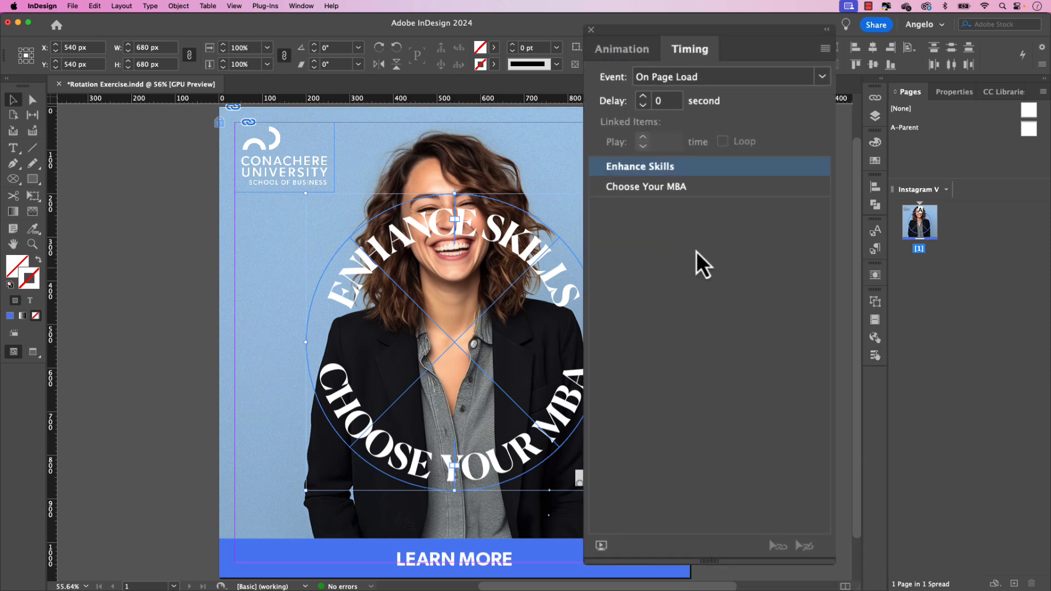
left_click(648, 186)
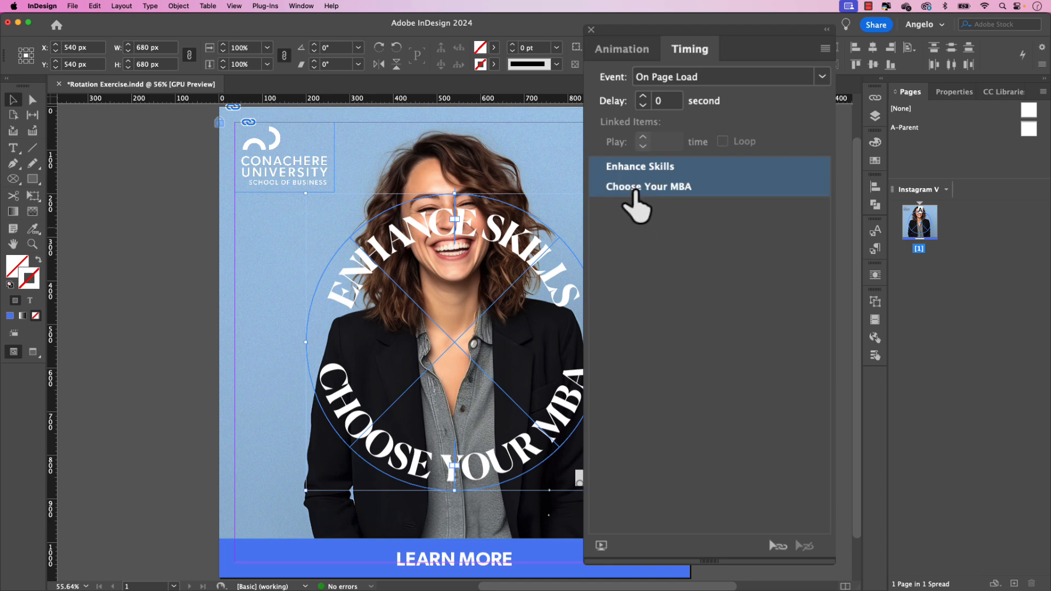
mouse_move(745, 416)
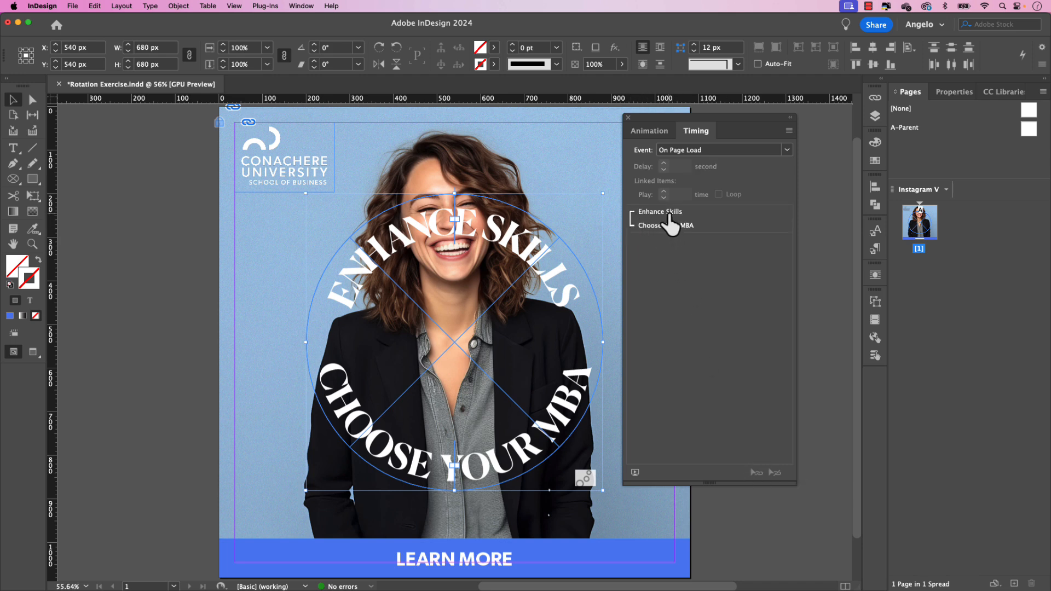
left_click(660, 211)
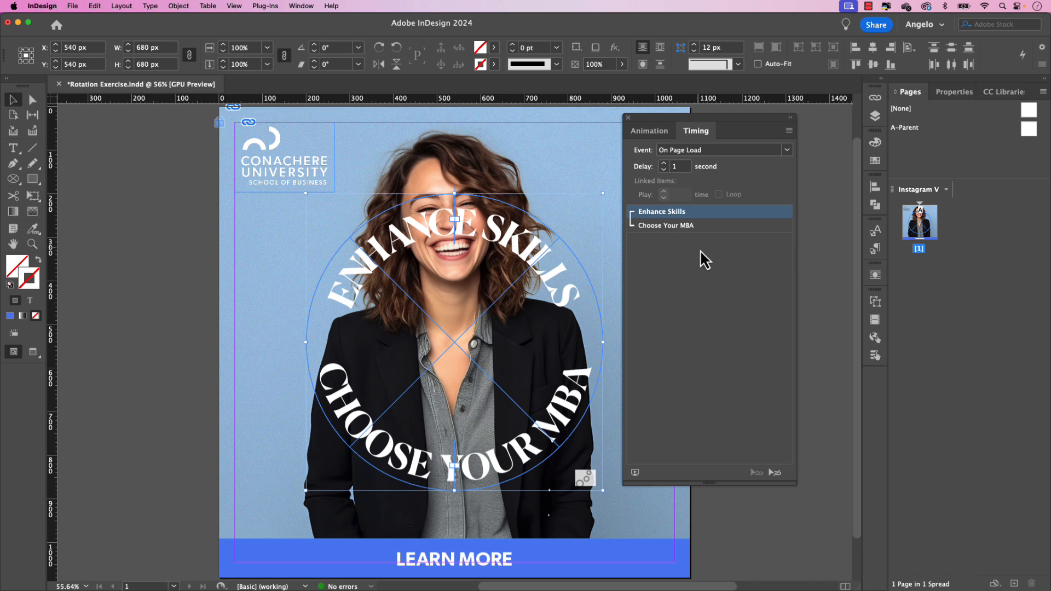
mouse_move(694, 184)
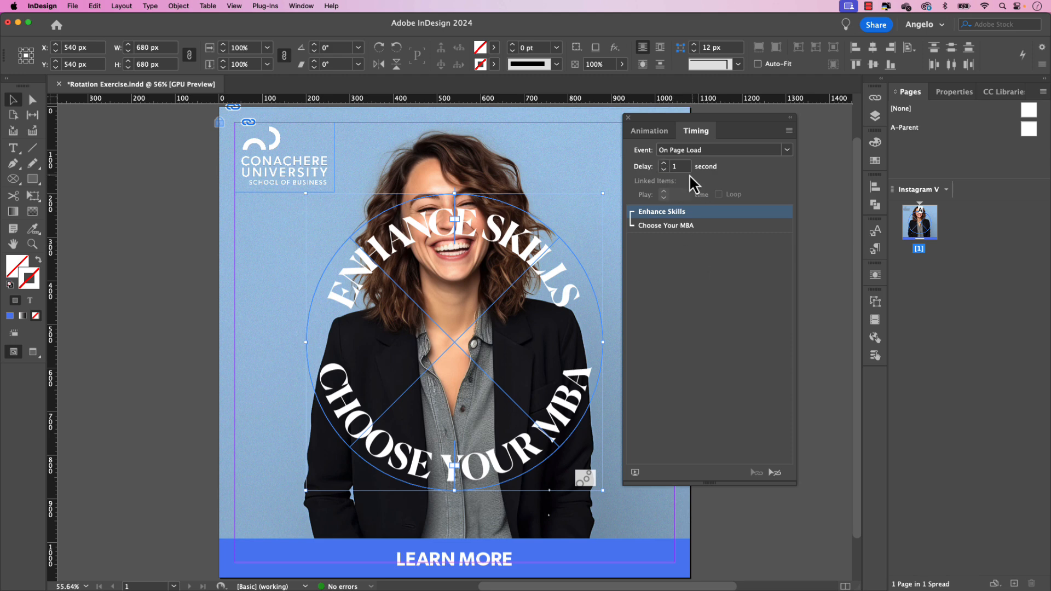
mouse_move(691, 184)
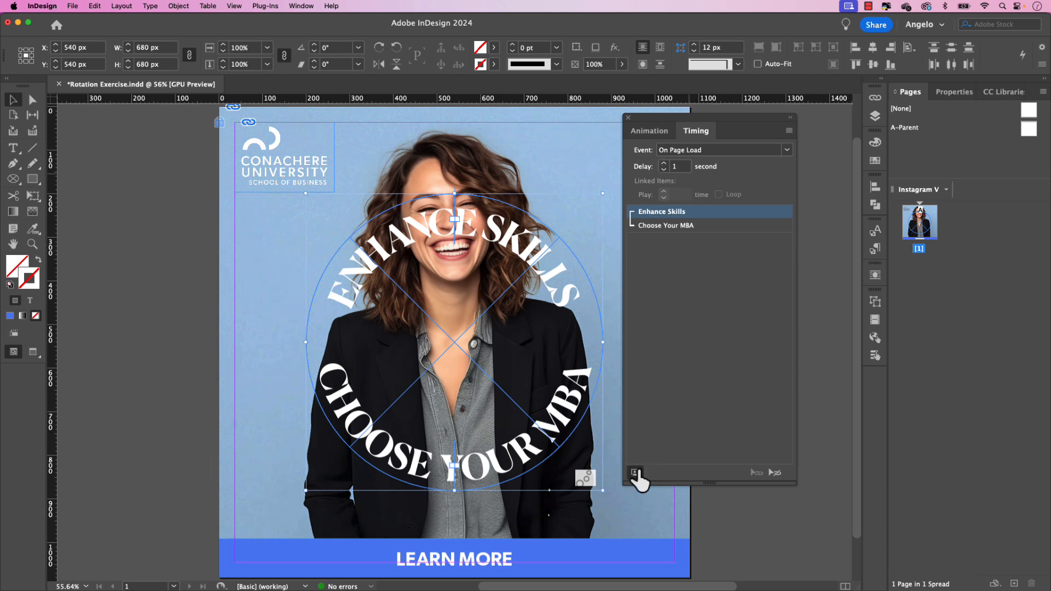
Step: Play the spinning circle texts in EPUB Interactivity Preview, then switch to Business Portrait.psd in Photoshop
left_click(635, 474)
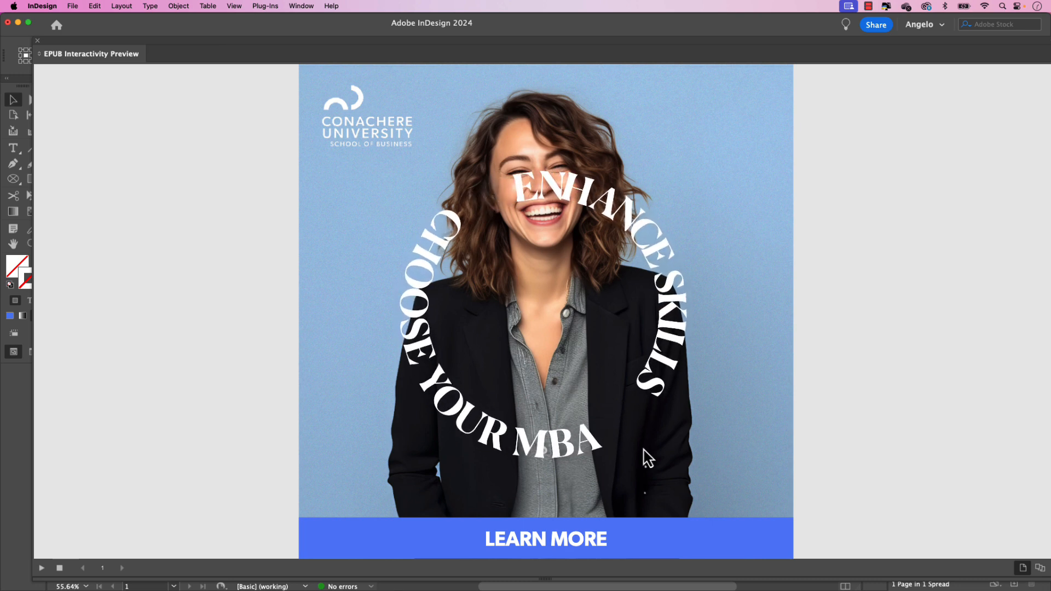
left_click(37, 41)
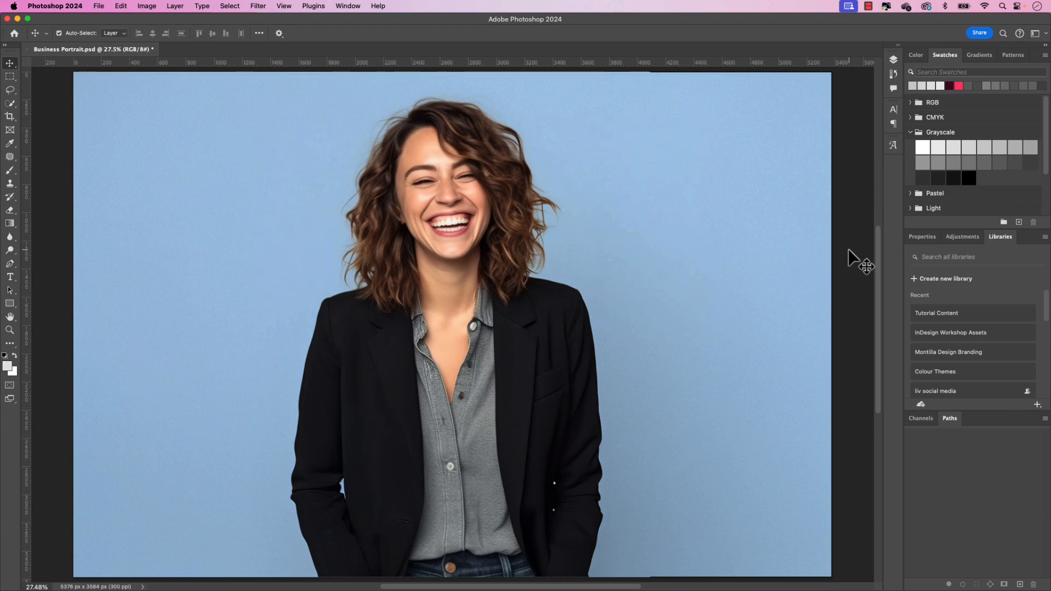
mouse_move(856, 268)
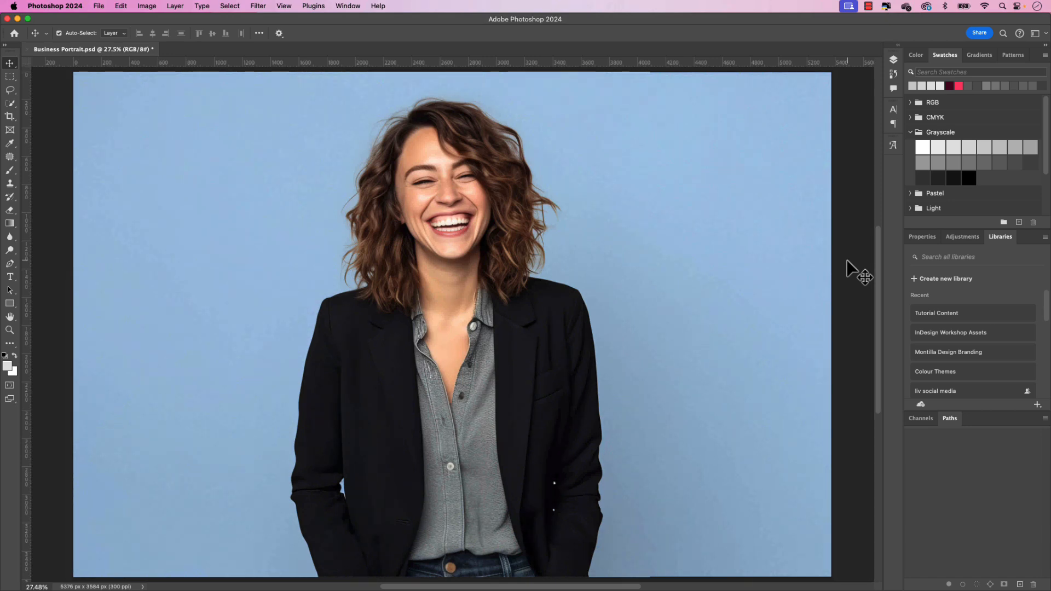
mouse_move(898, 73)
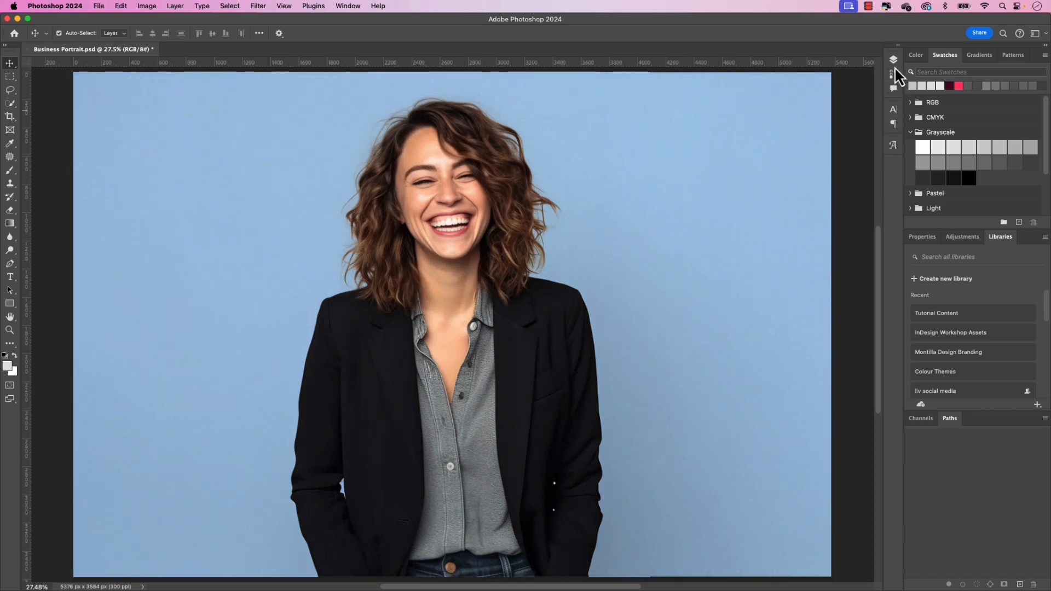
Step: Toggle the Background and Main Subject layers' visibility to inspect the portrait cutout
left_click(894, 59)
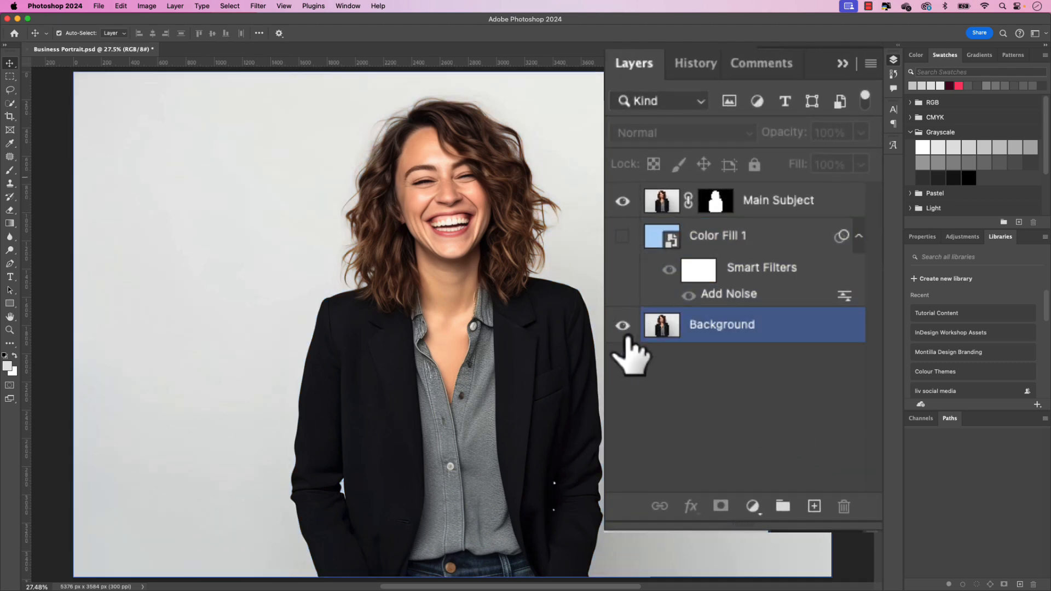
left_click(622, 326)
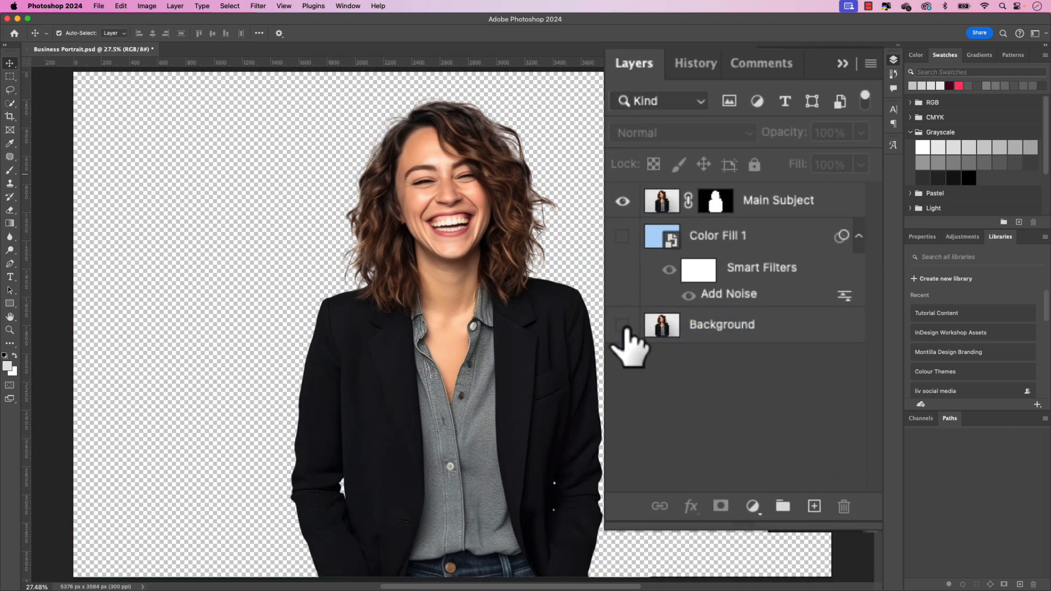
left_click(622, 324)
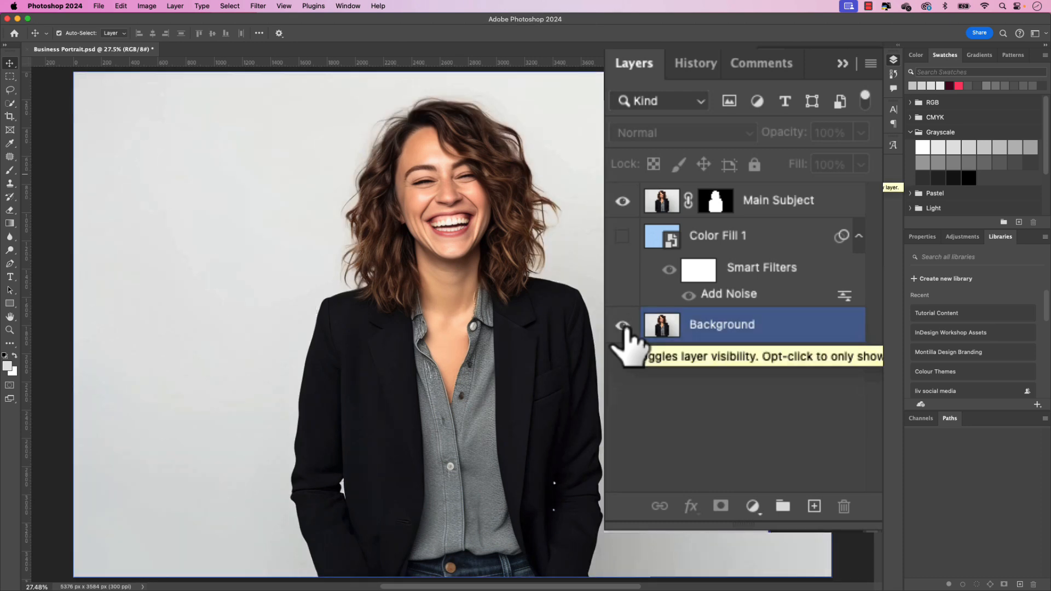
left_click(622, 325)
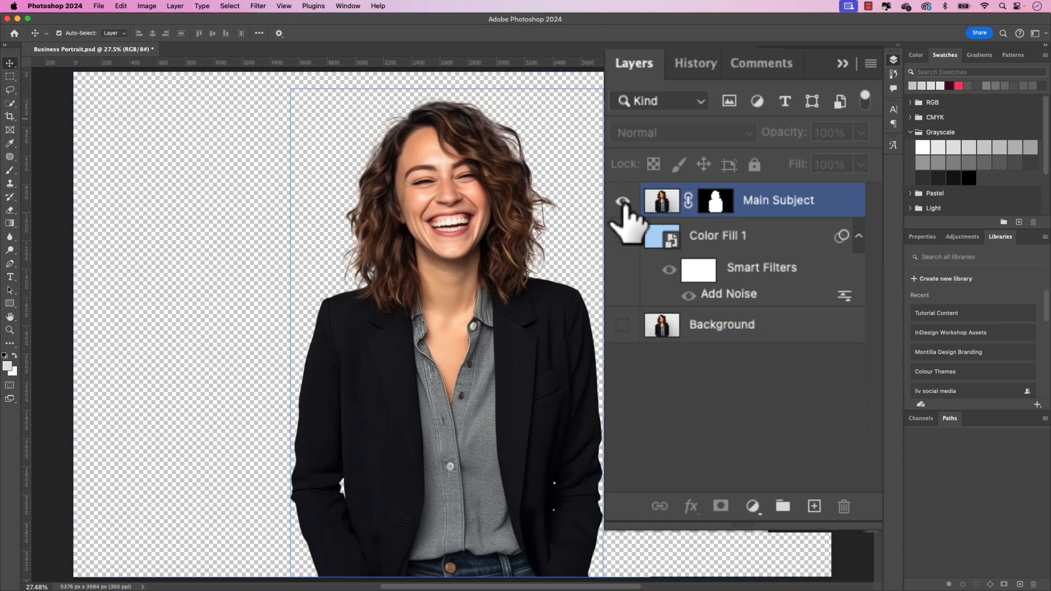
left_click(622, 199)
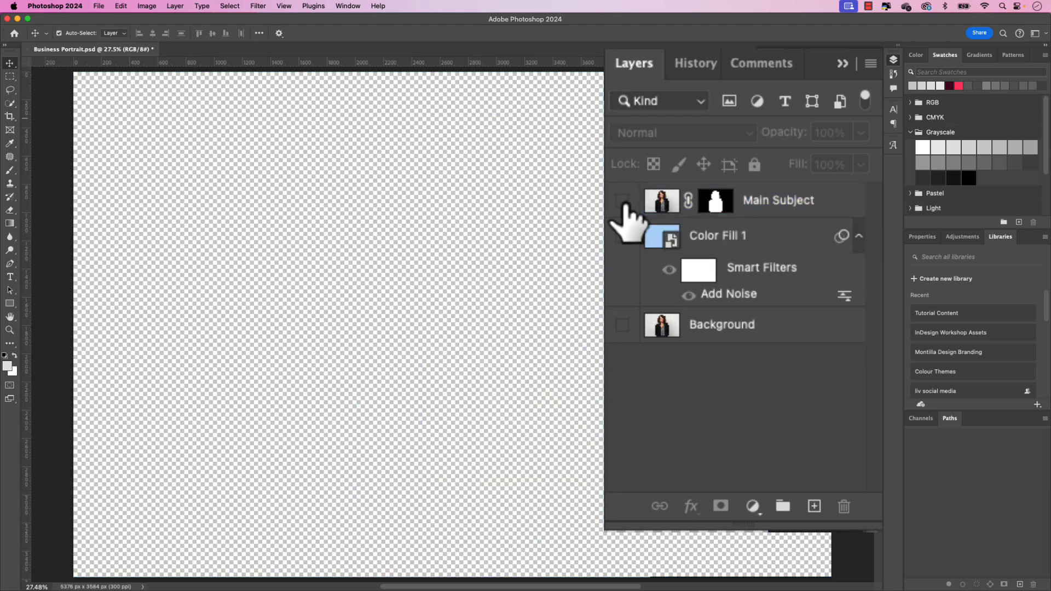
left_click(622, 202)
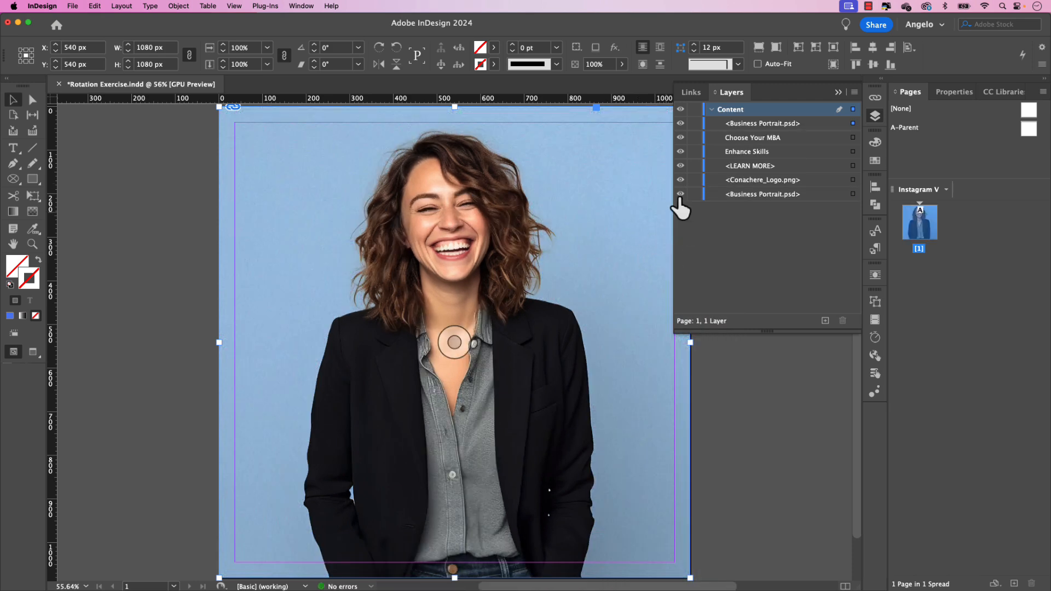
mouse_move(510, 231)
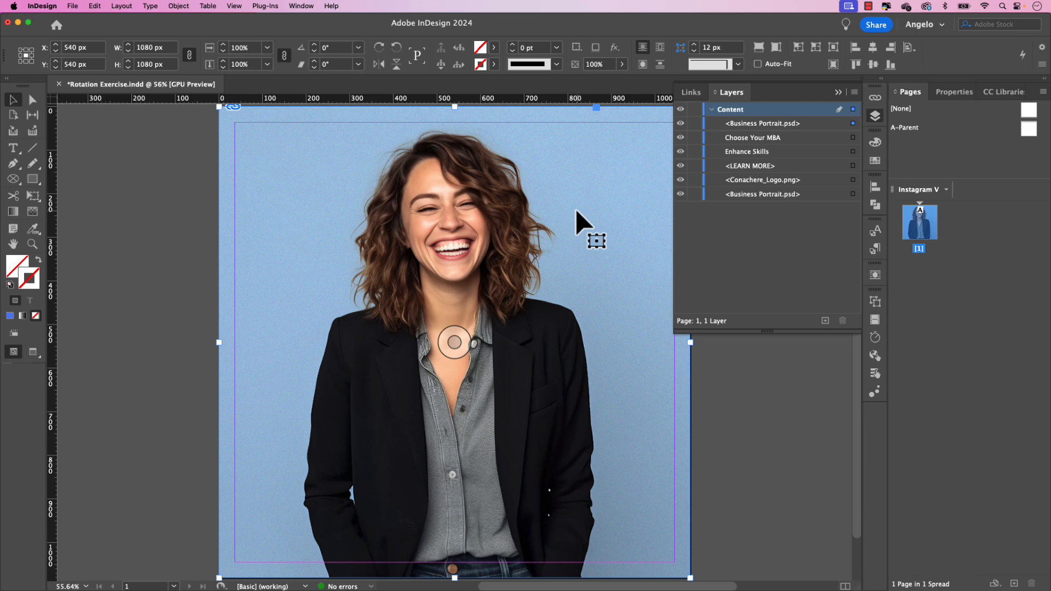
Step: Bring up the context menu for the pasted-in-place top portrait copy
right_click(593, 241)
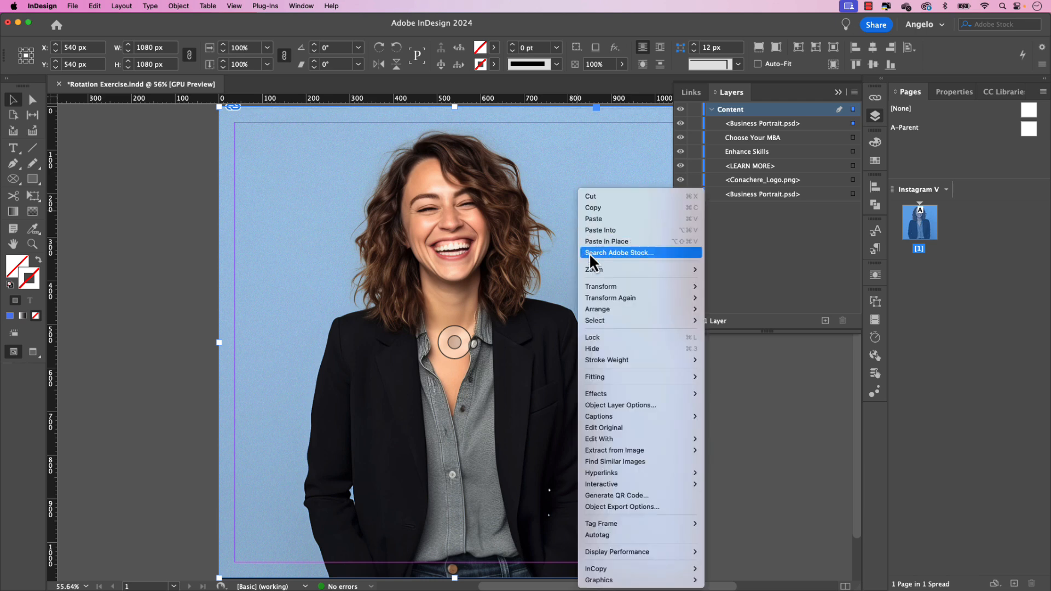
Step: In Object Layer Options hide Background and Color Fill 1 so only the Main Subject shows
left_click(620, 405)
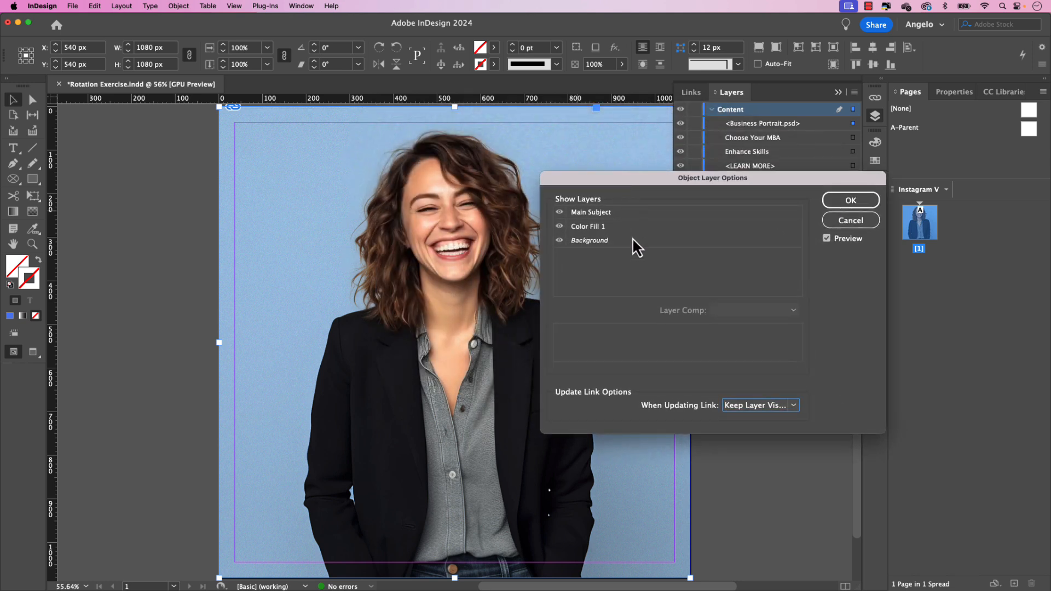
mouse_move(610, 230)
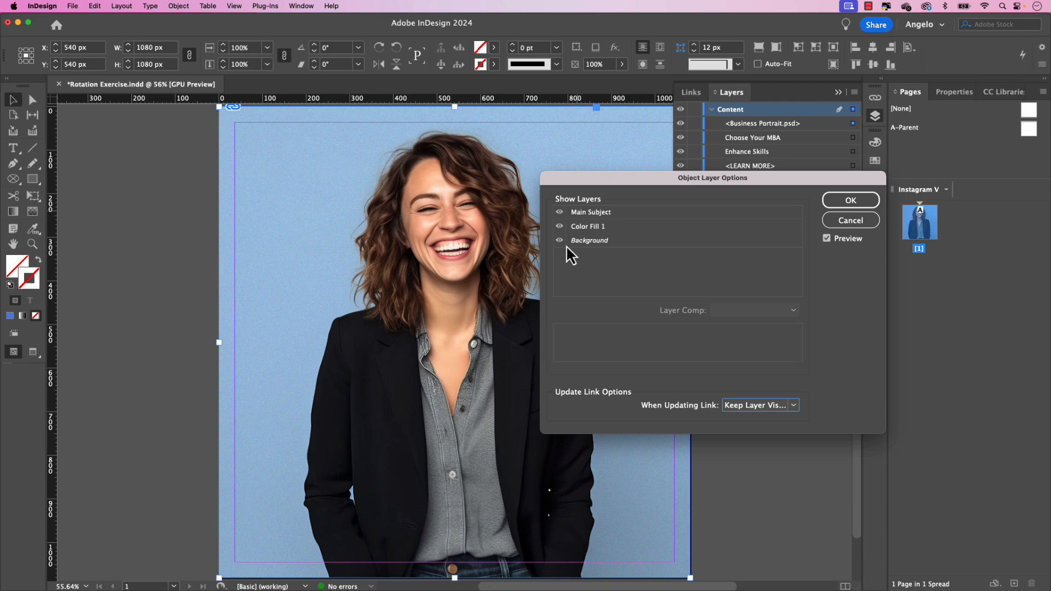
left_click(560, 240)
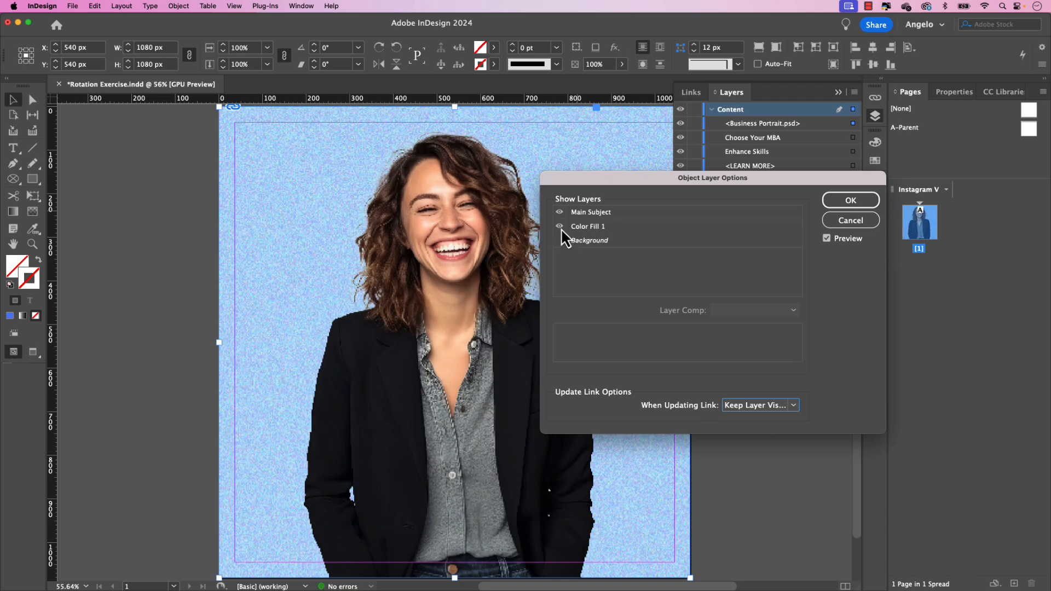
left_click(560, 226)
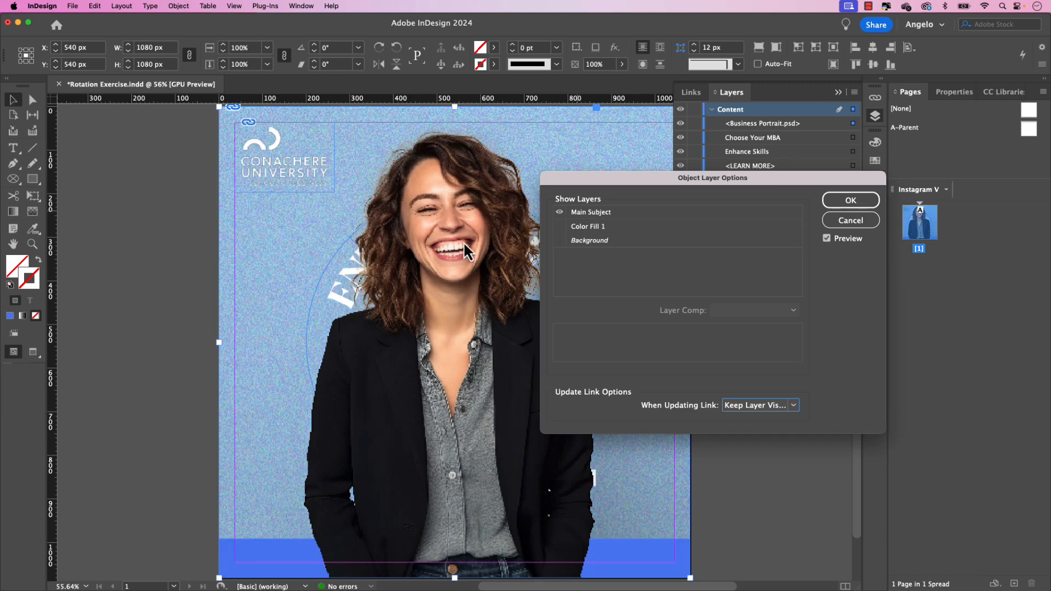
mouse_move(794, 240)
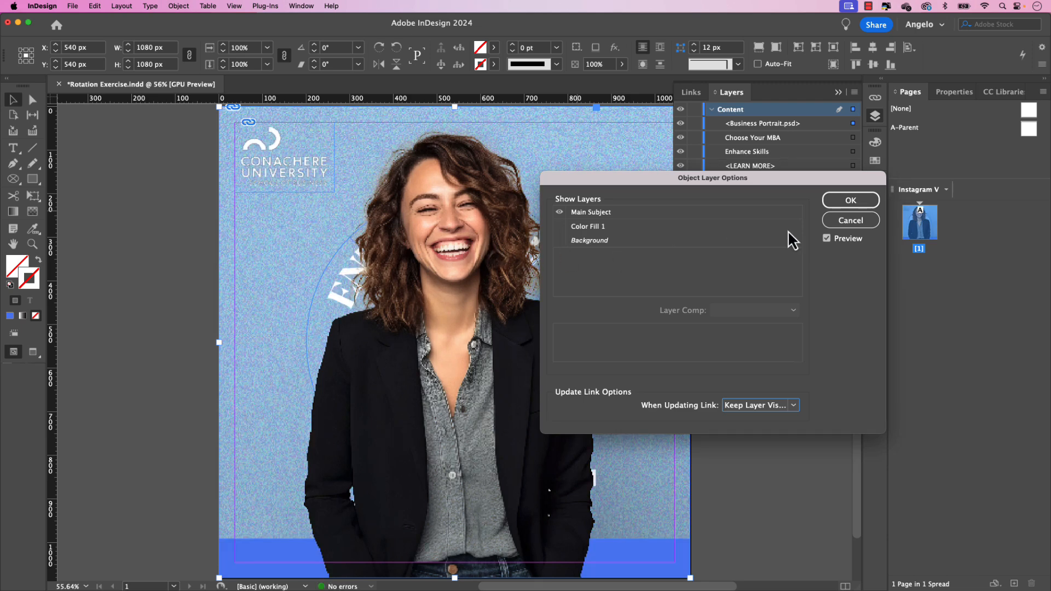
left_click(850, 199)
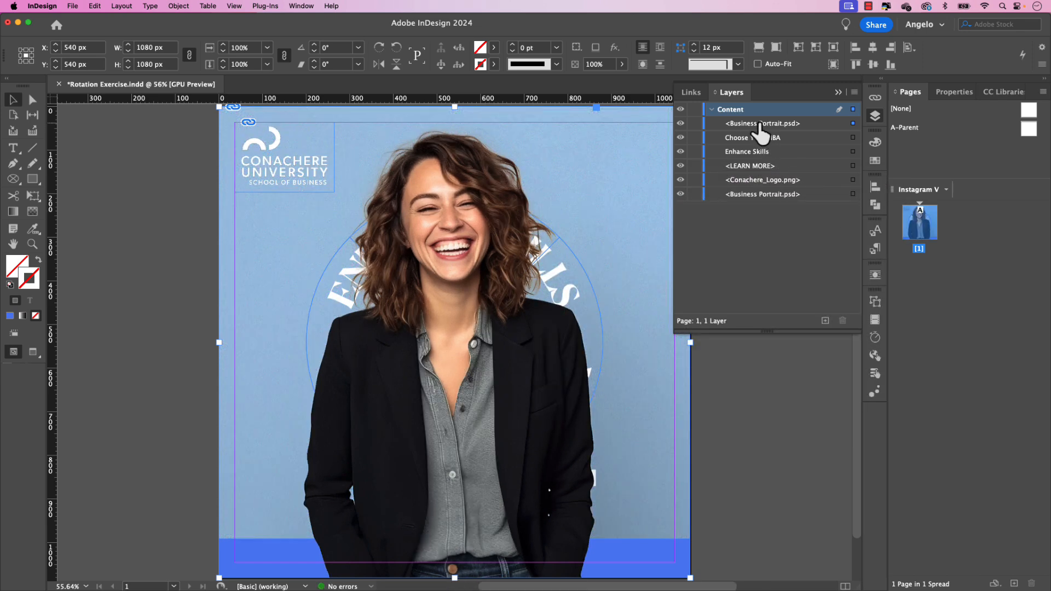
Step: Stack the cutout portrait below Choose Your MBA with LEARN MORE on top, then preview the animation
left_click(762, 124)
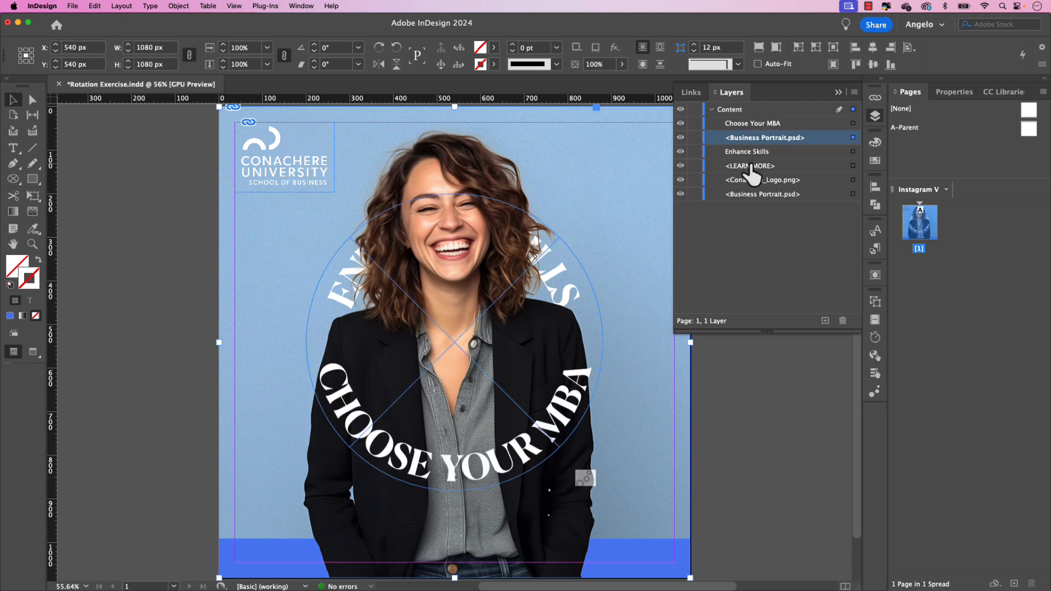
left_click(749, 165)
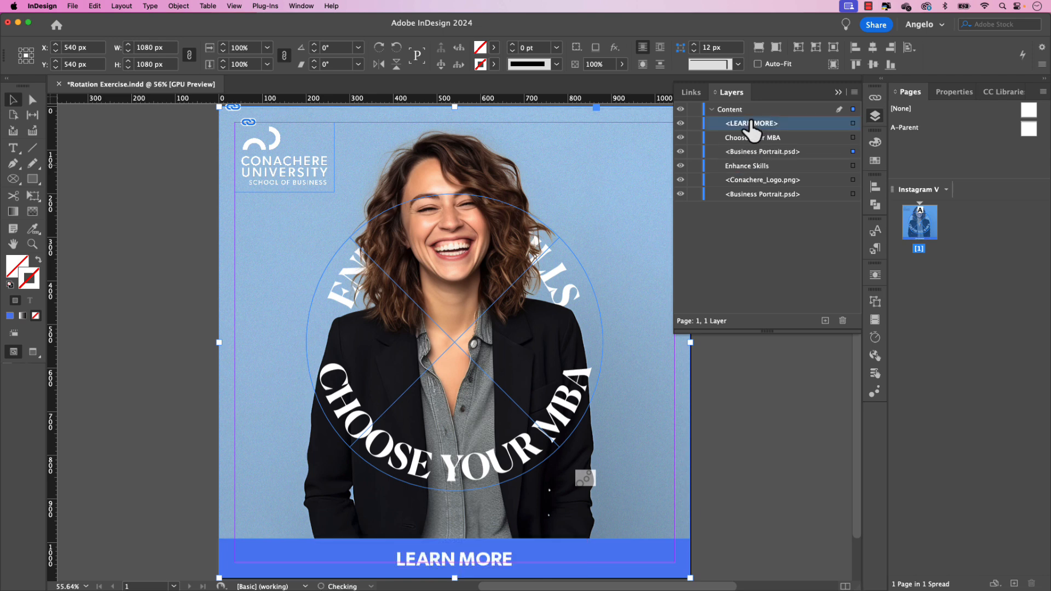
left_click(875, 392)
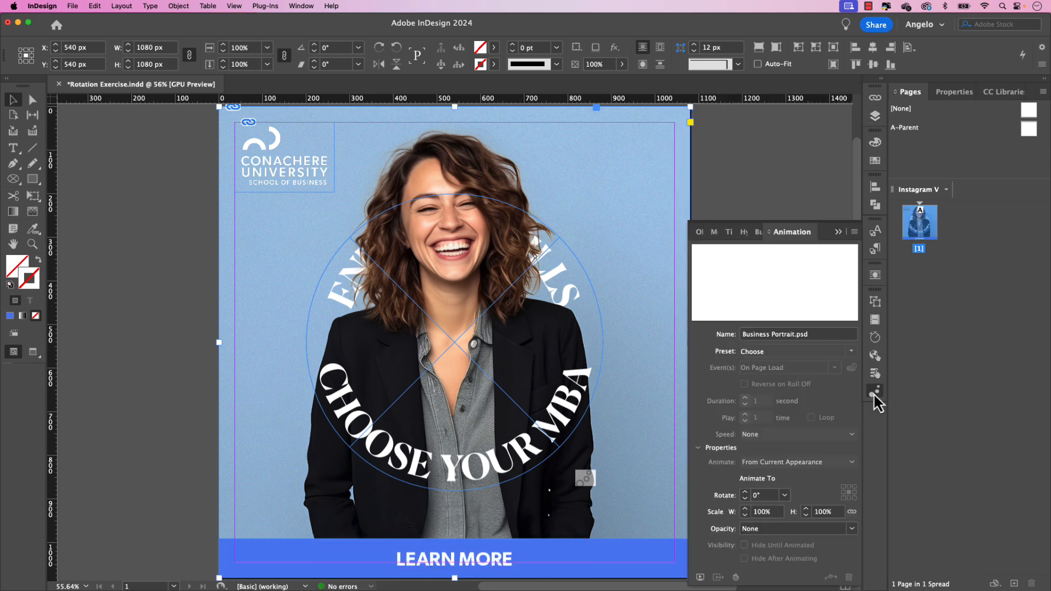
left_click(875, 392)
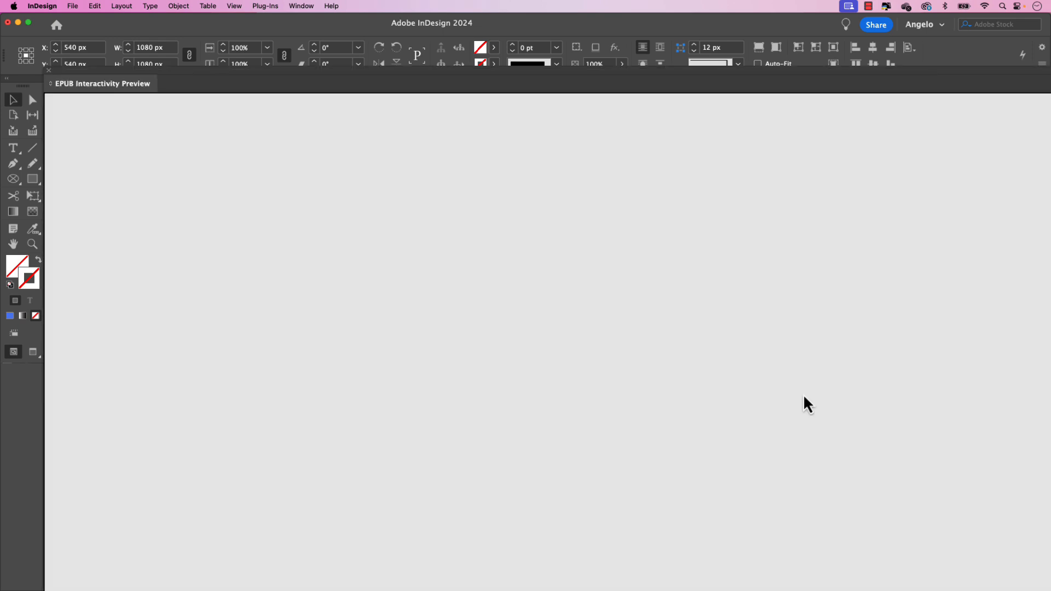